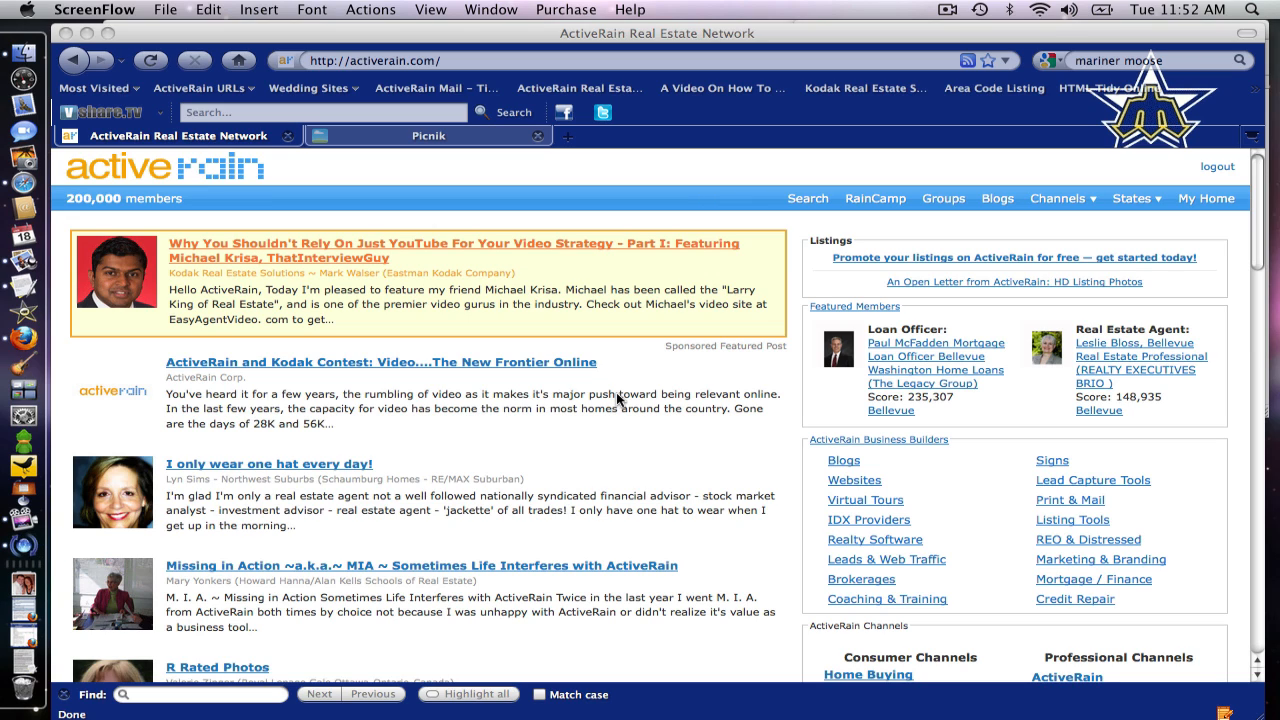
mouse_move(617, 393)
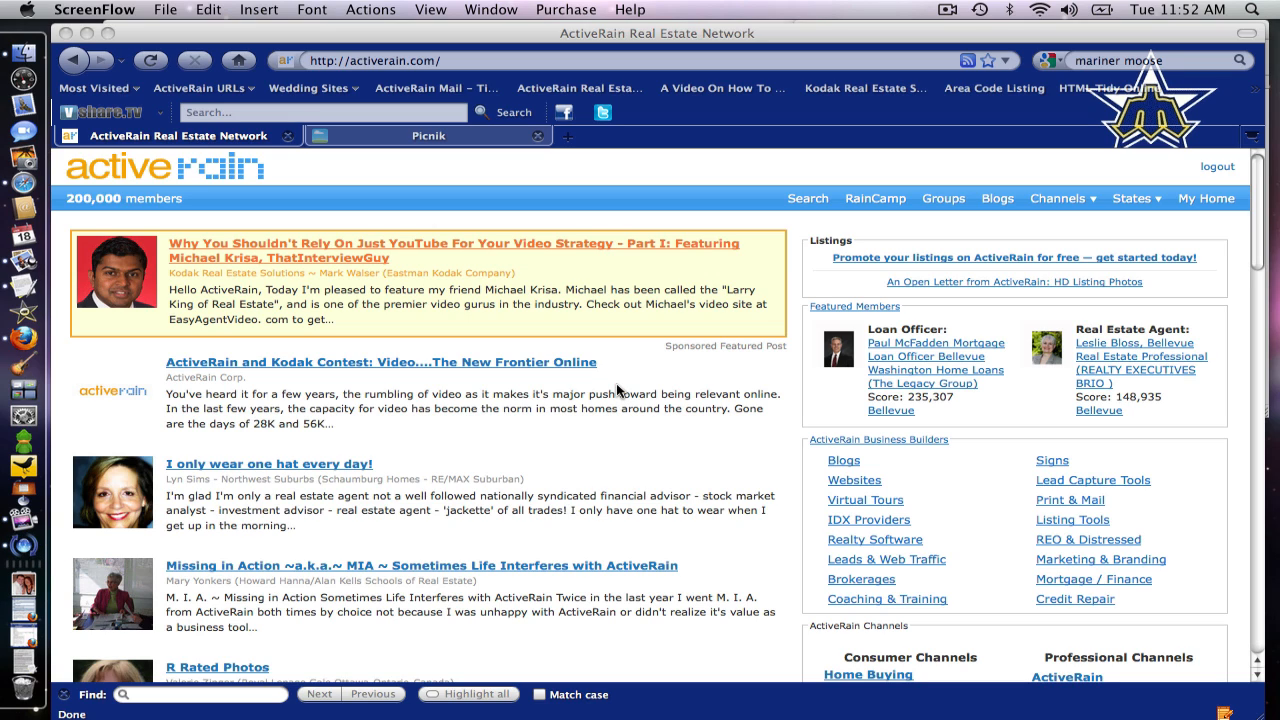
mouse_move(1057, 229)
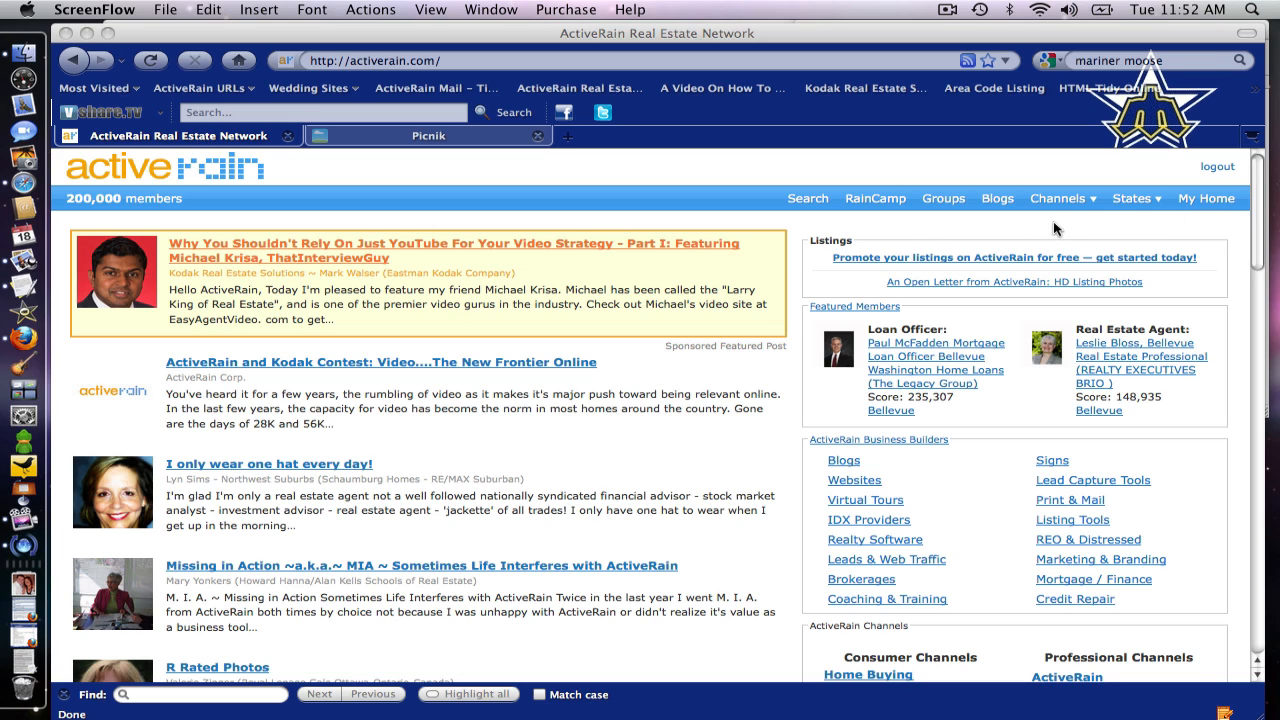
mouse_move(992, 292)
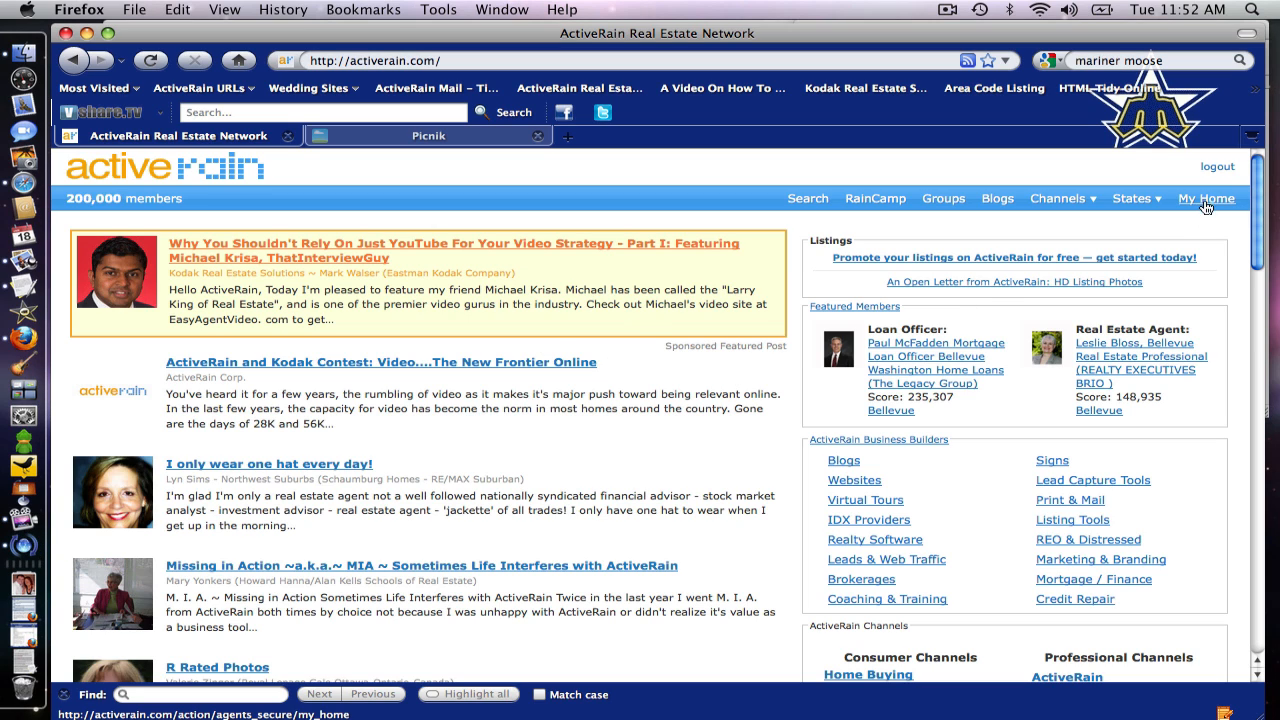
Go to My Home to see the member dashboard with points, blog stats and rankings.
left_click(1206, 198)
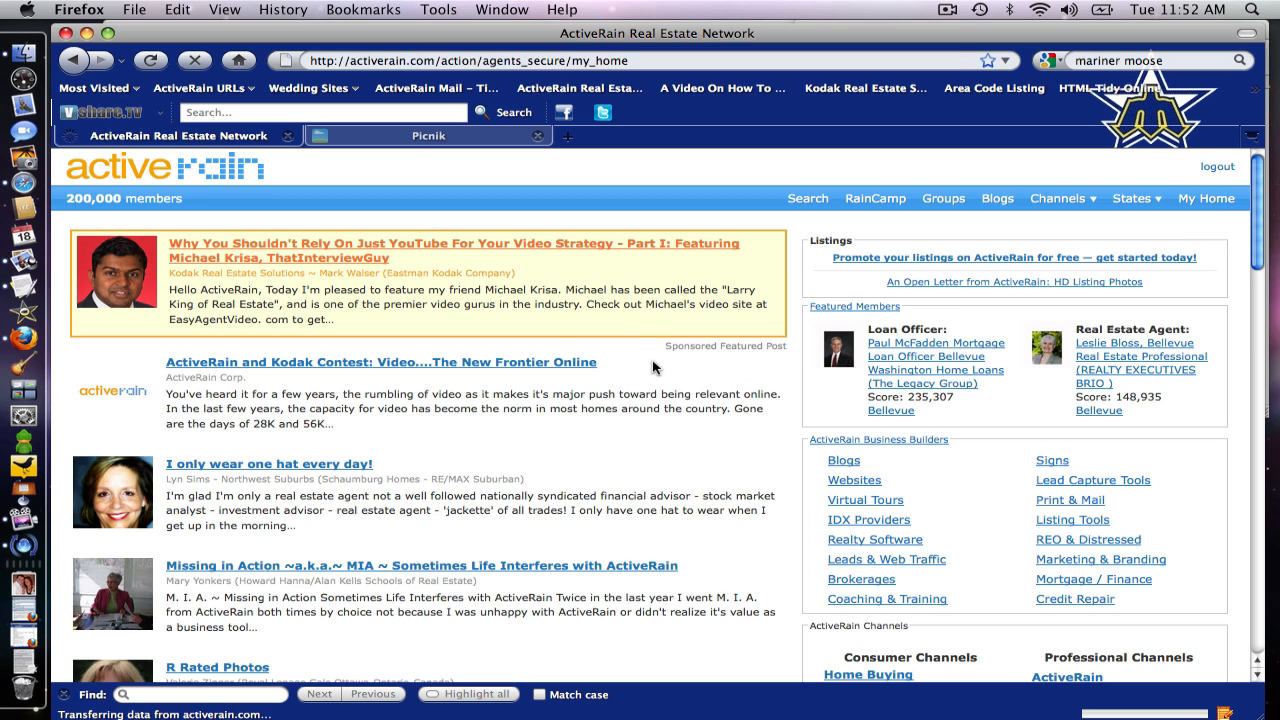
left_click(1206, 198)
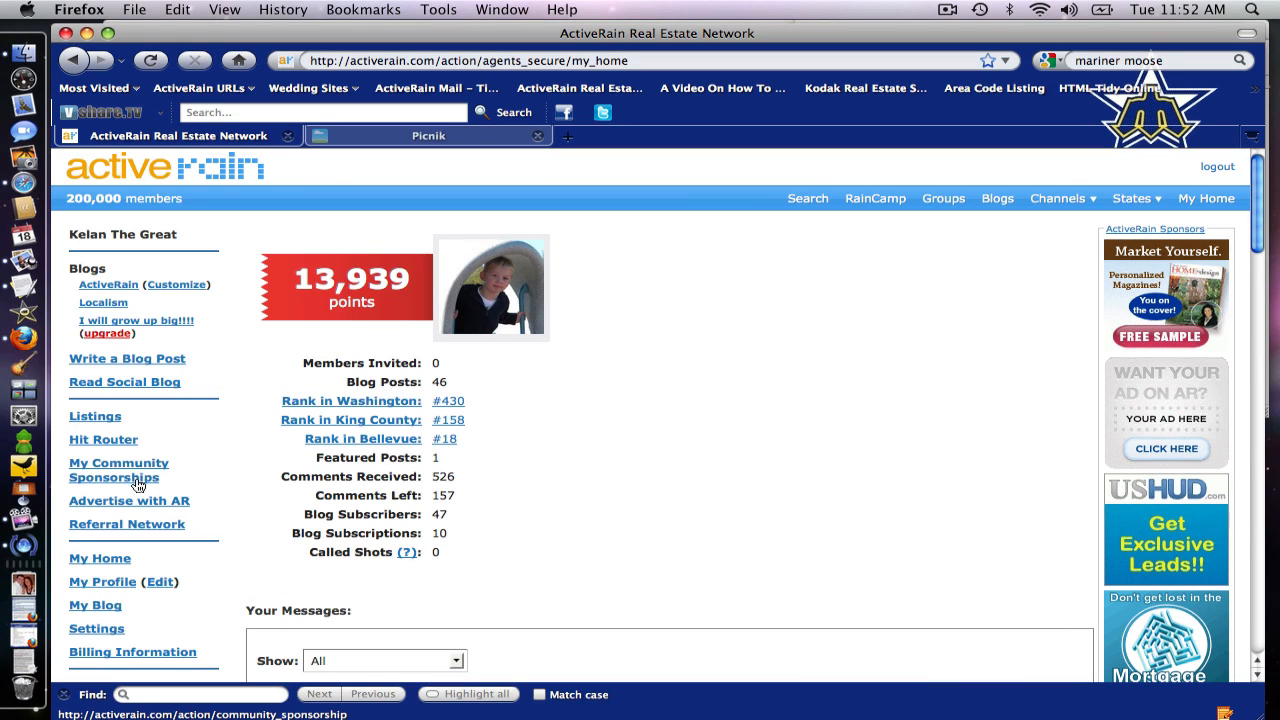
mouse_move(112, 480)
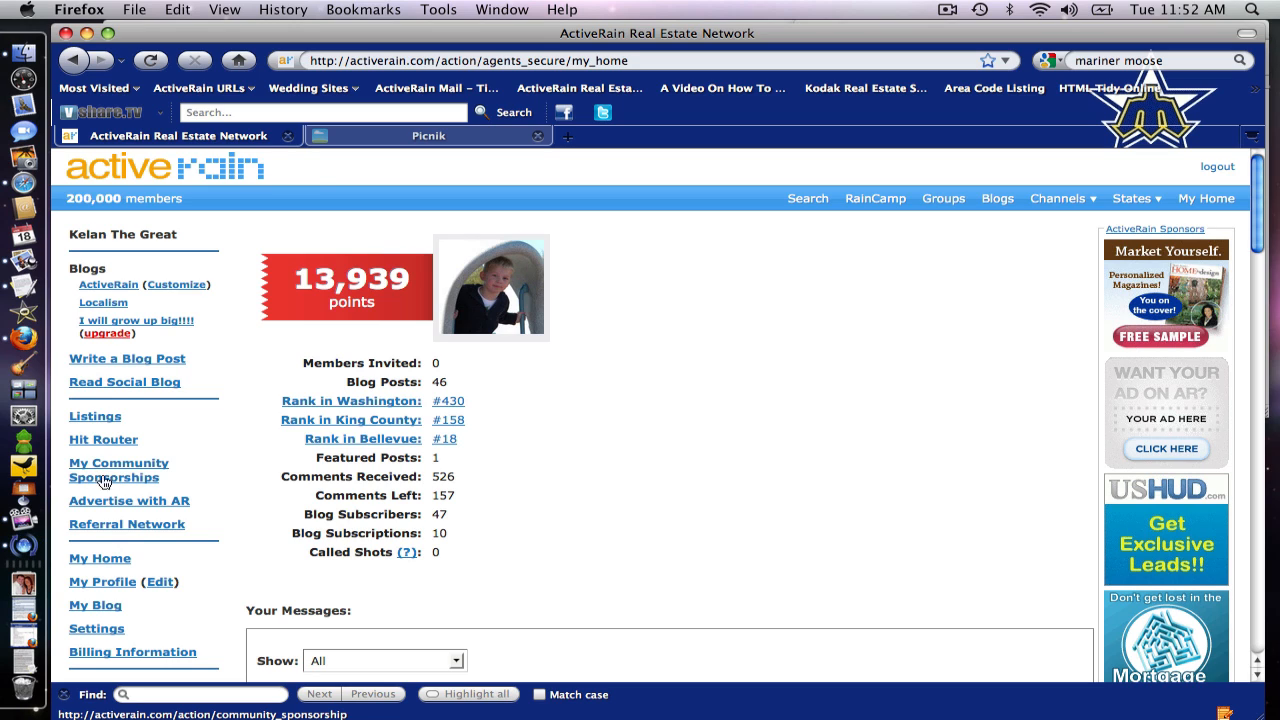
mouse_move(105, 465)
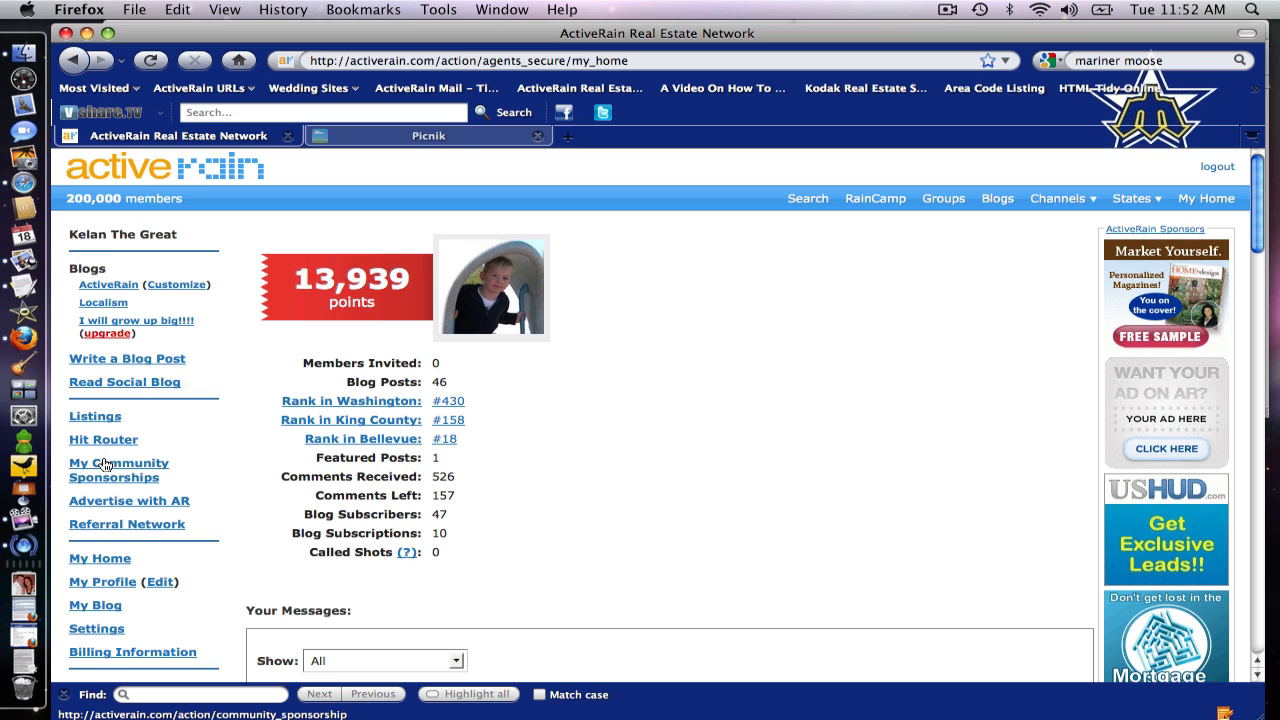
mouse_move(117, 481)
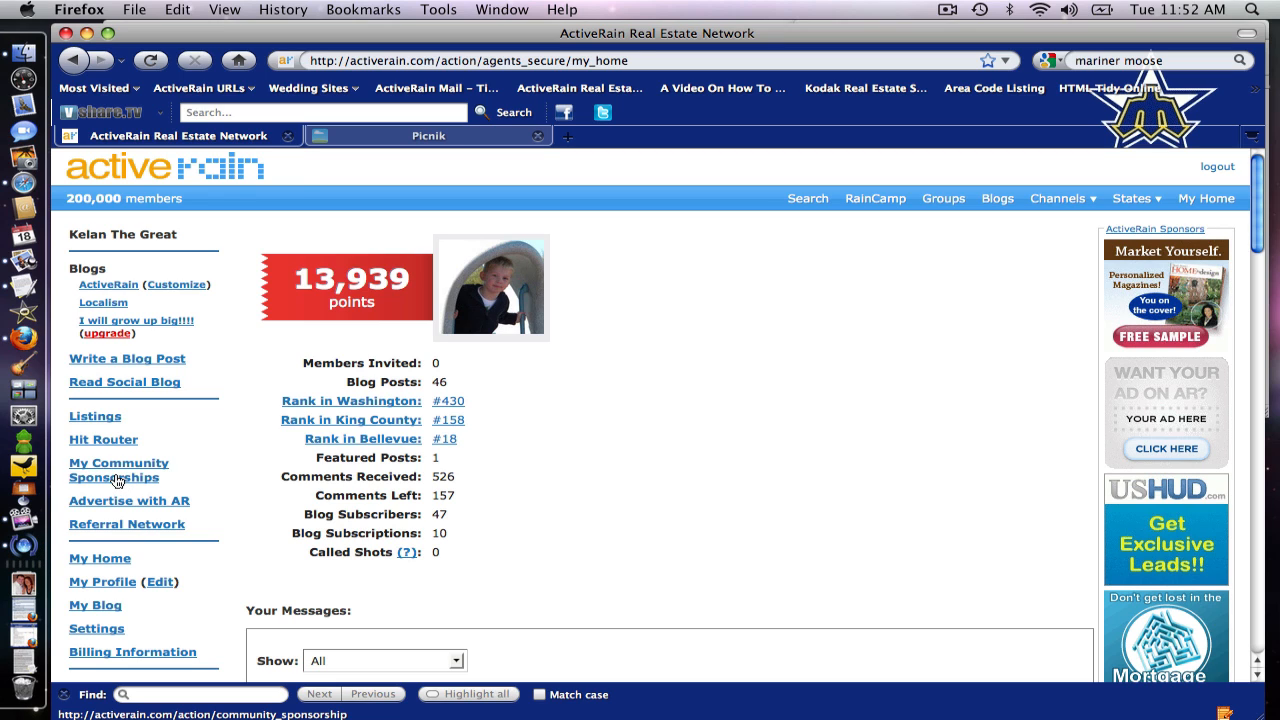
Show My Community Sponsorships with review statuses, then head into the Moose Den community.
left_click(118, 469)
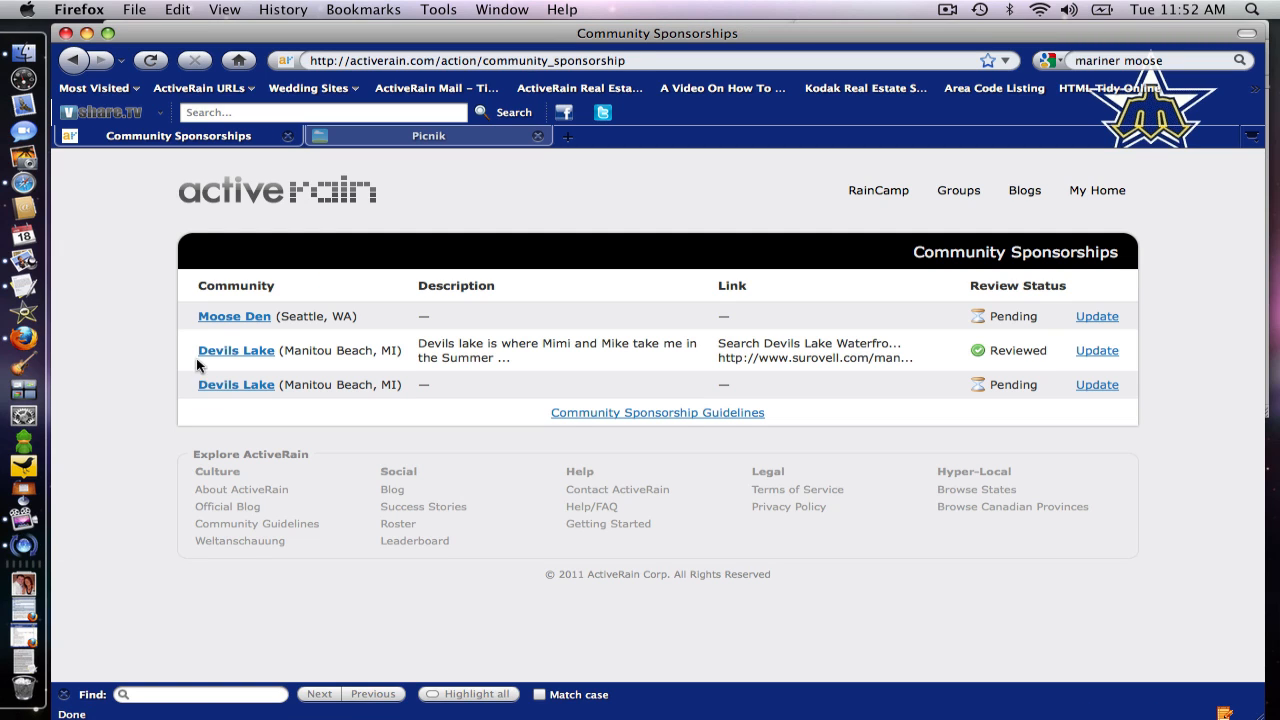
mouse_move(236, 384)
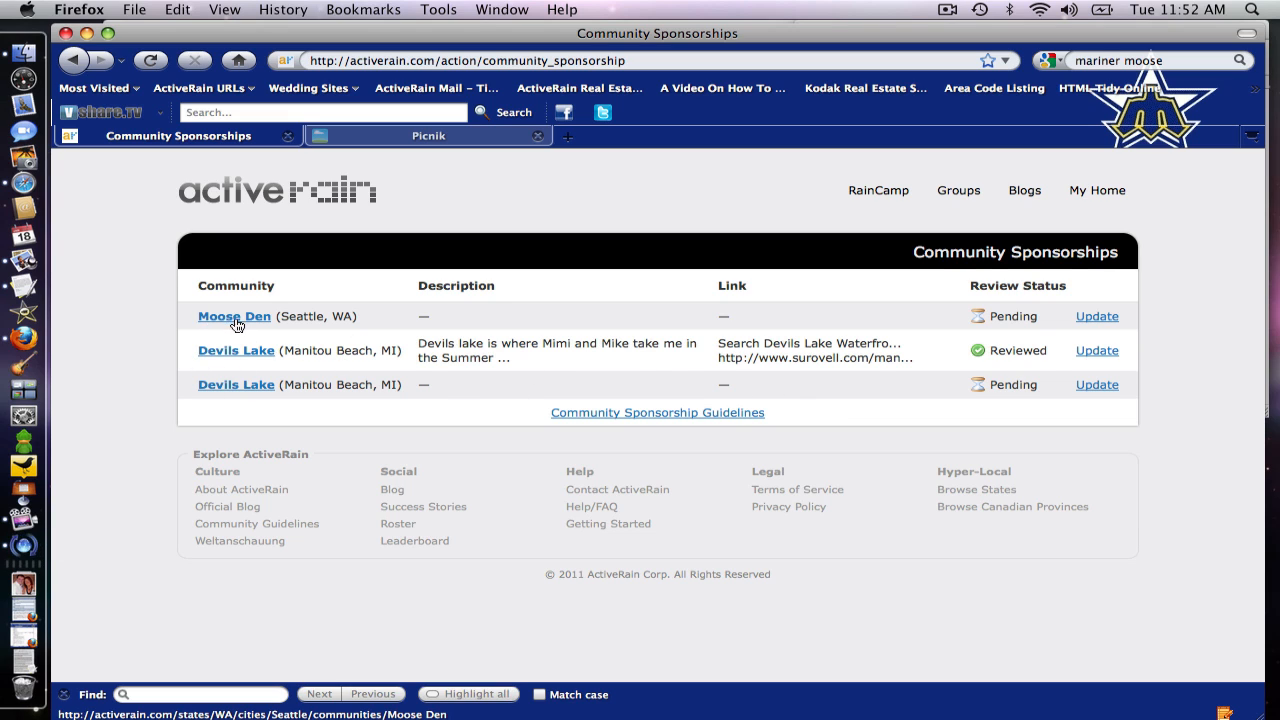
mouse_move(246, 318)
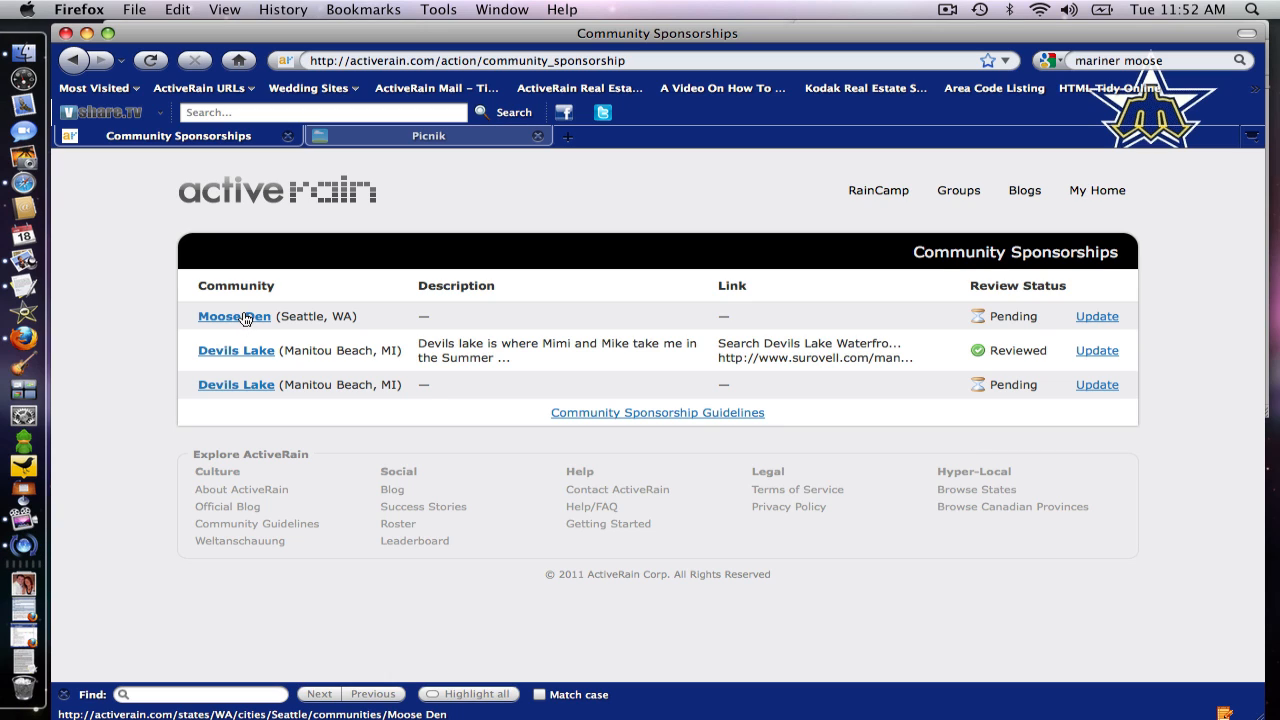
mouse_move(246, 322)
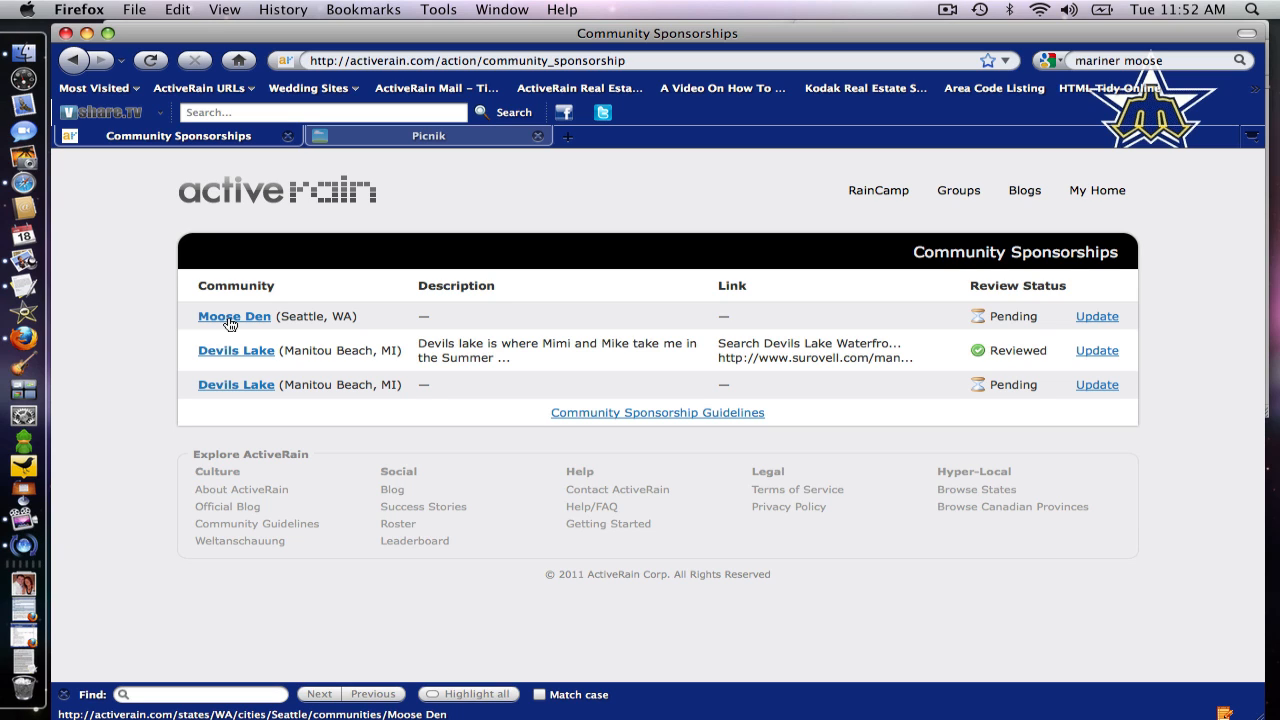
left_click(234, 316)
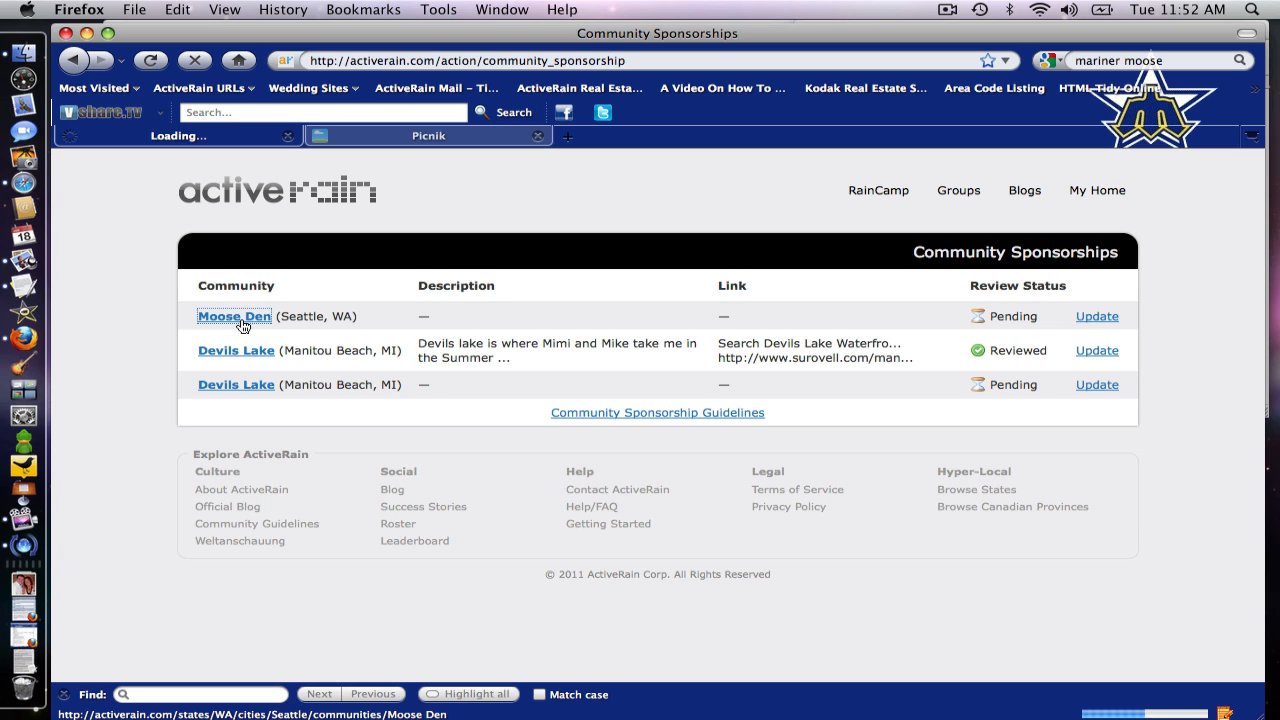
Load the Moose Den (Seattle, WA) community page showing its sponsored post and sponsor card.
left_click(234, 316)
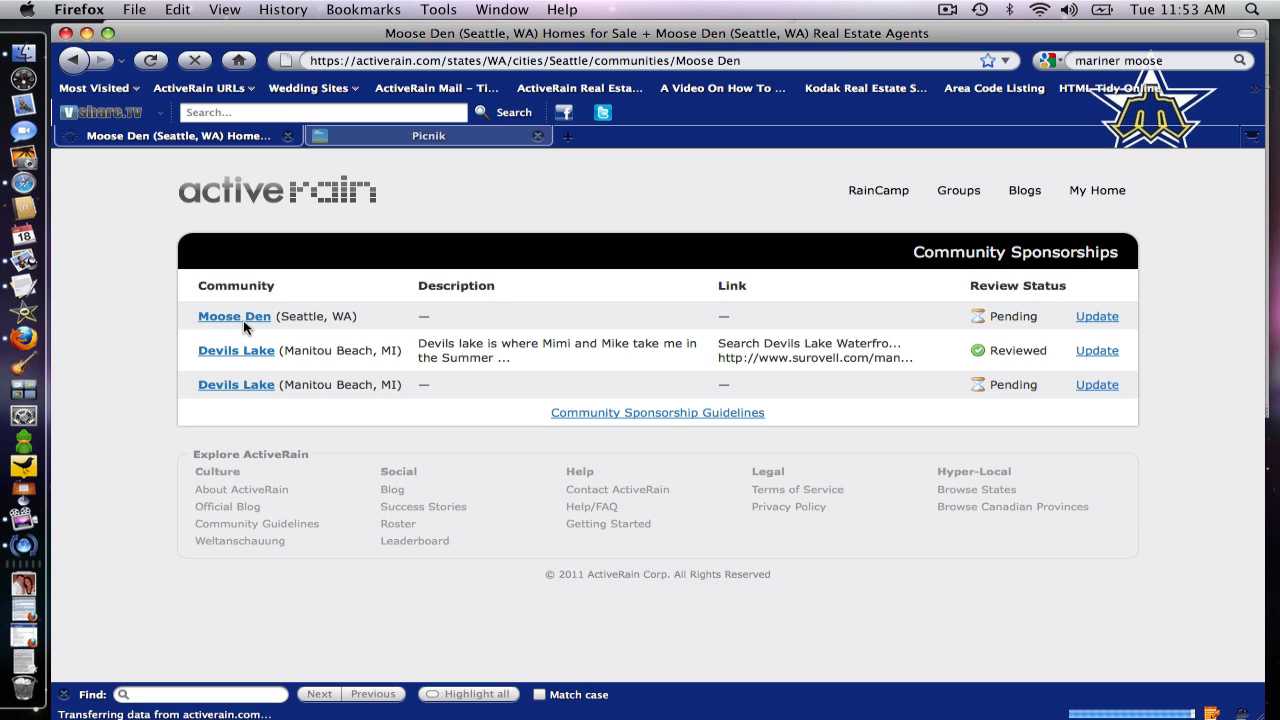
left_click(233, 316)
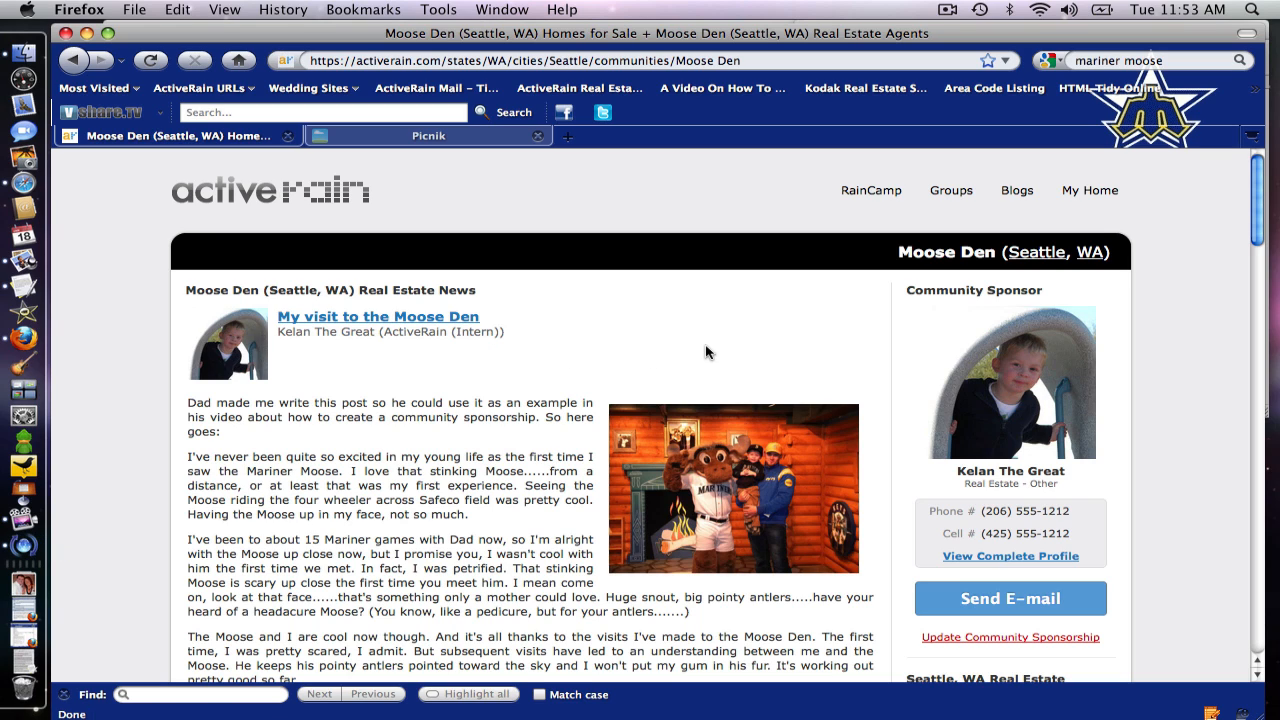
mouse_move(1020, 346)
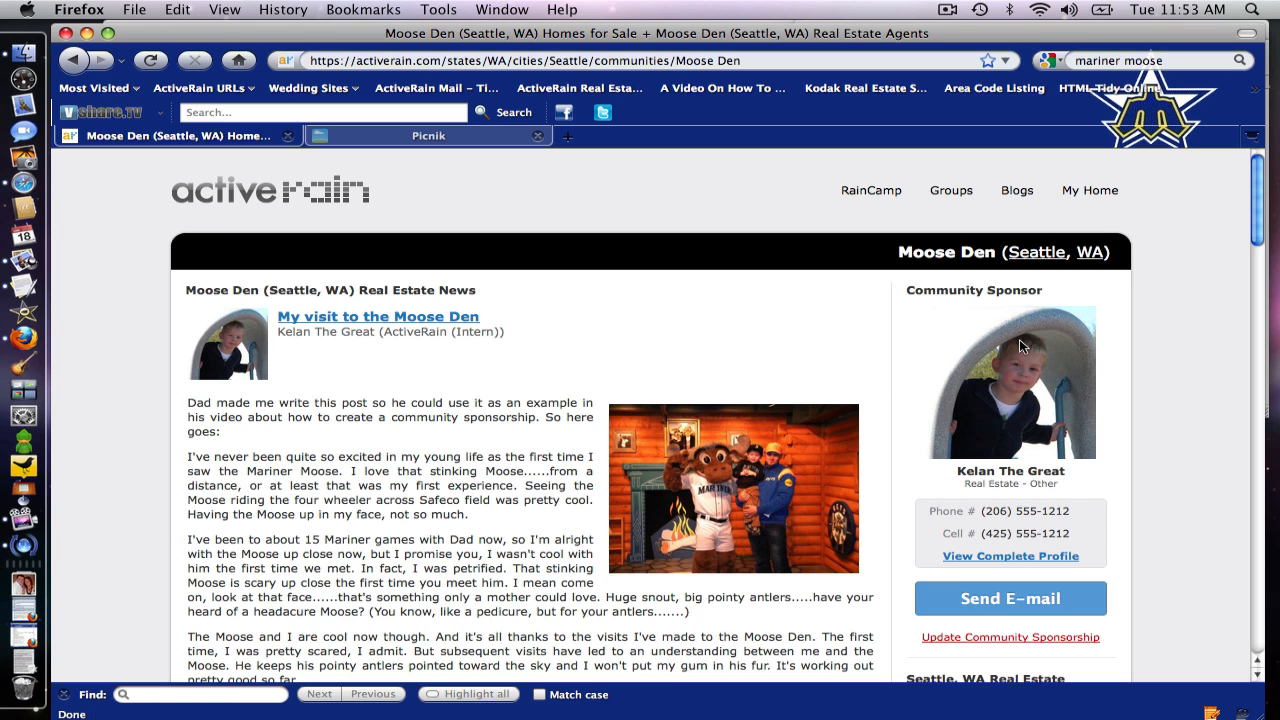
mouse_move(1078, 371)
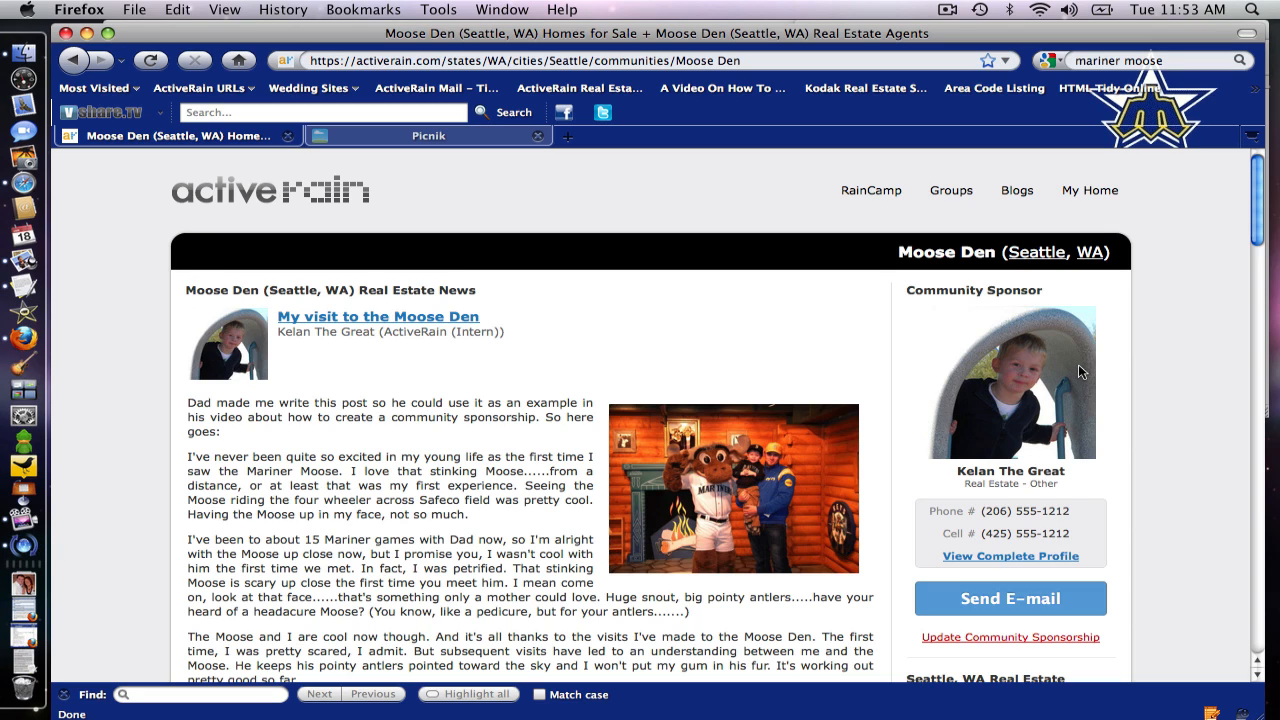
mouse_move(946, 345)
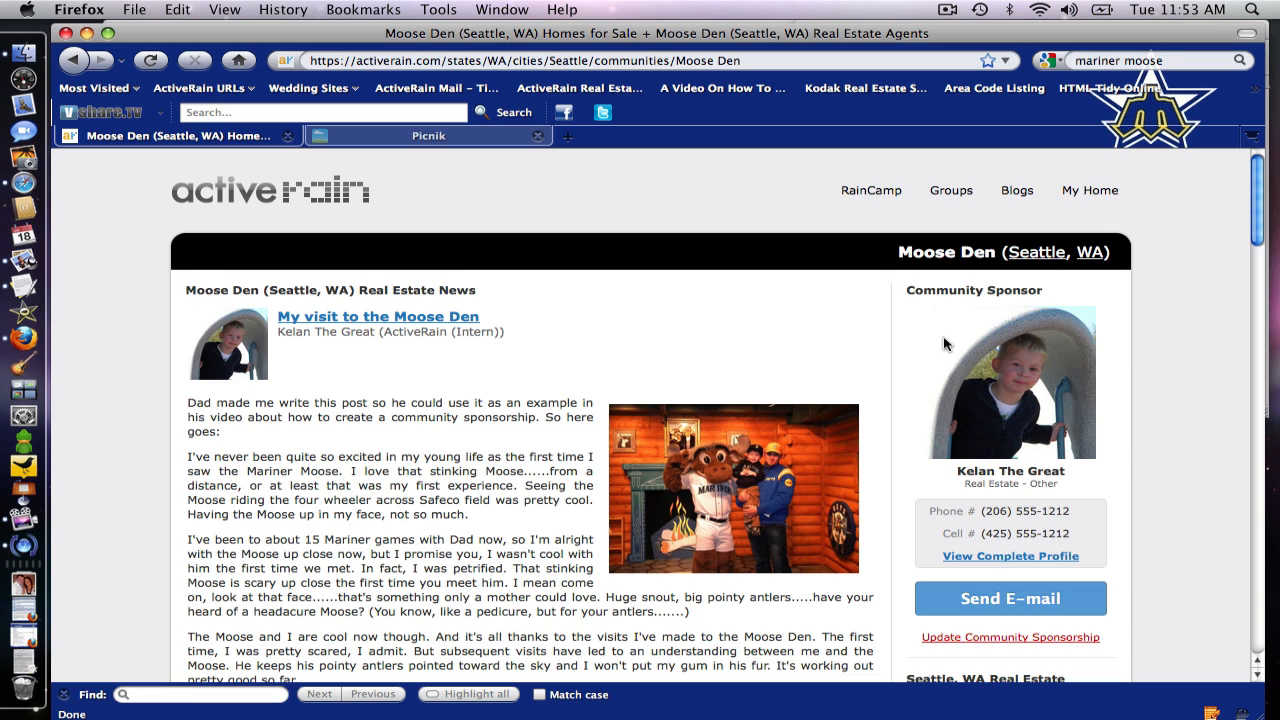
mouse_move(853, 372)
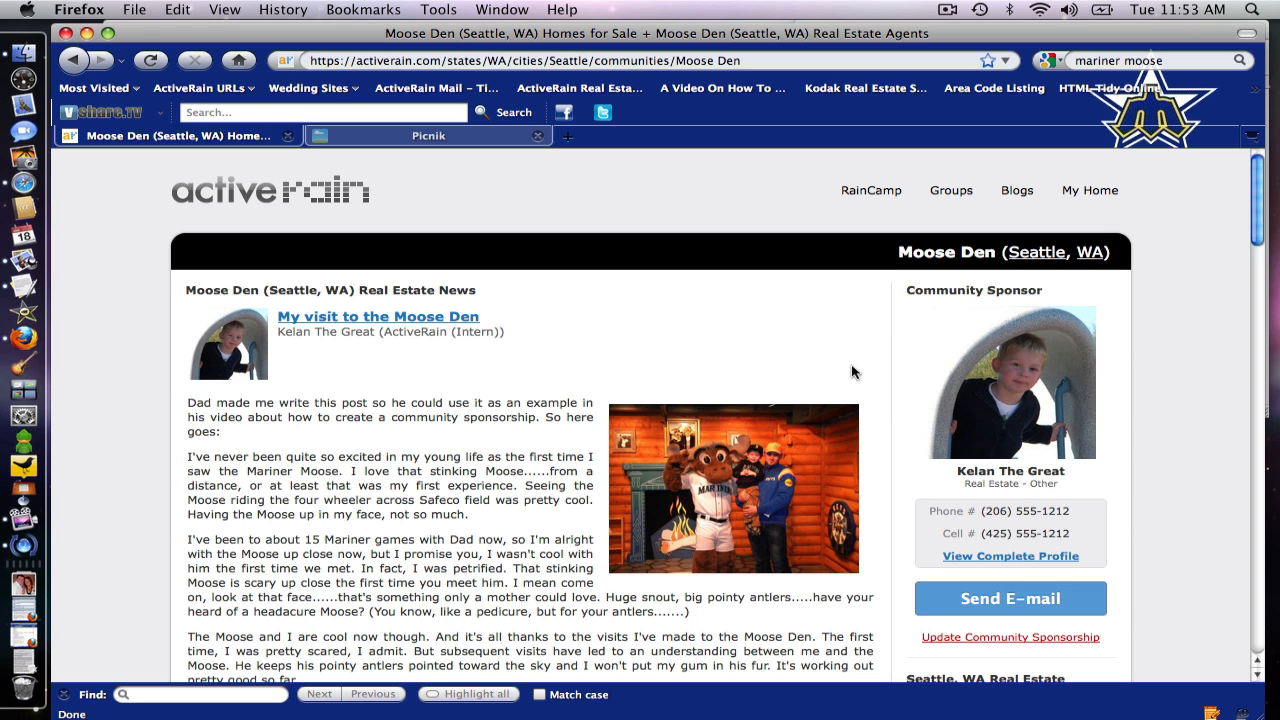
mouse_move(321, 347)
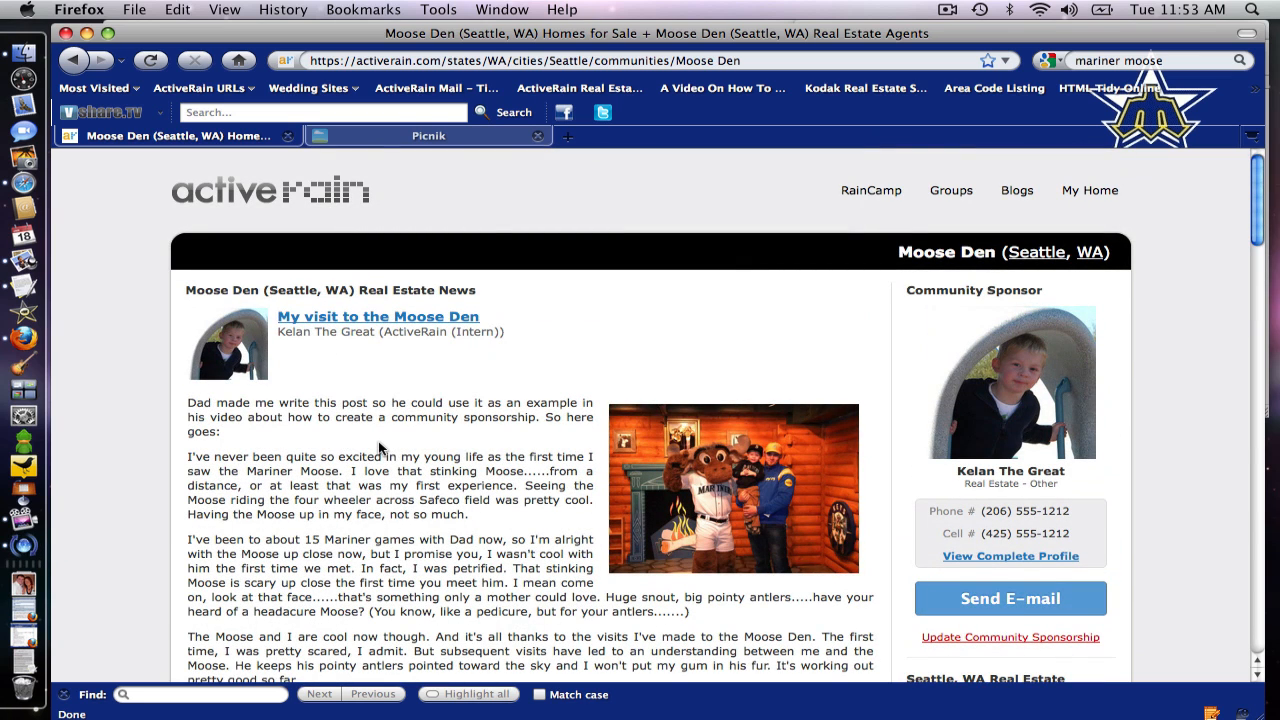
mouse_move(185, 412)
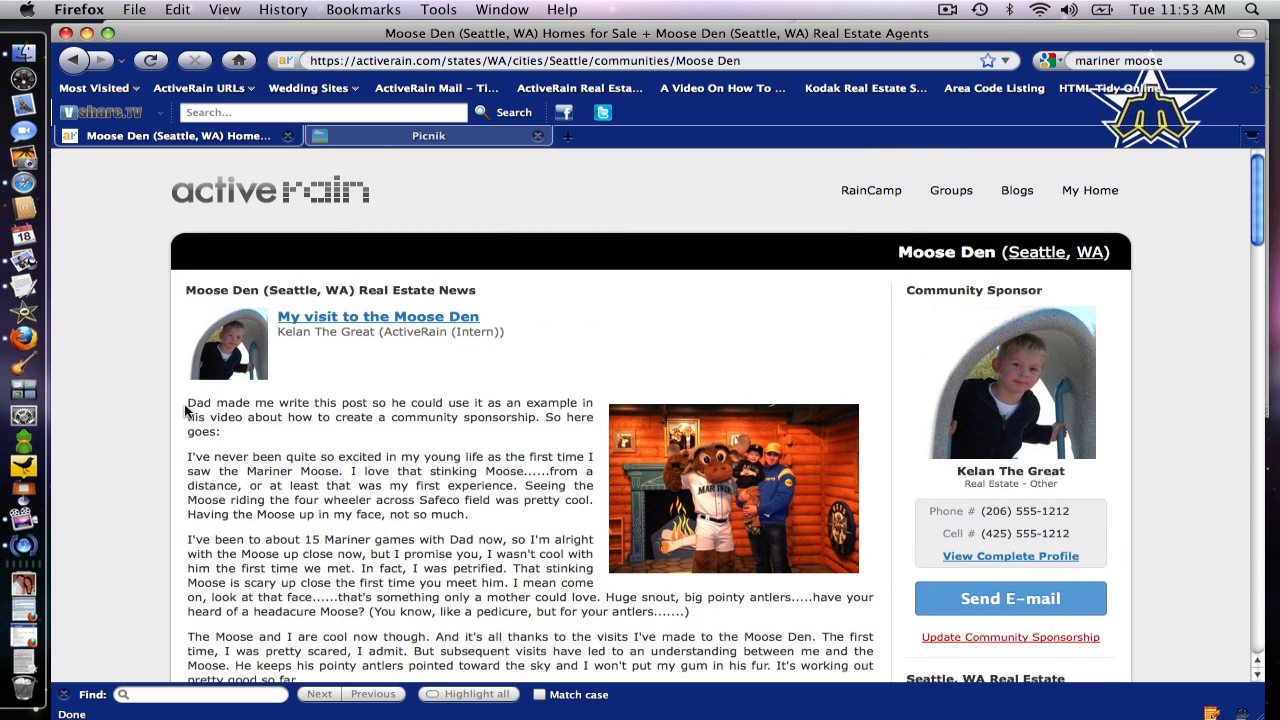
left_click_drag(186, 402, 340, 417)
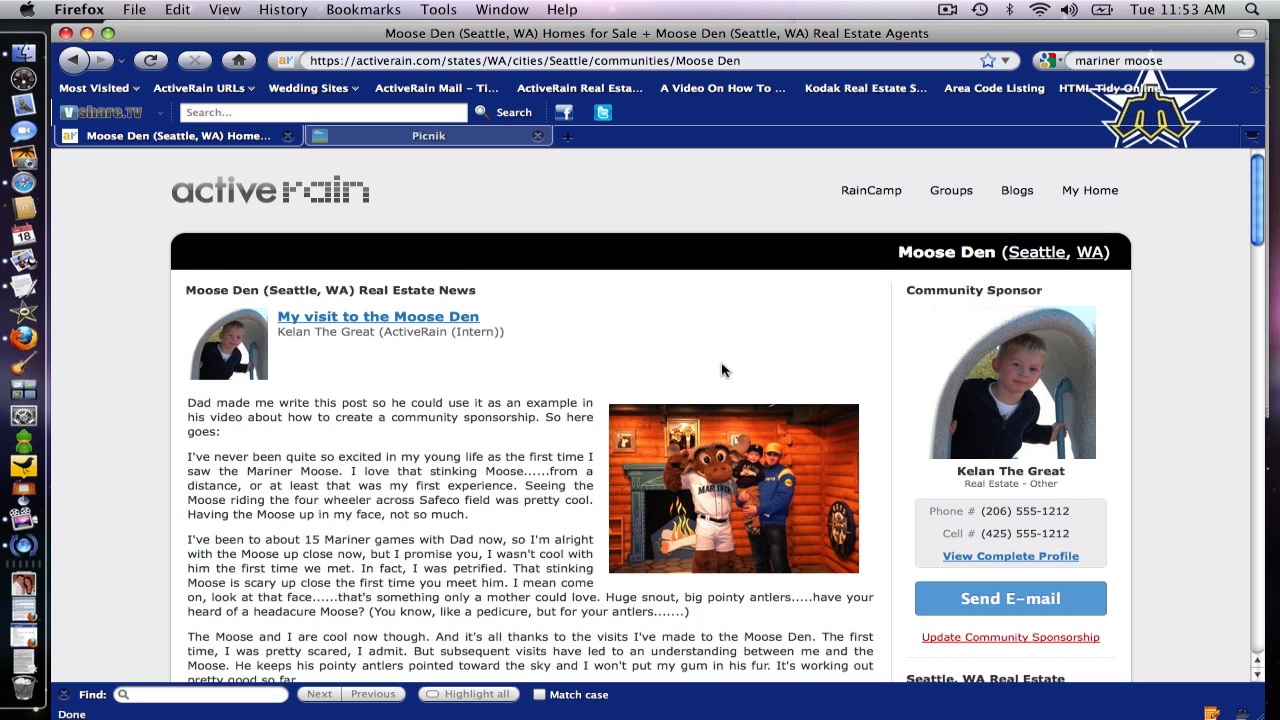
mouse_move(925, 390)
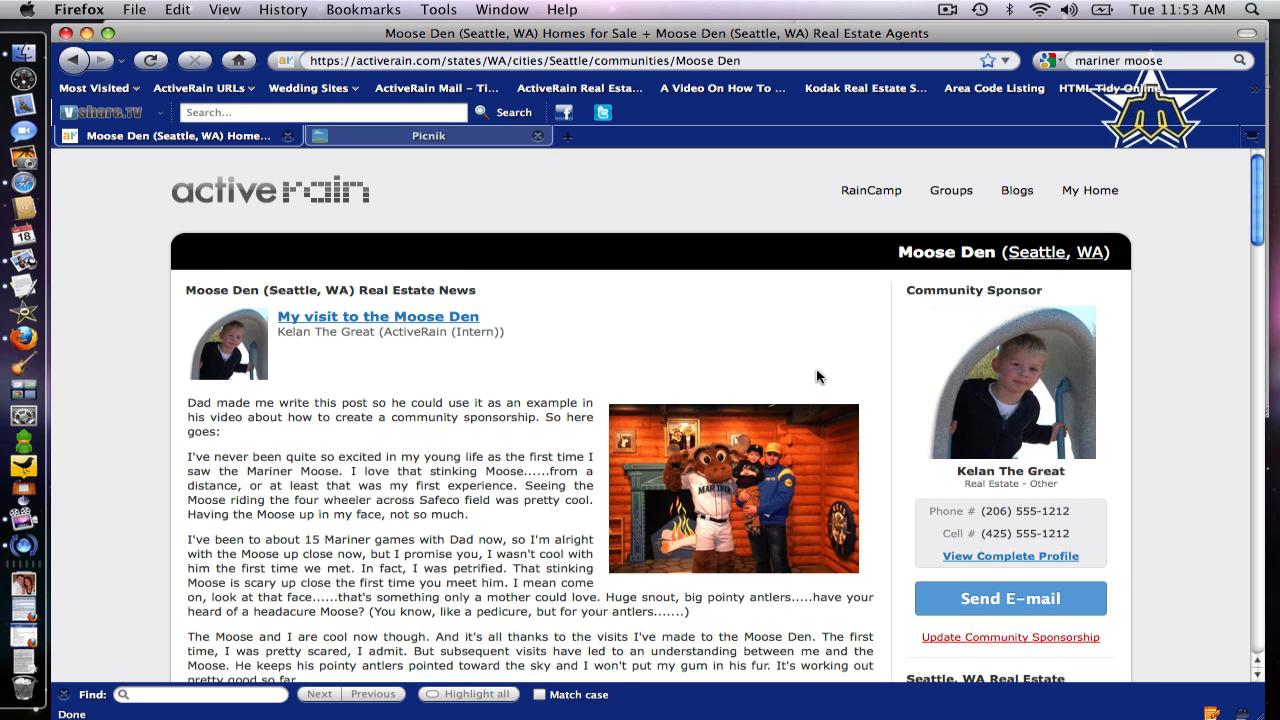
scroll("down", 3)
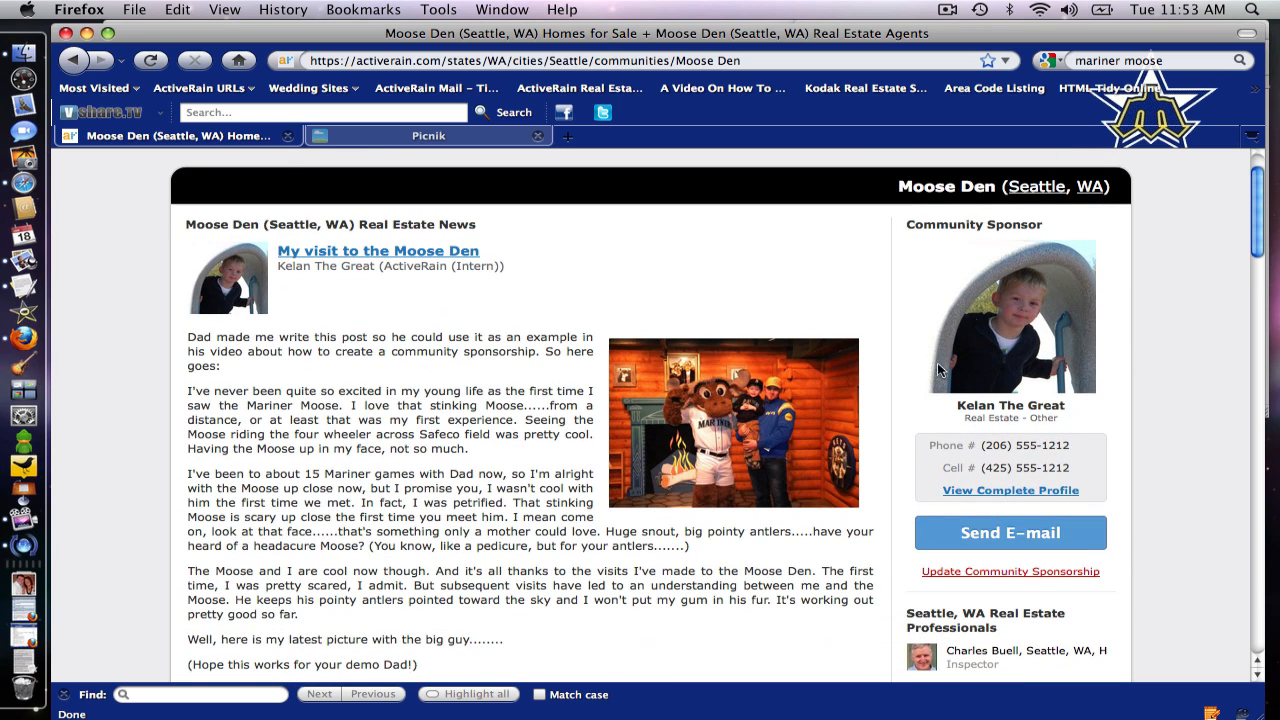
mouse_move(995, 308)
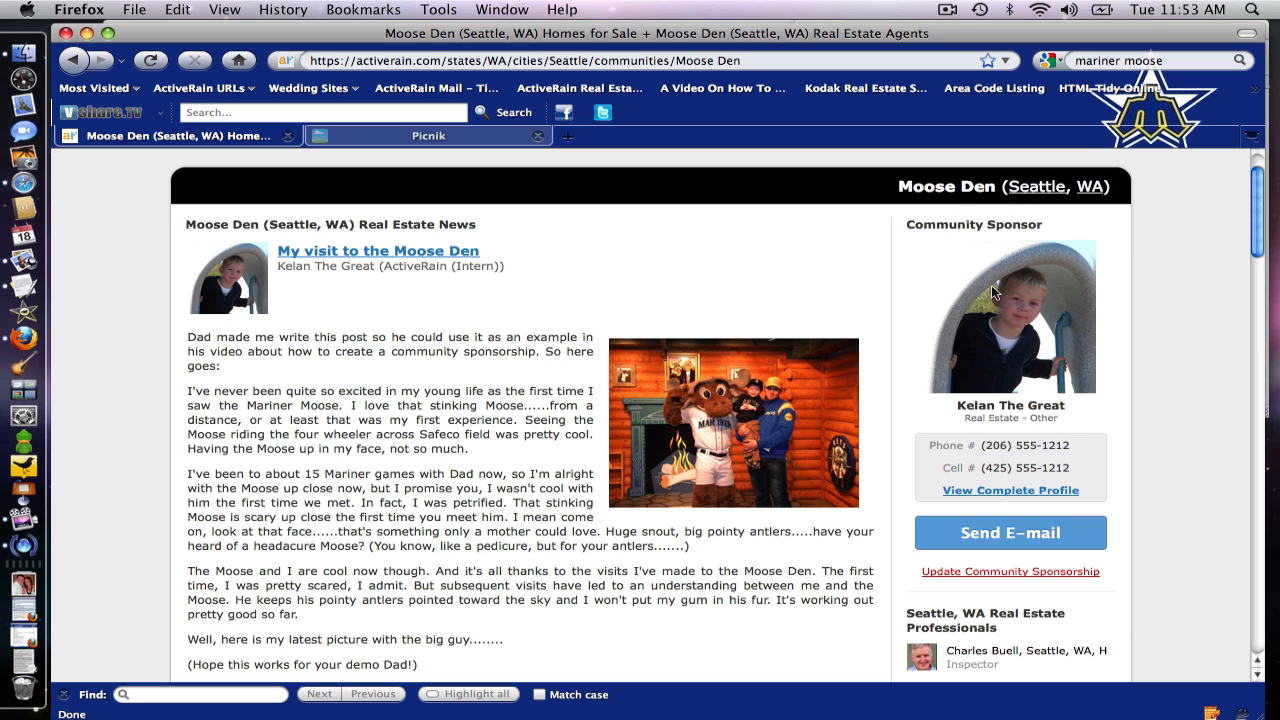
mouse_move(906, 356)
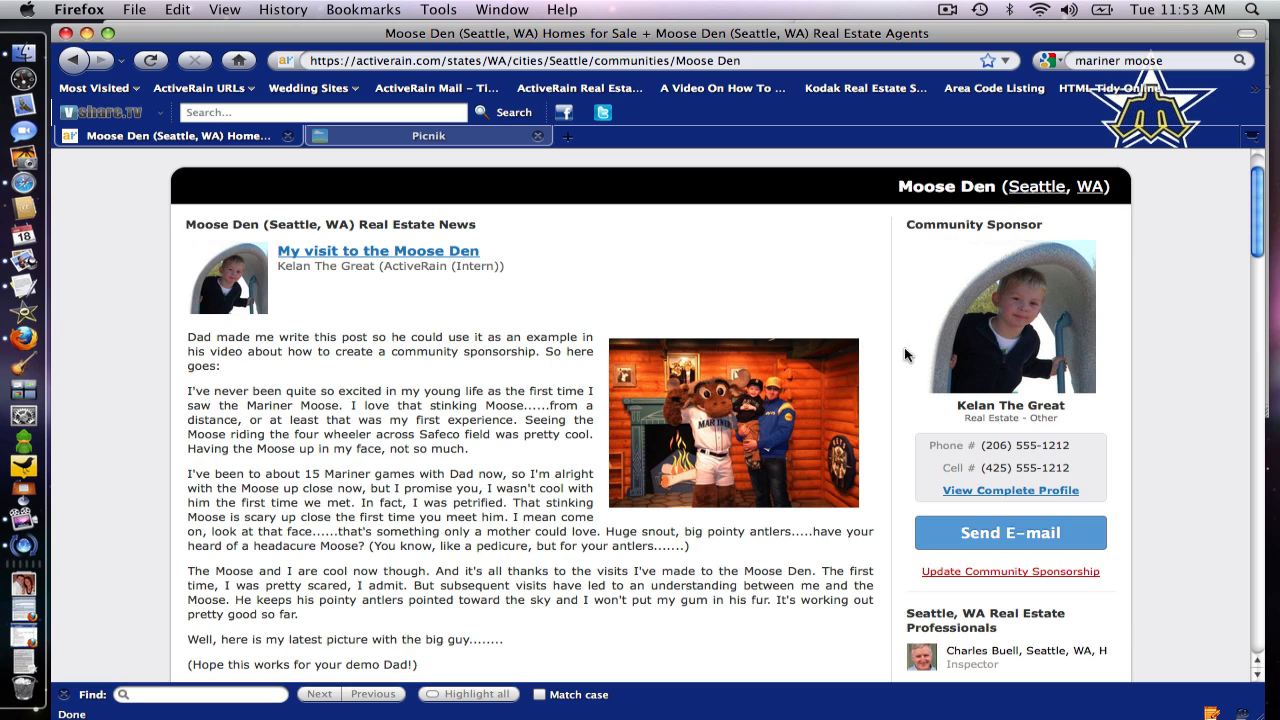
mouse_move(1003, 416)
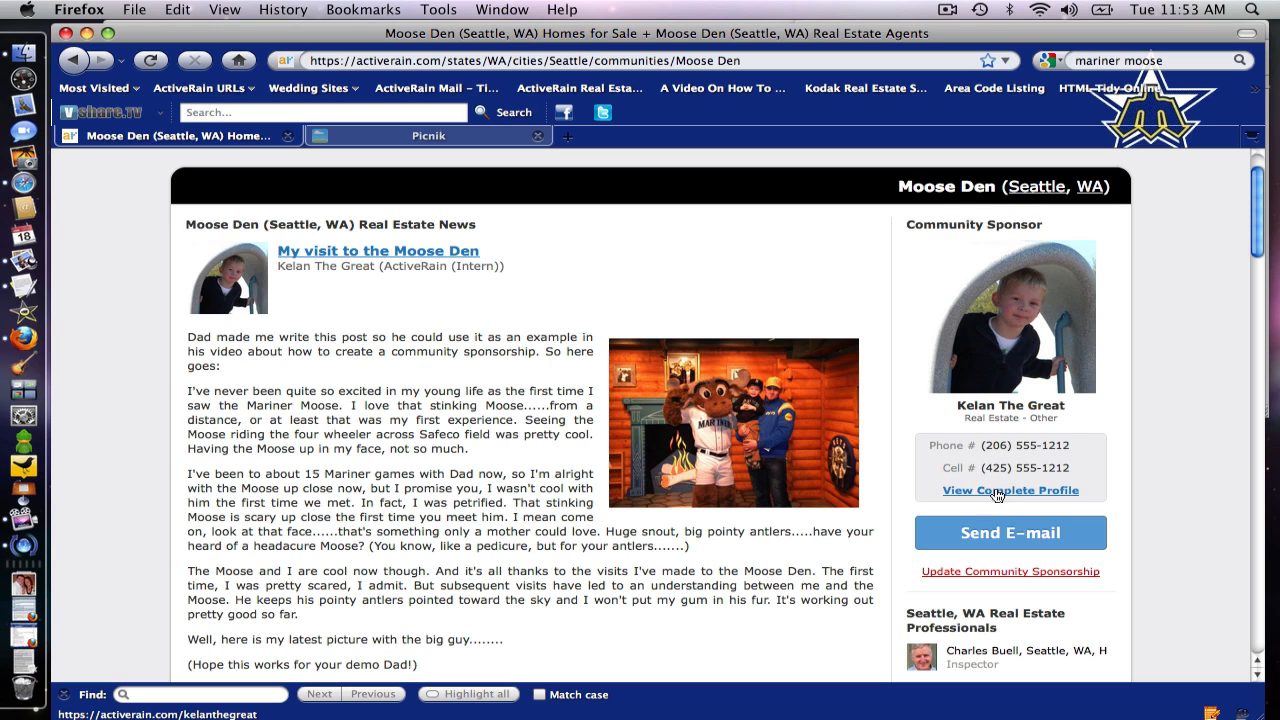
mouse_move(997, 500)
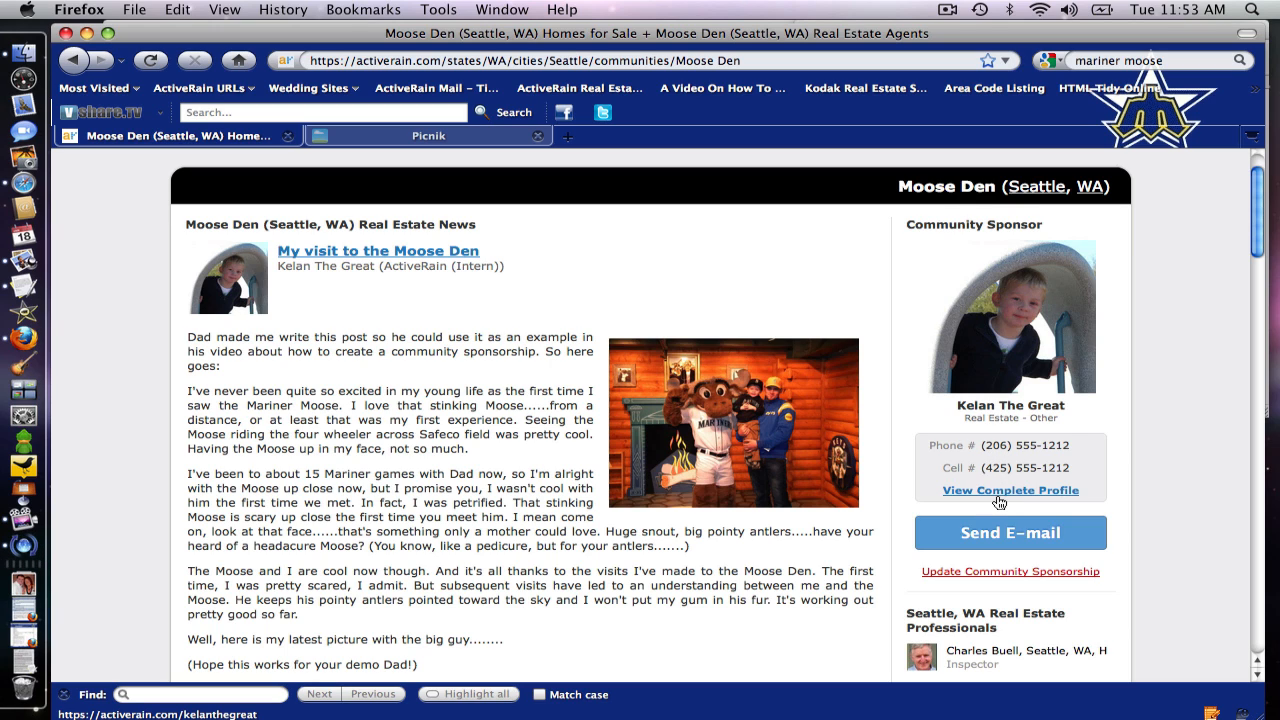
mouse_move(1001, 500)
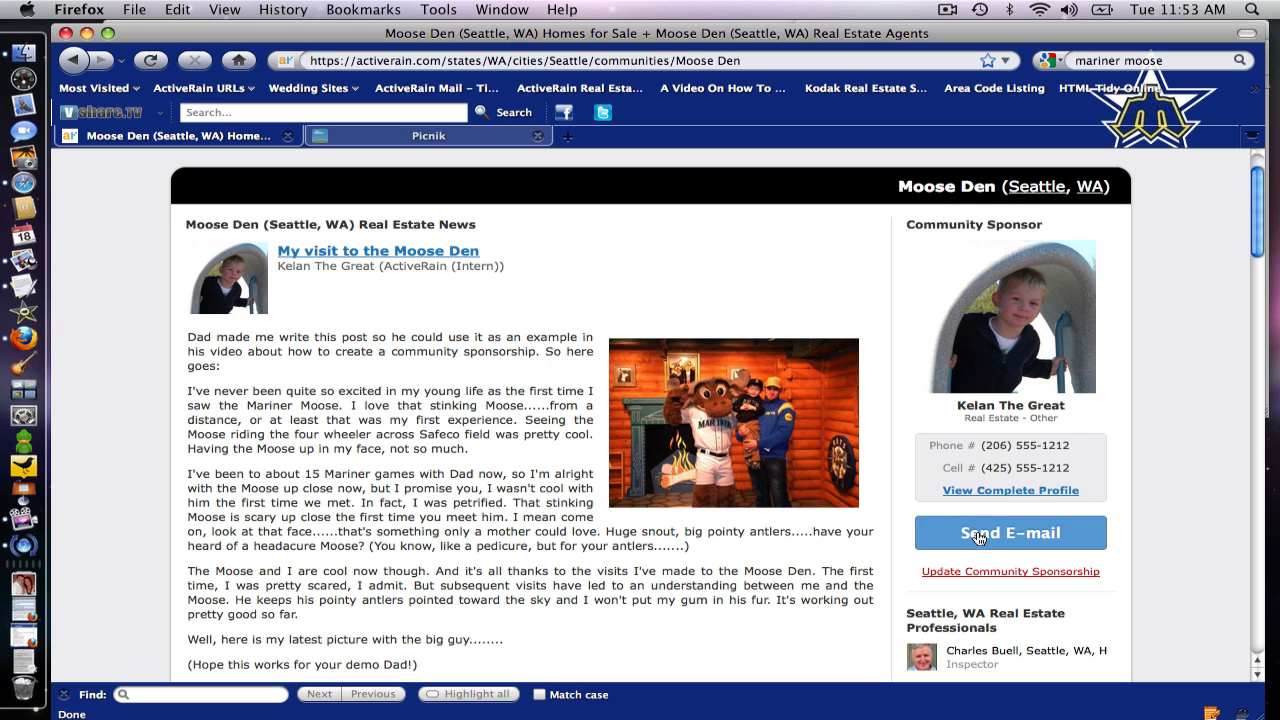
mouse_move(337, 203)
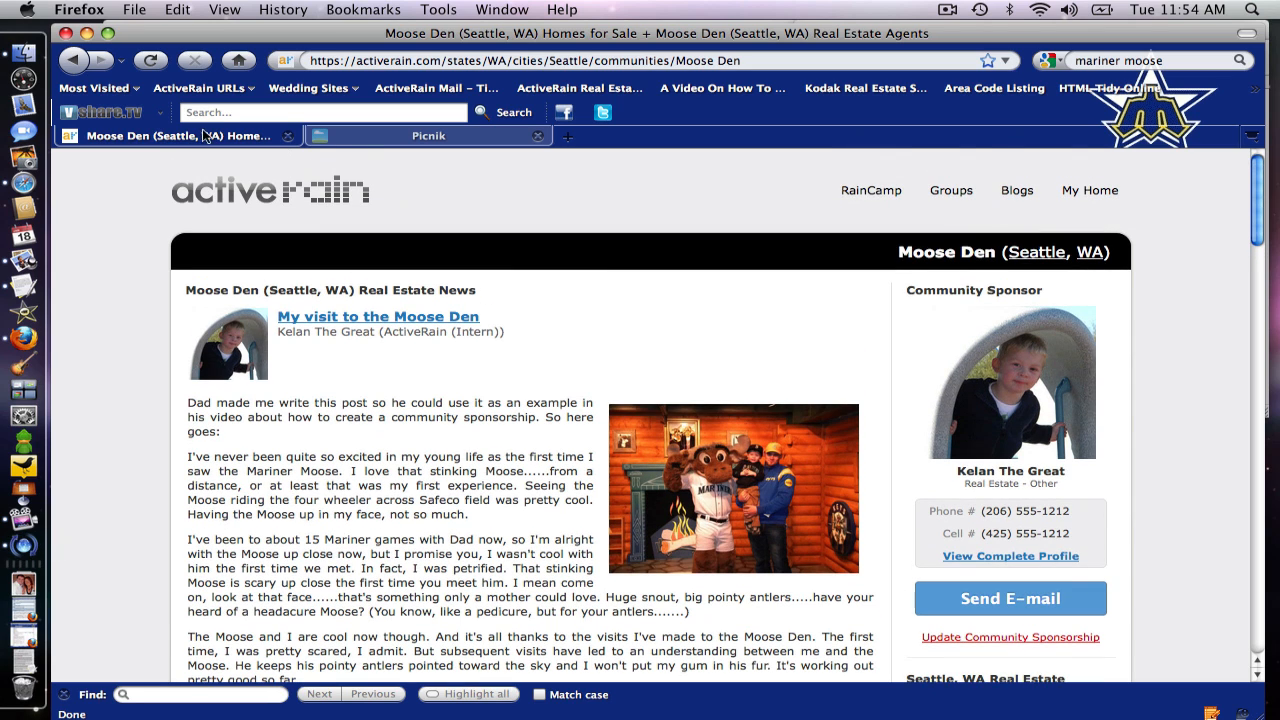
Return to the sponsorships list and bring up Moose Den in a new tab alongside it.
left_click(1009, 637)
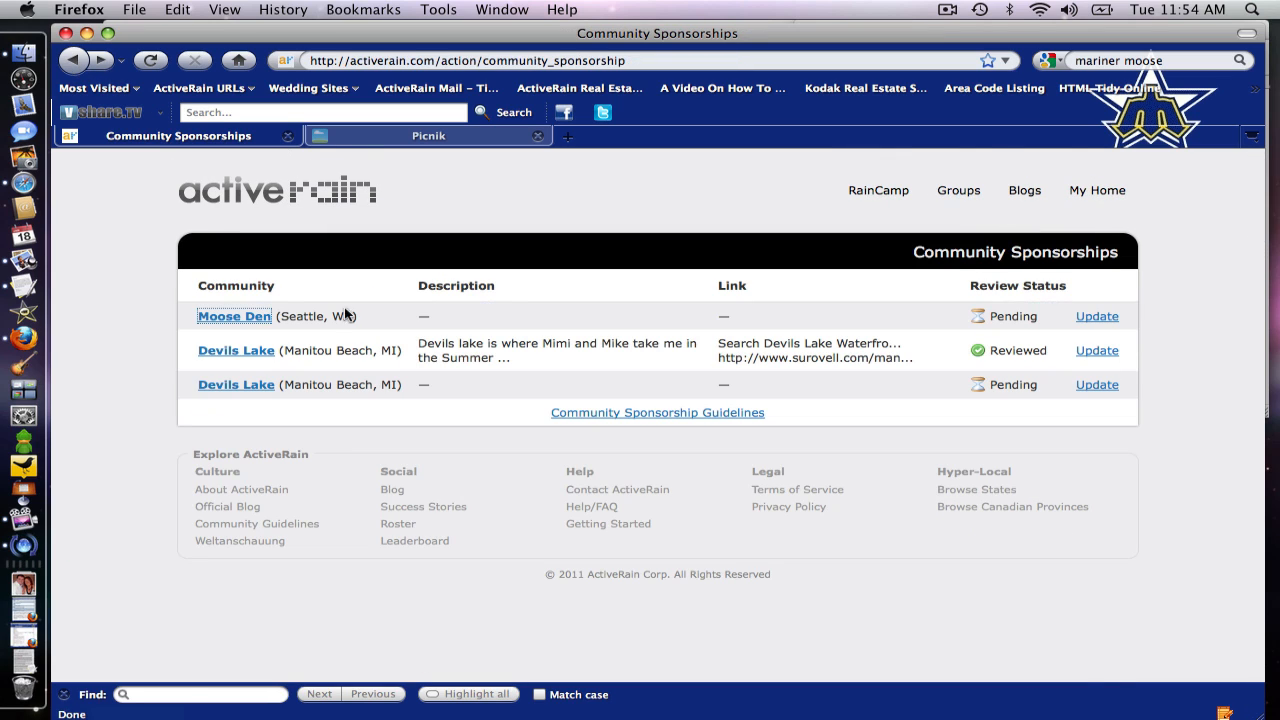
mouse_move(247, 273)
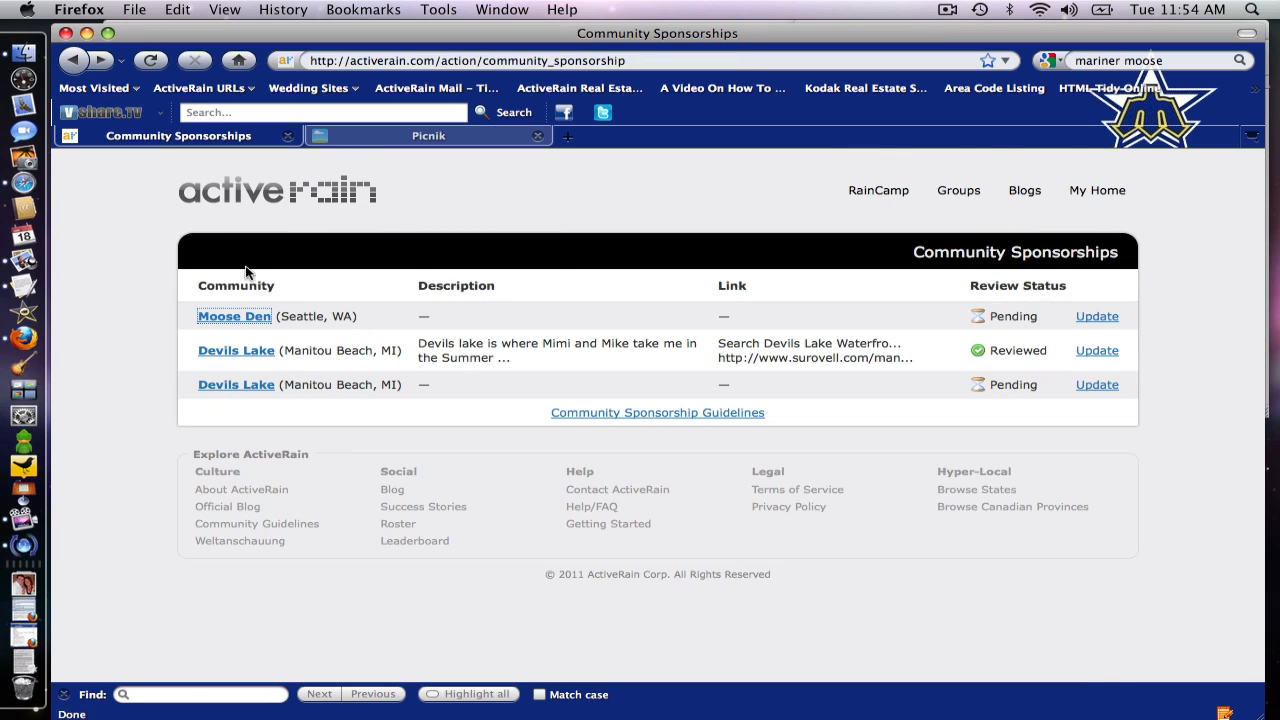
mouse_move(234, 316)
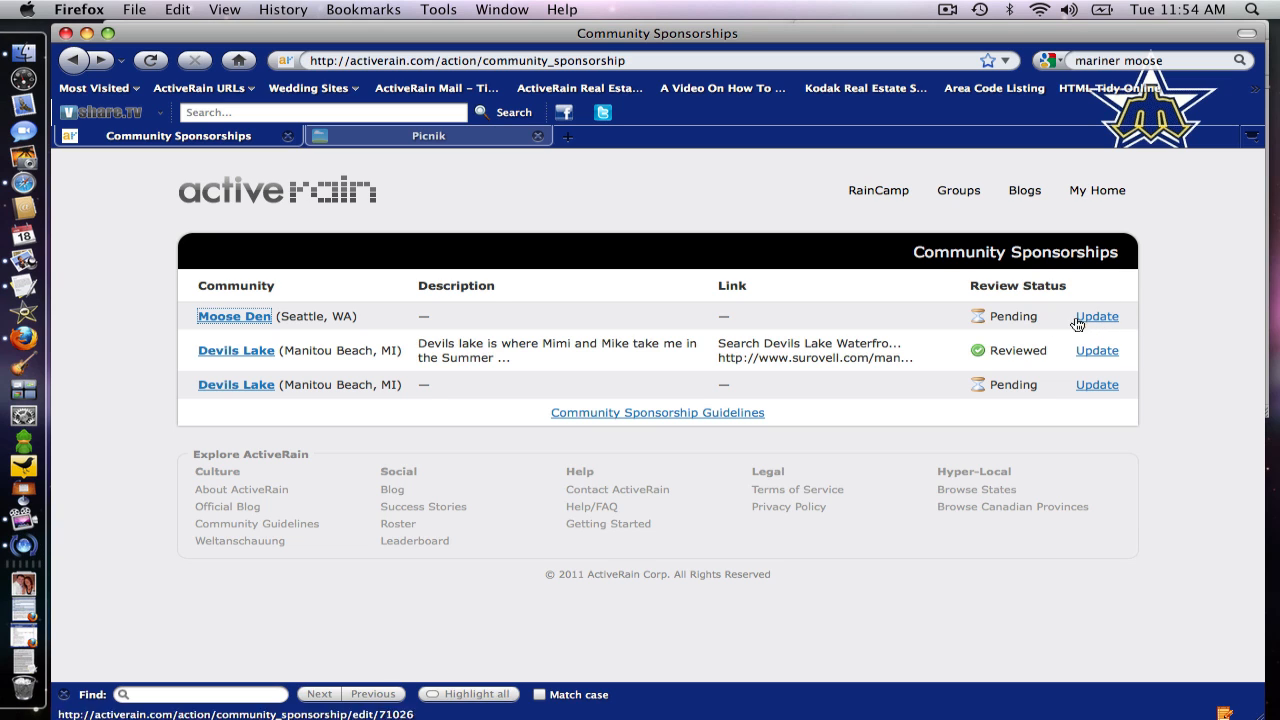
left_click(1096, 316)
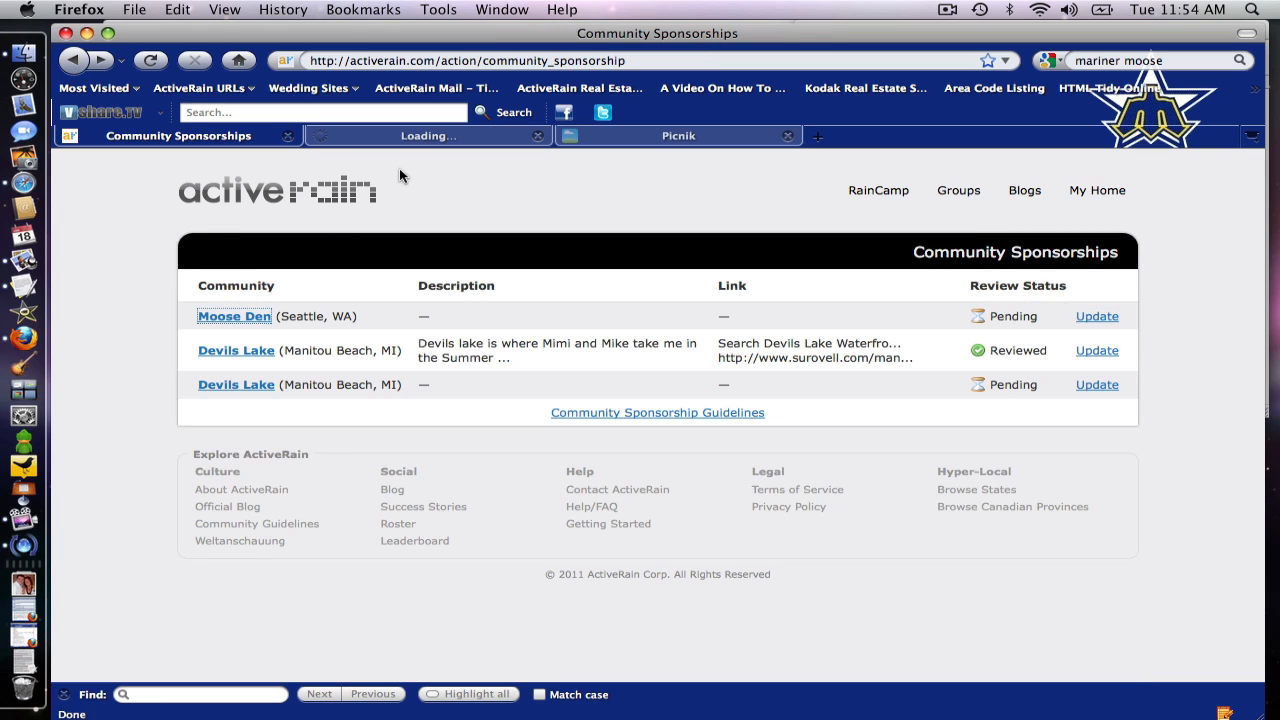
left_click(234, 316)
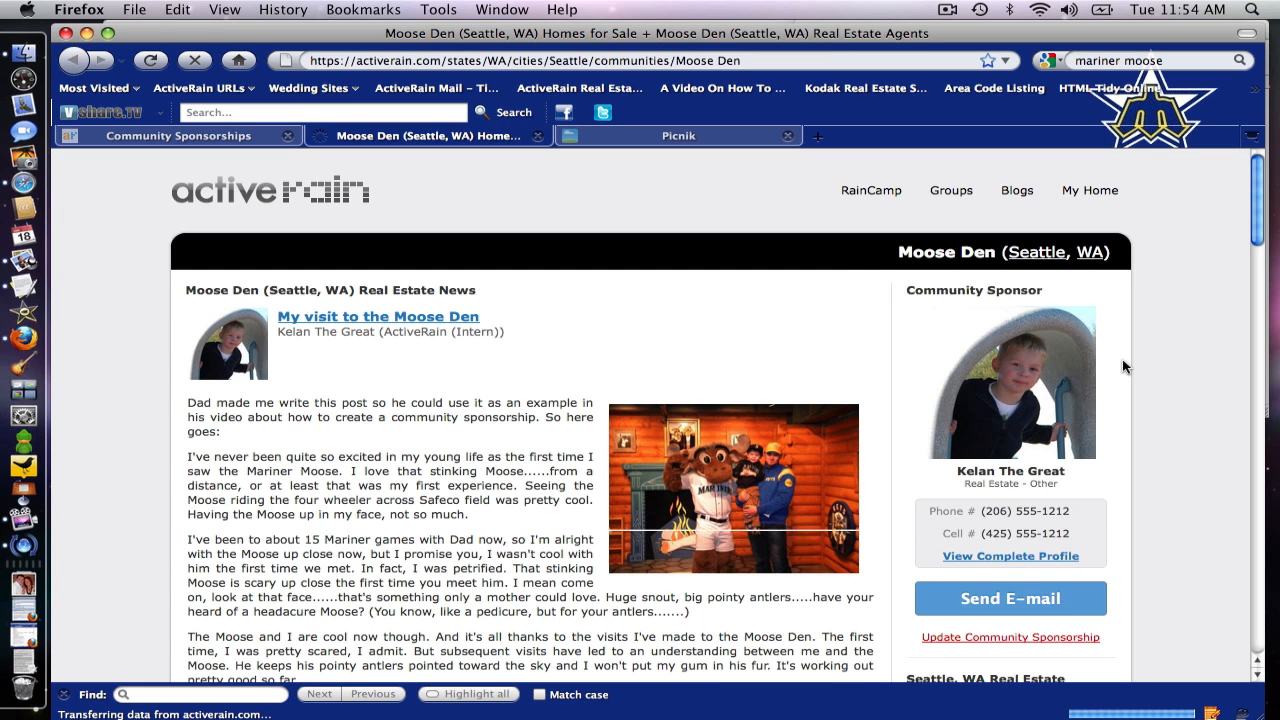
scroll("down", 3)
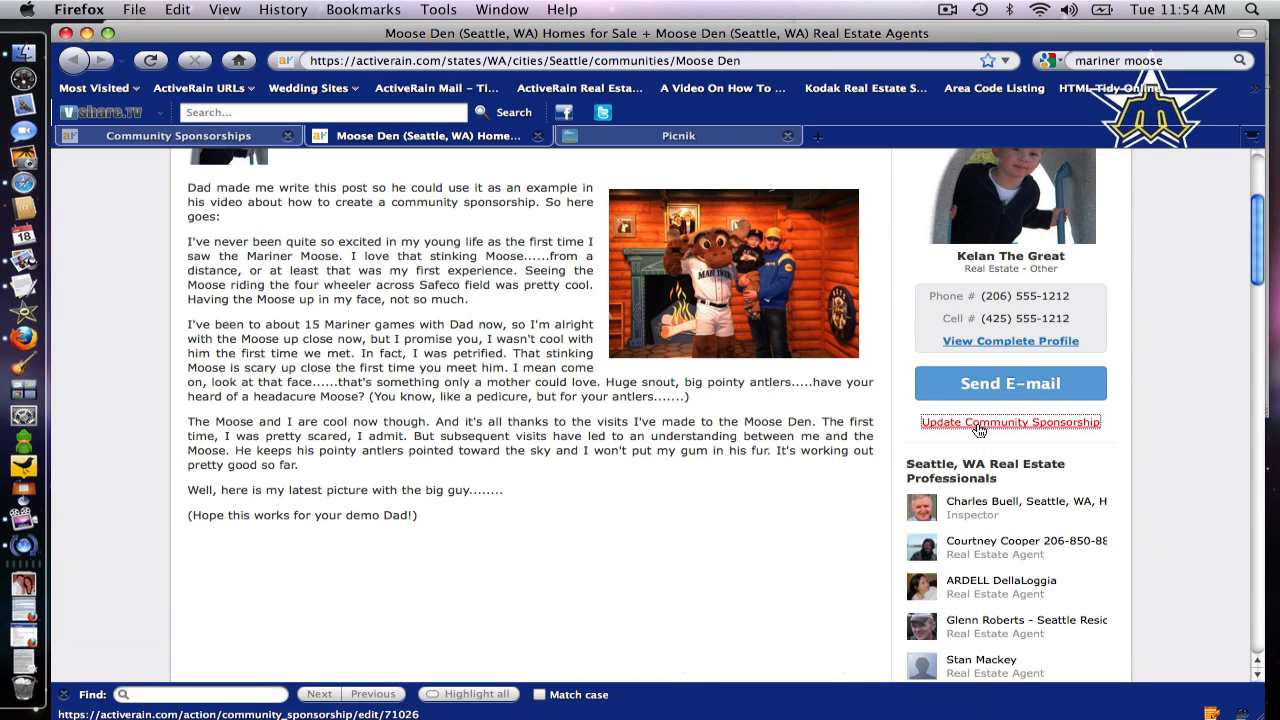
Start updating the Moose Den sponsorship, revealing blurb, link and marquee photo fields.
left_click(1010, 422)
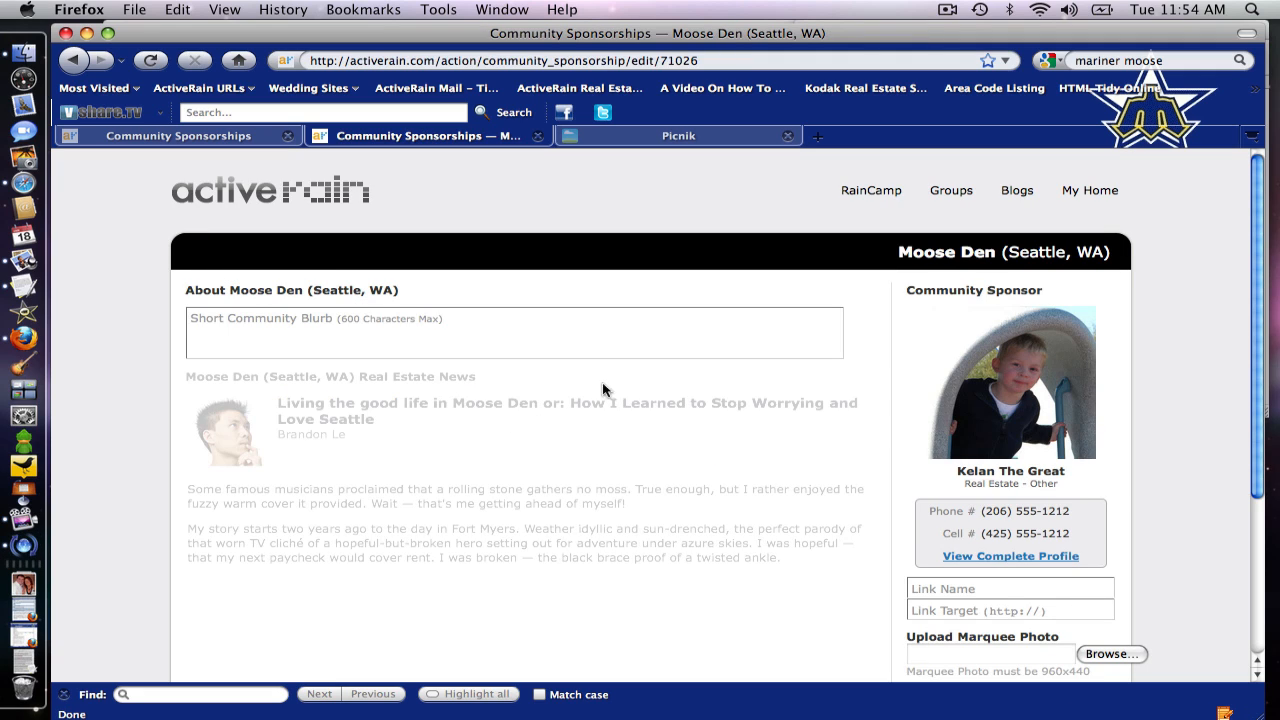
mouse_move(667, 380)
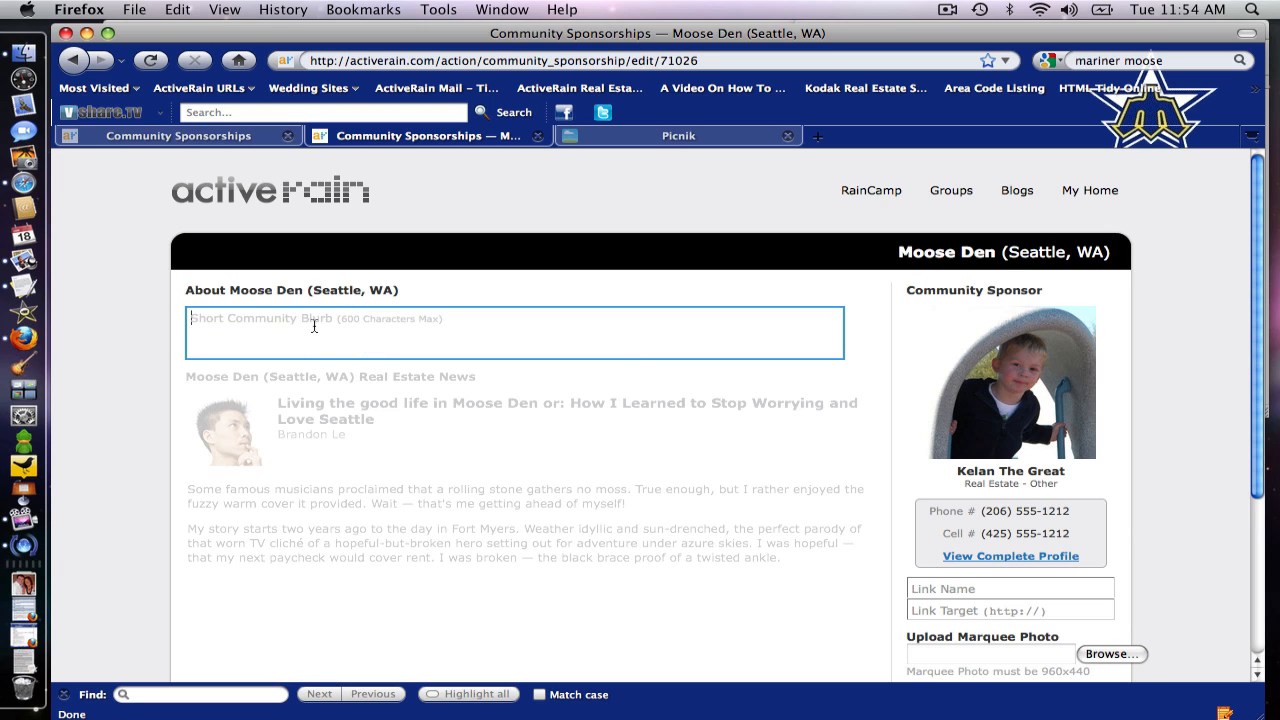
mouse_move(658, 327)
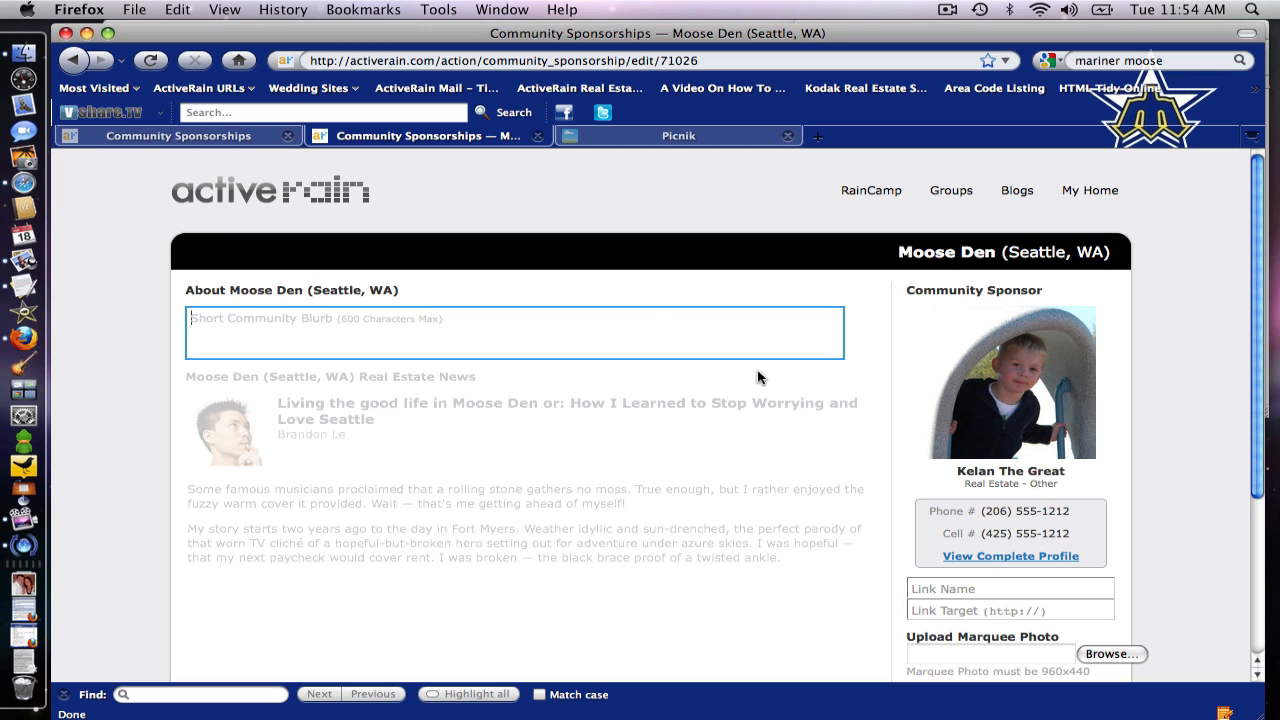
mouse_move(490, 428)
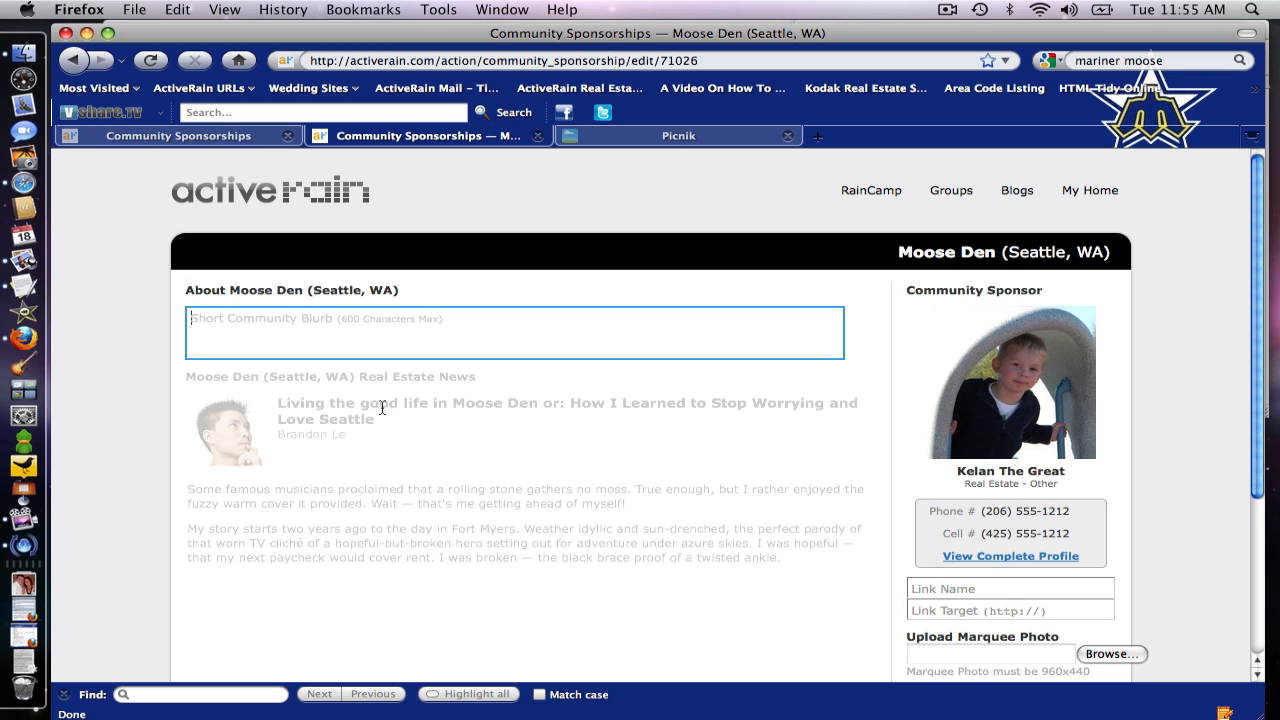
mouse_move(862, 442)
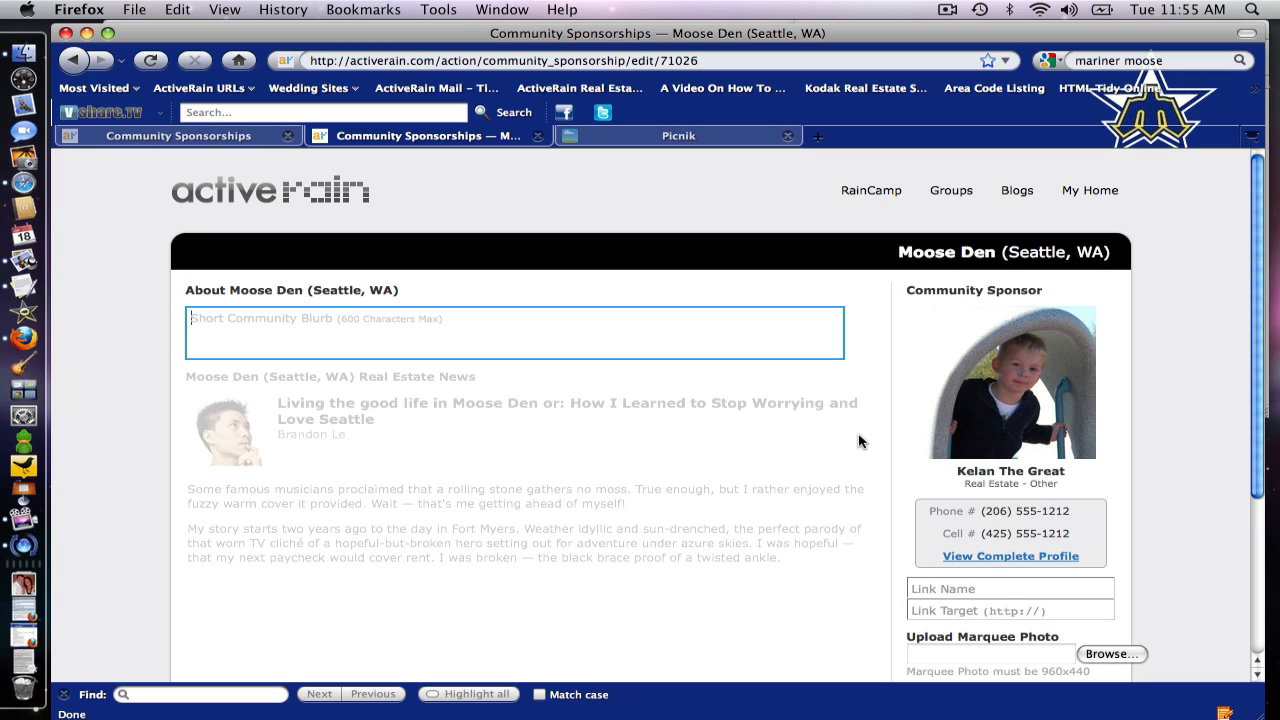
mouse_move(735, 412)
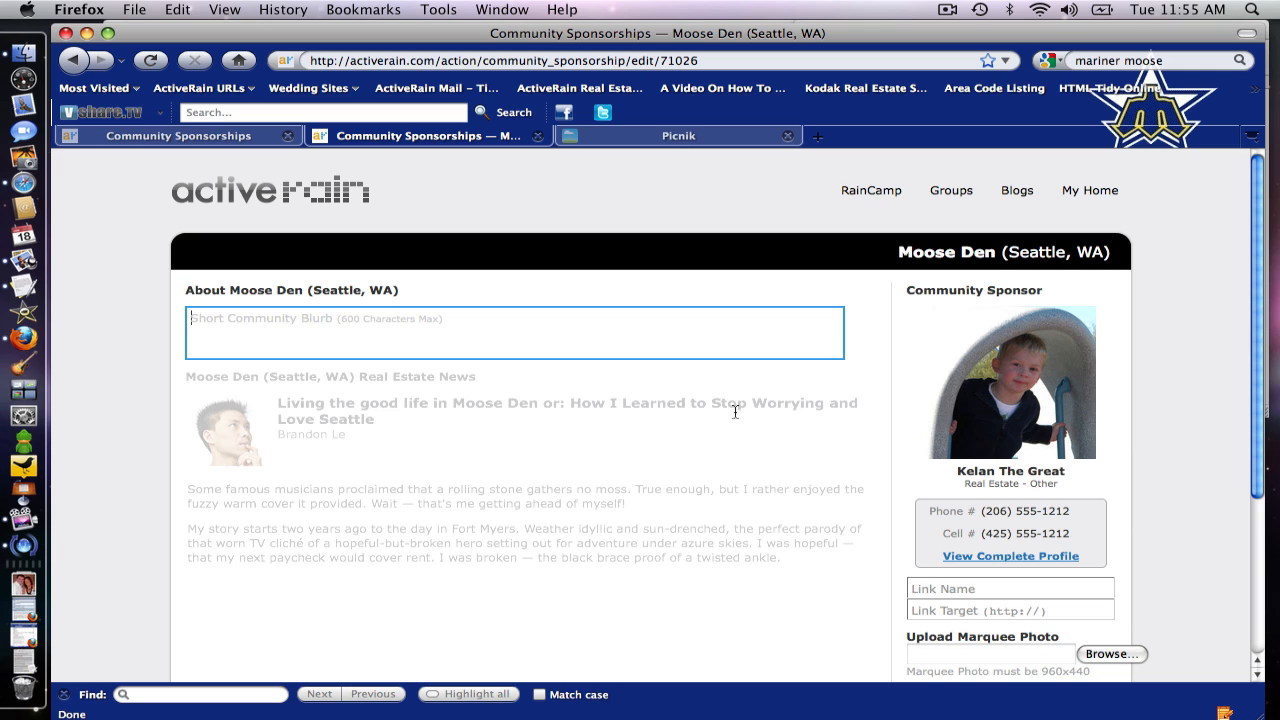
scroll("down", 3)
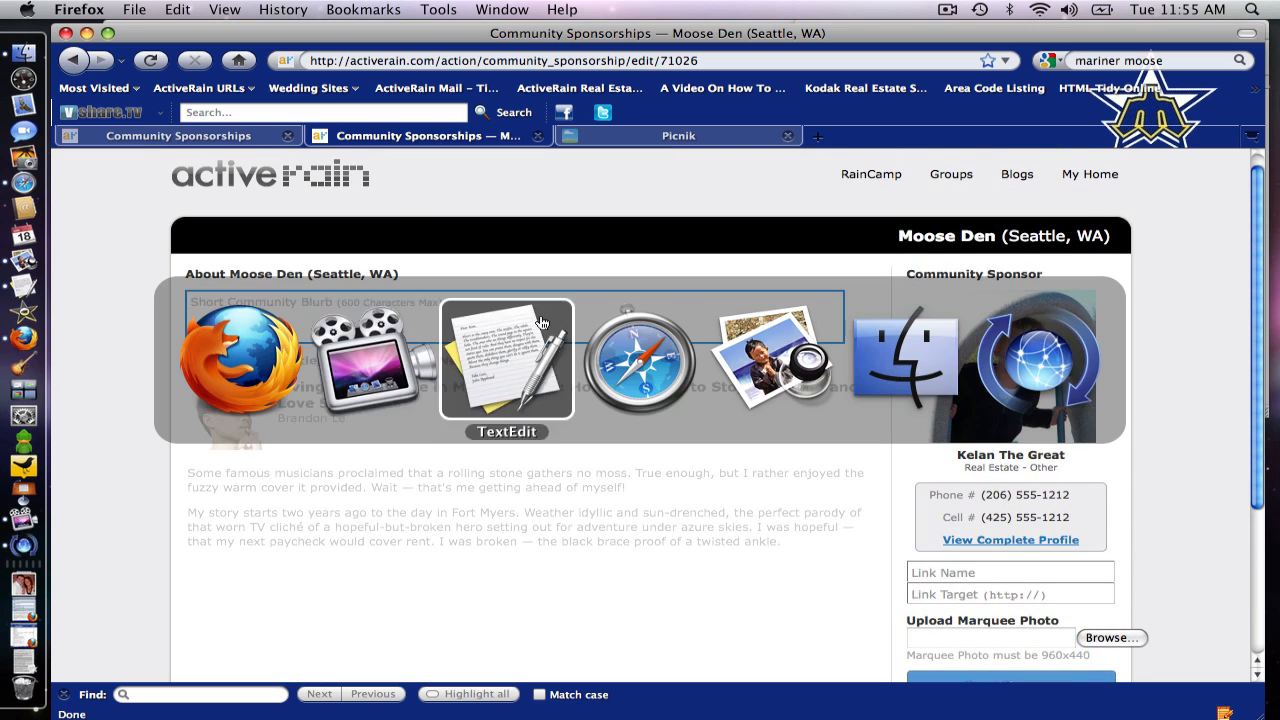
Copy the Mariner Moose paragraph from TextEdit into the Short Community Blurb field.
left_click(506, 360)
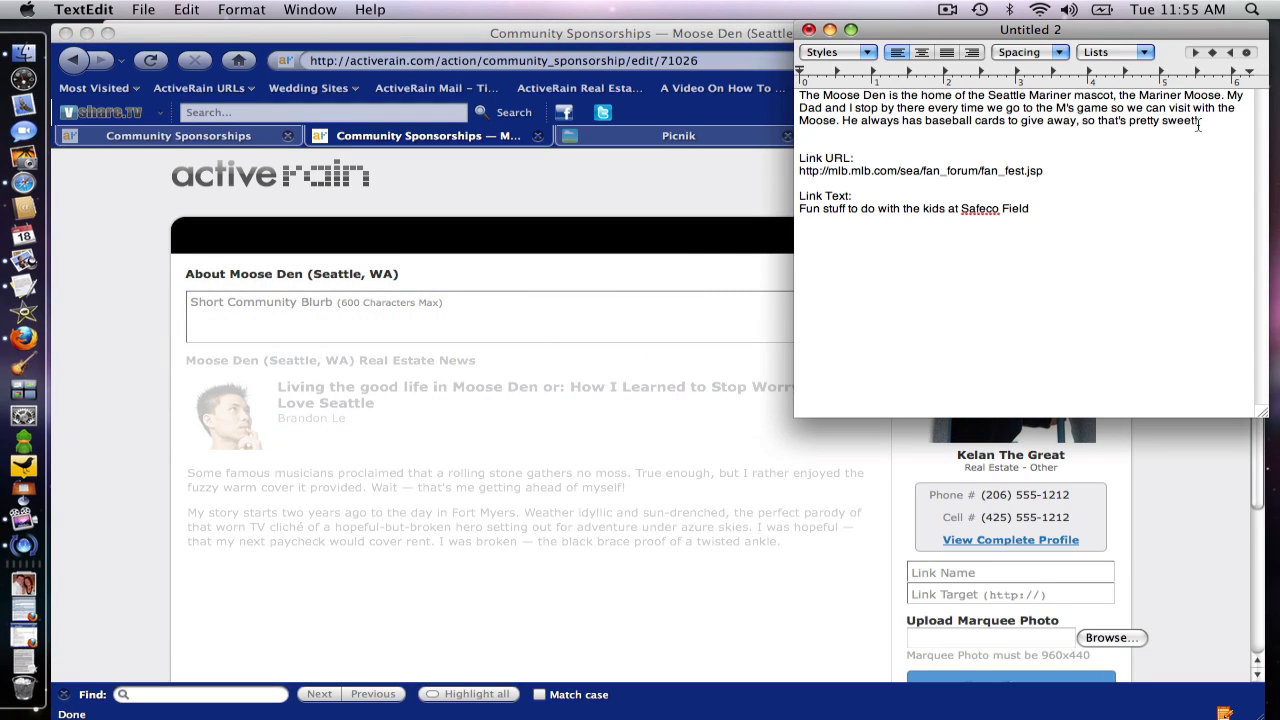
left_click_drag(802, 95, 1197, 121)
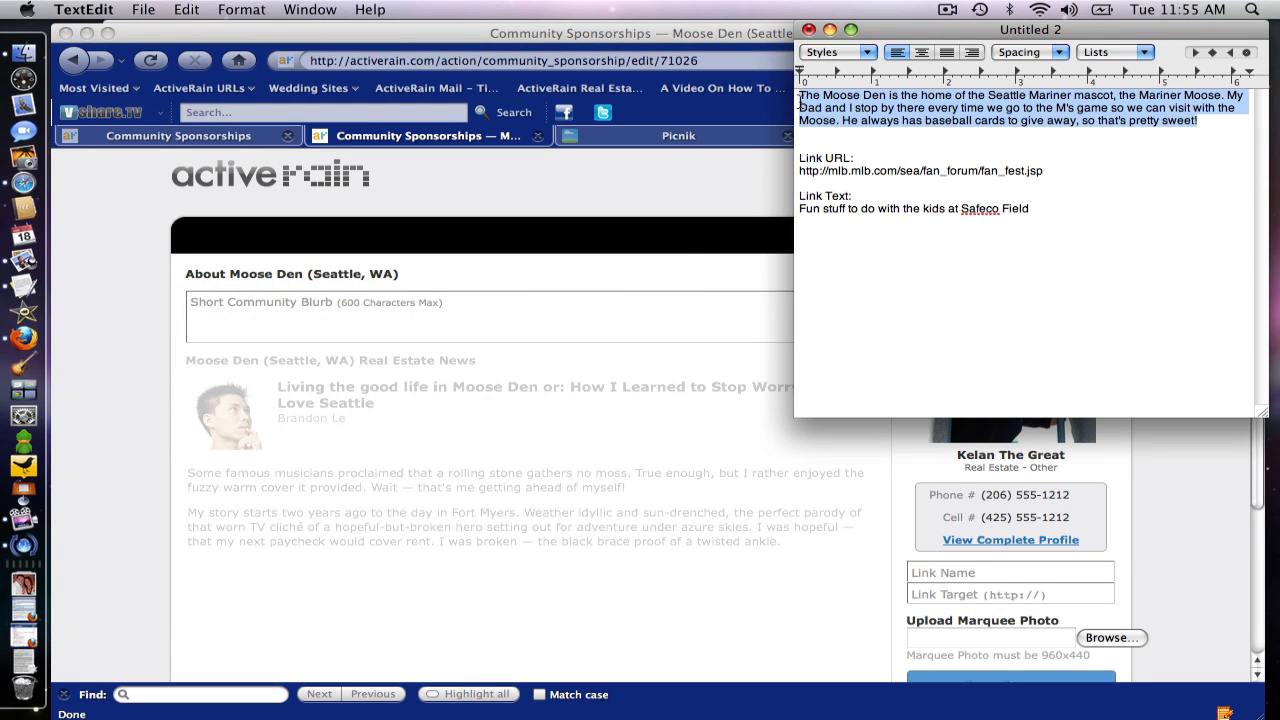
left_click(514, 316)
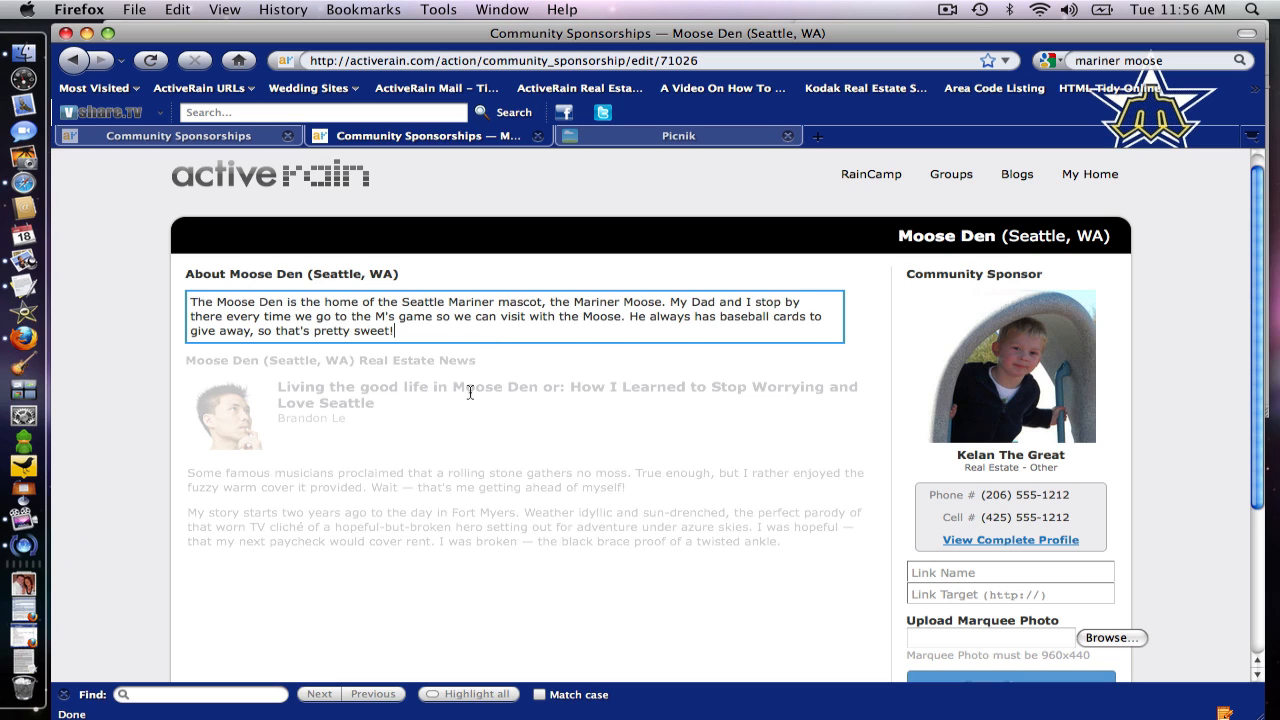
mouse_move(343, 342)
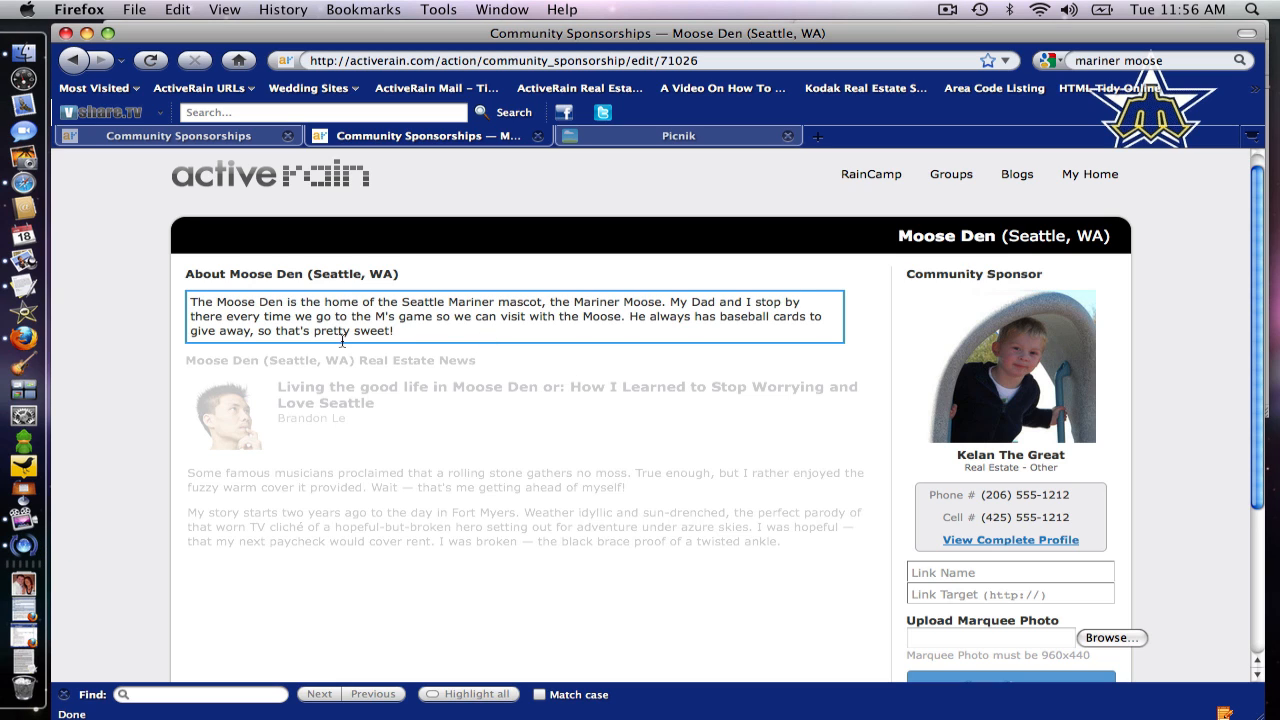
mouse_move(217, 310)
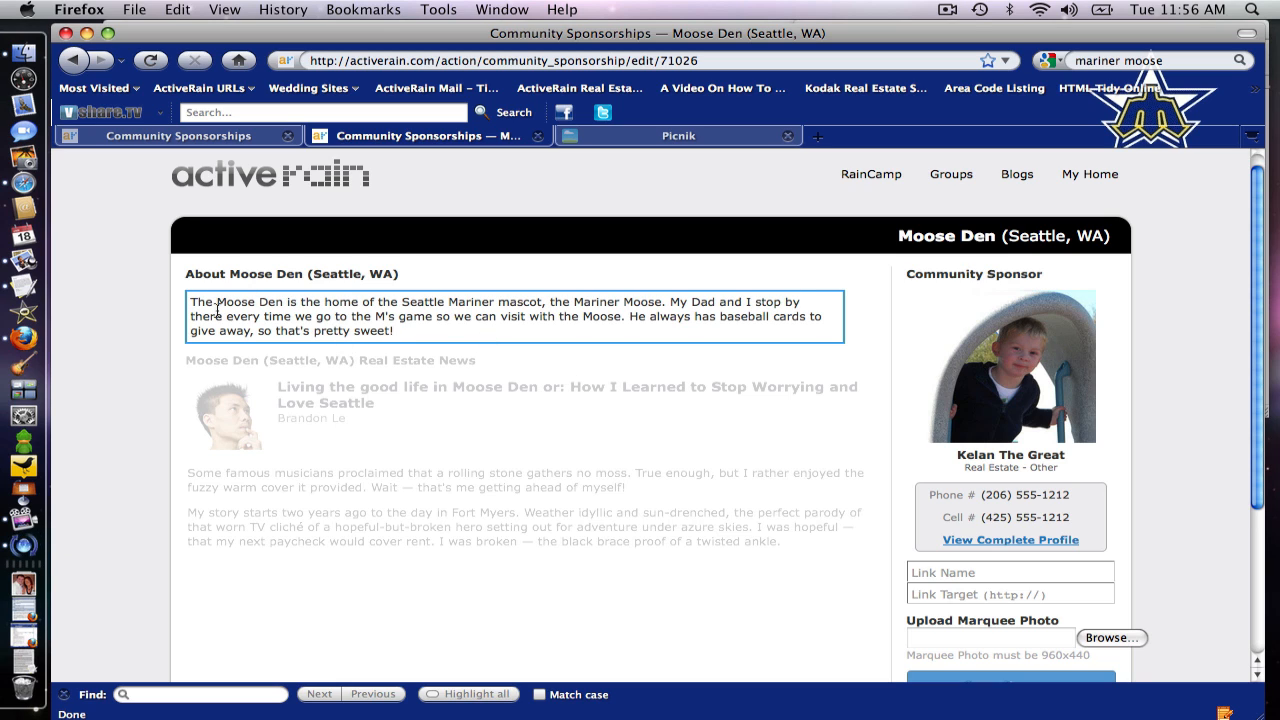
double_click(247, 302)
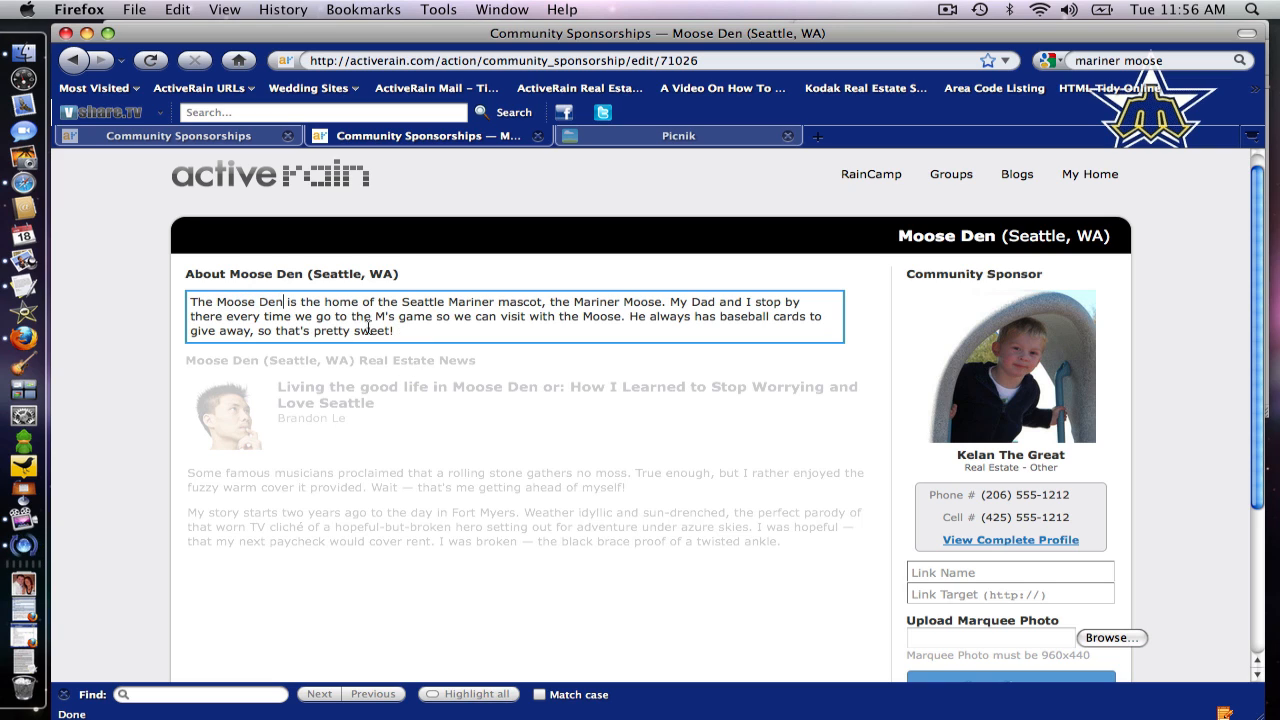
mouse_move(210, 293)
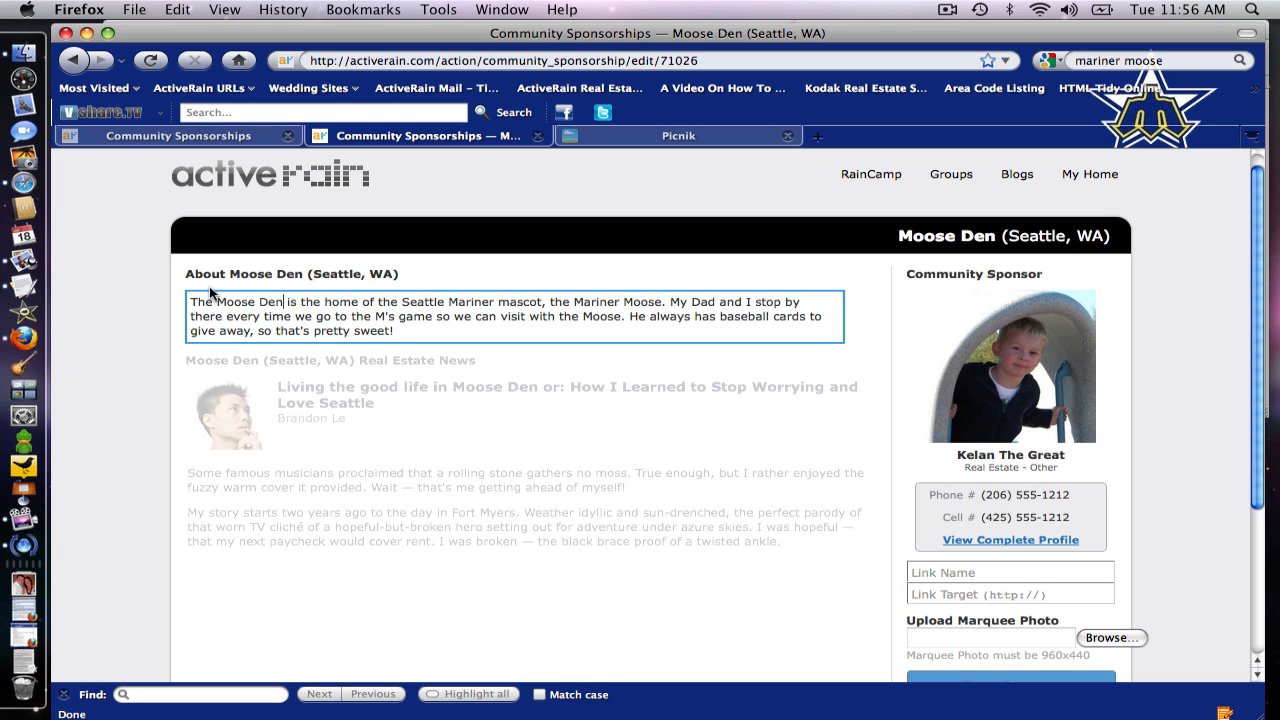
double_click(253, 274)
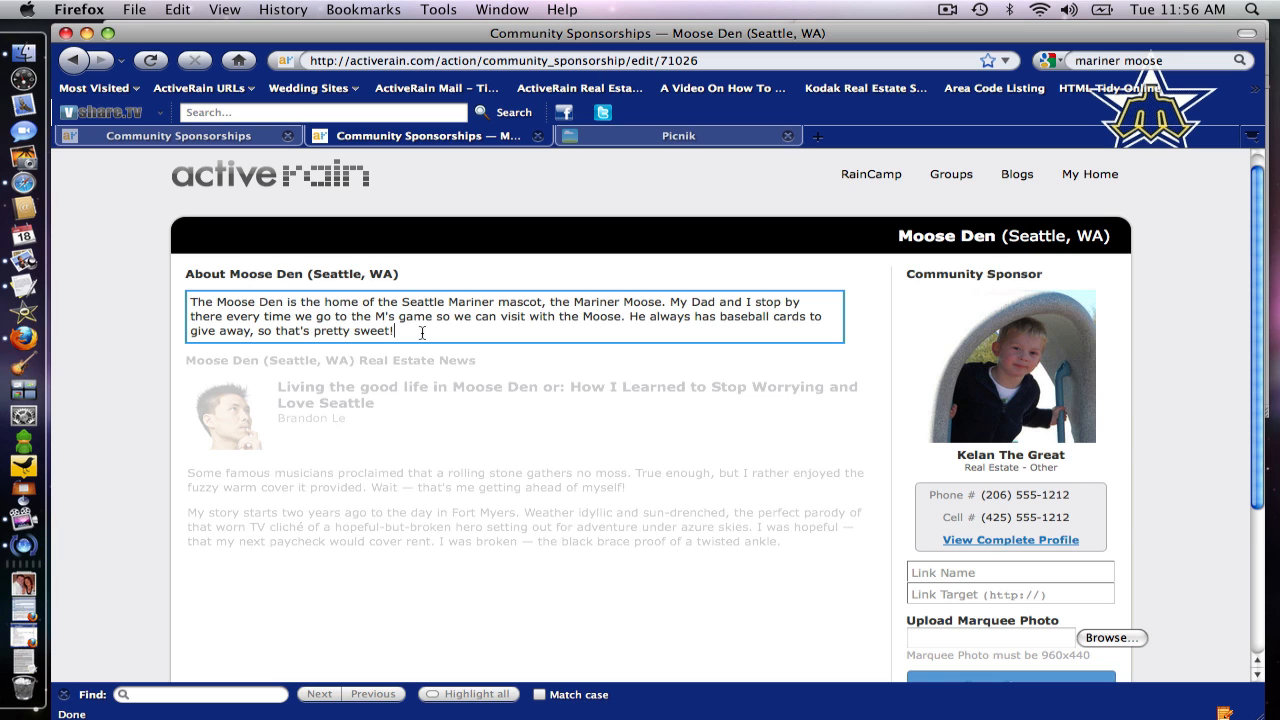
scroll("down", 3)
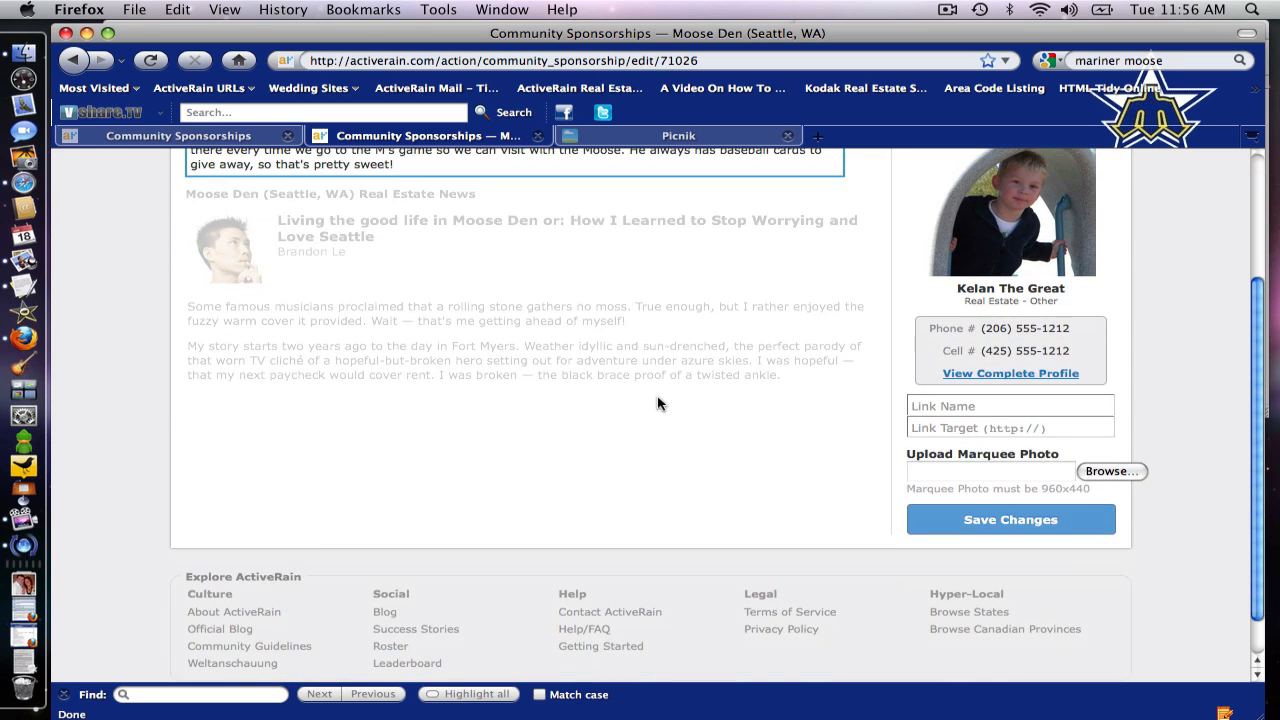
Fill the Link URL field with the Mariners fan_forum/fan_fest.jsp address.
left_click(1010, 428)
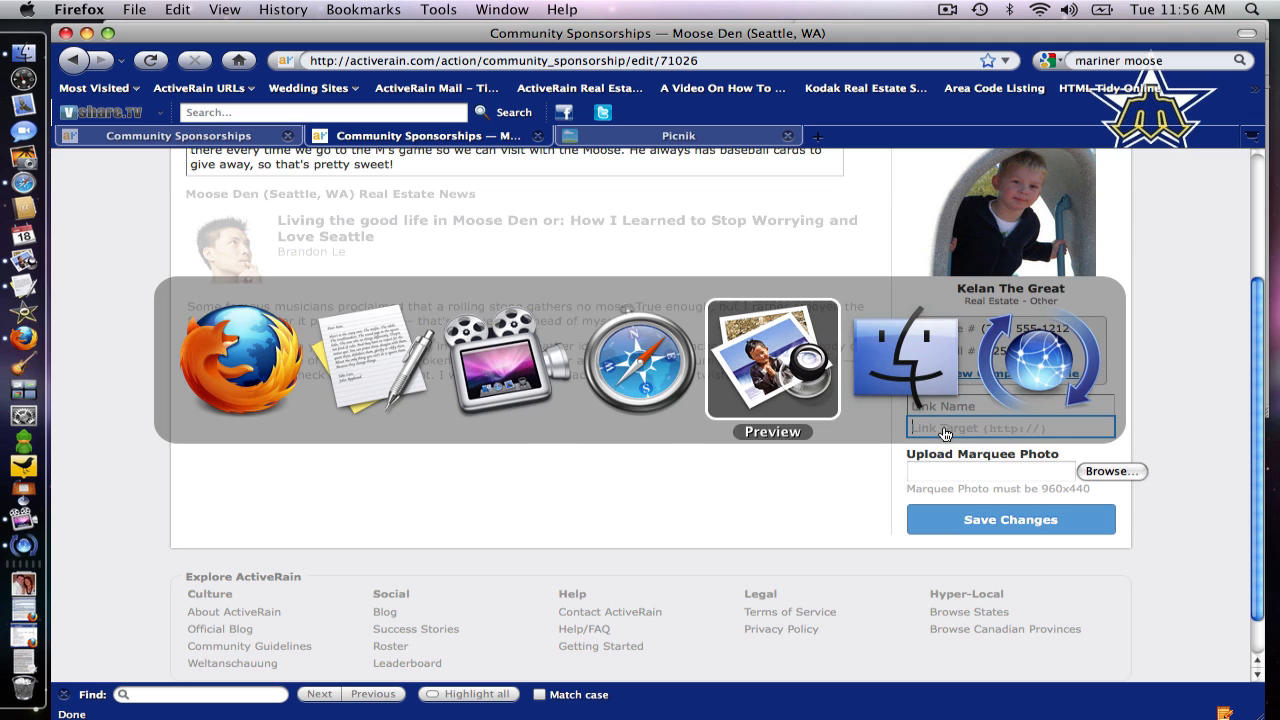
left_click(371, 358)
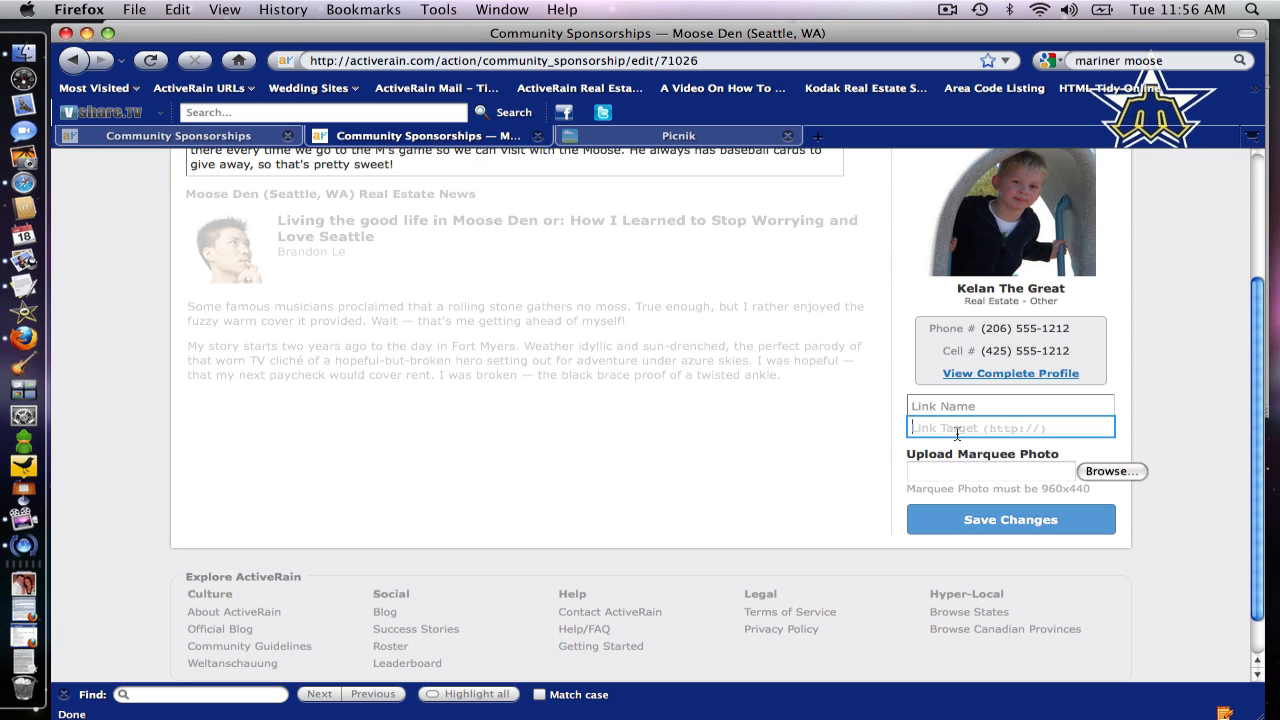
type(".com/sea/fan_forum/fan_fest.jsp")
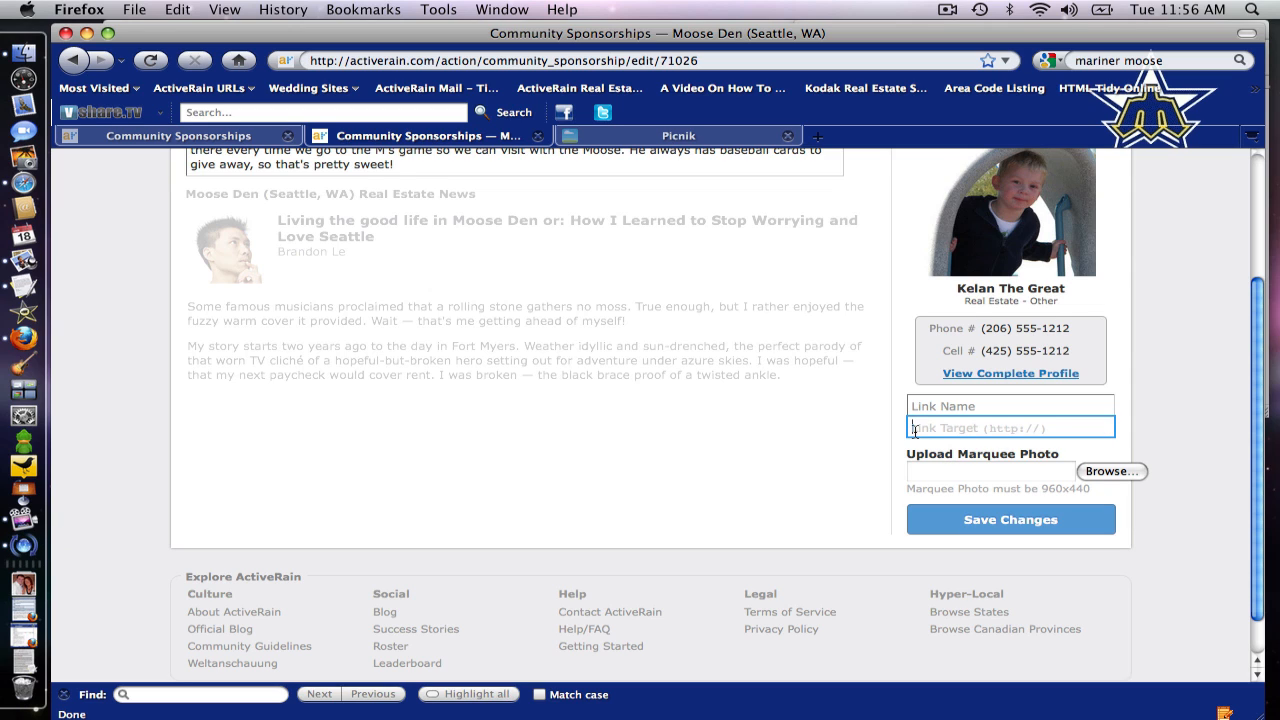
type(".com/sea/fan_forum/fan_fest.jsp")
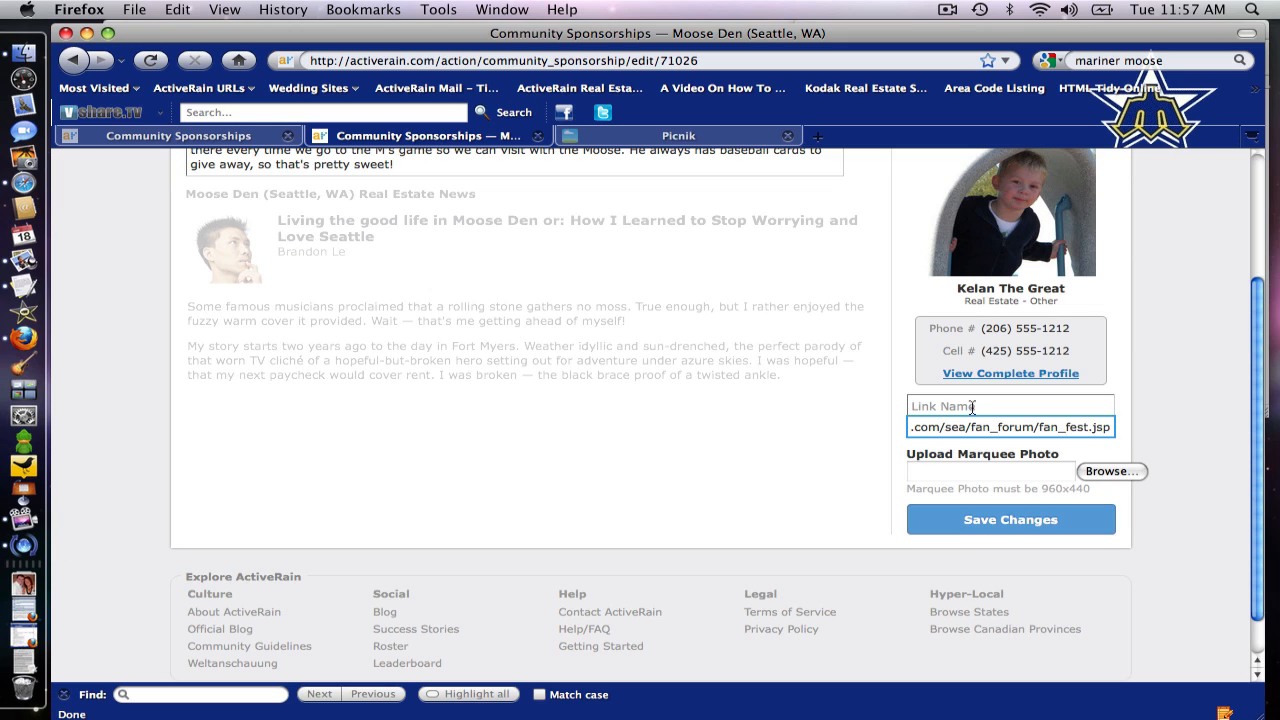
Enter 'Fun stuff to do with the kids at Safeco Field' as the link name.
left_click(1010, 405)
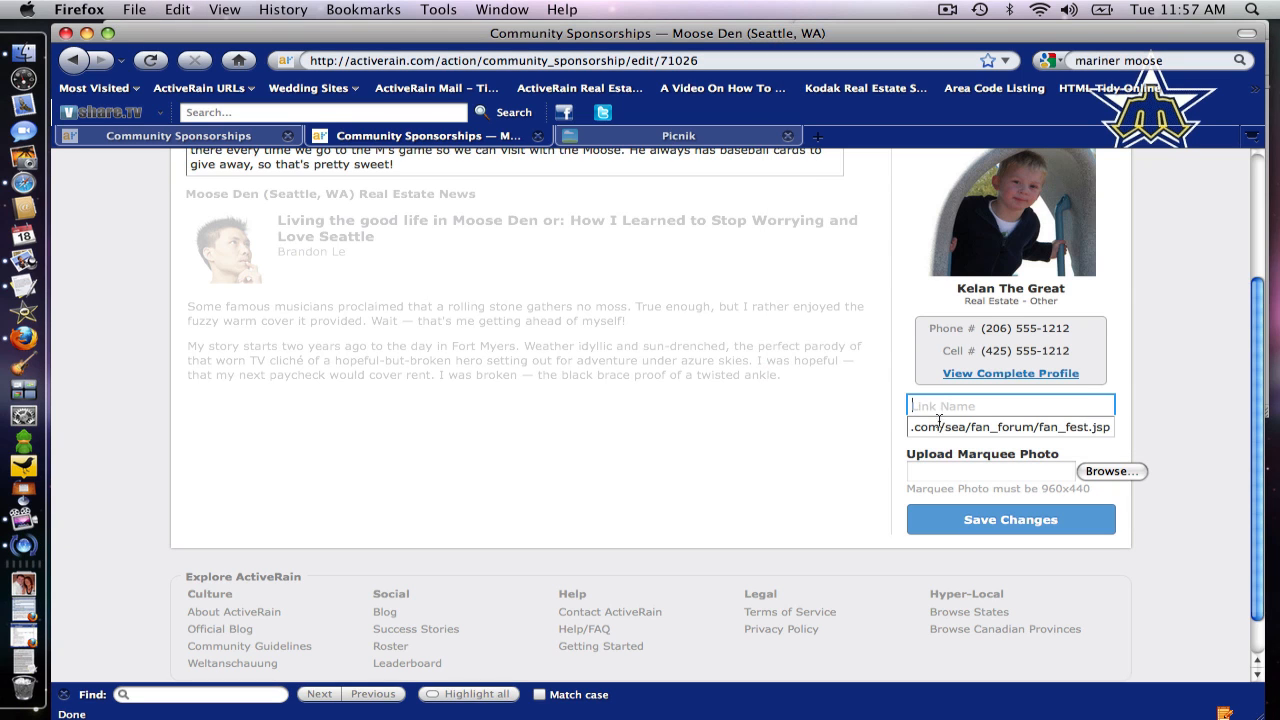
type("o do with the kids at Safeco Field")
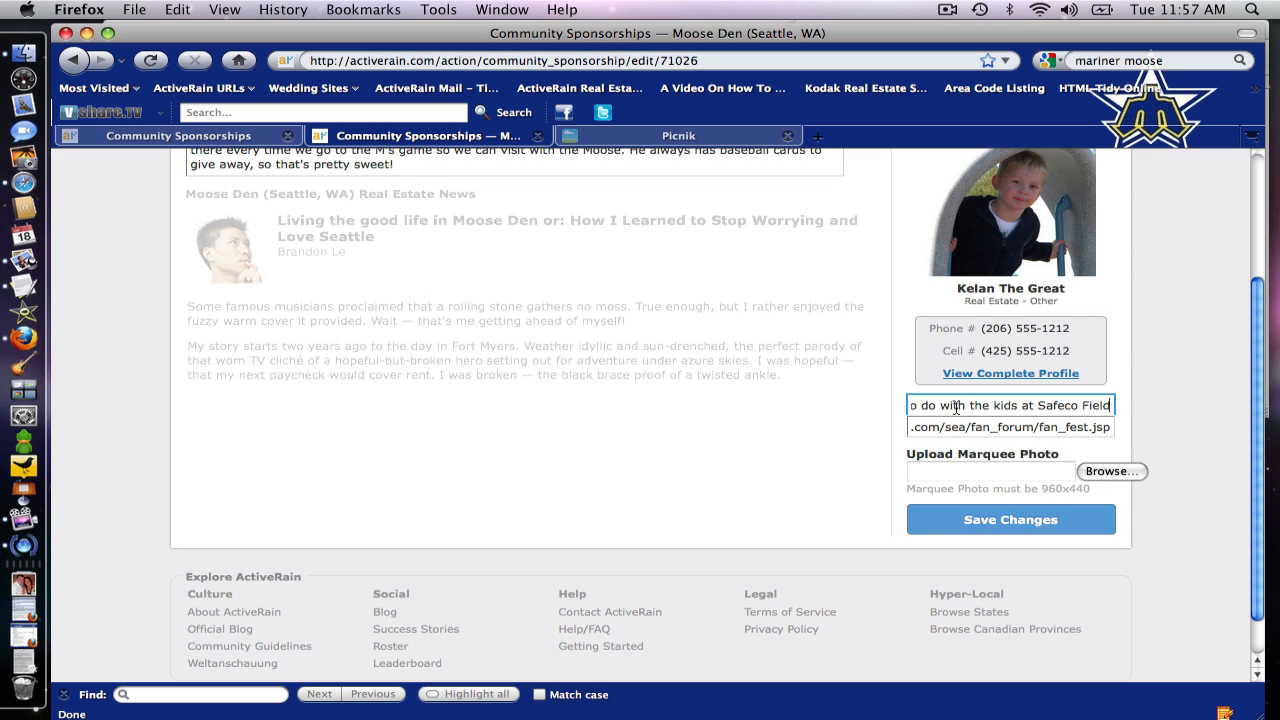
double_click(1003, 405)
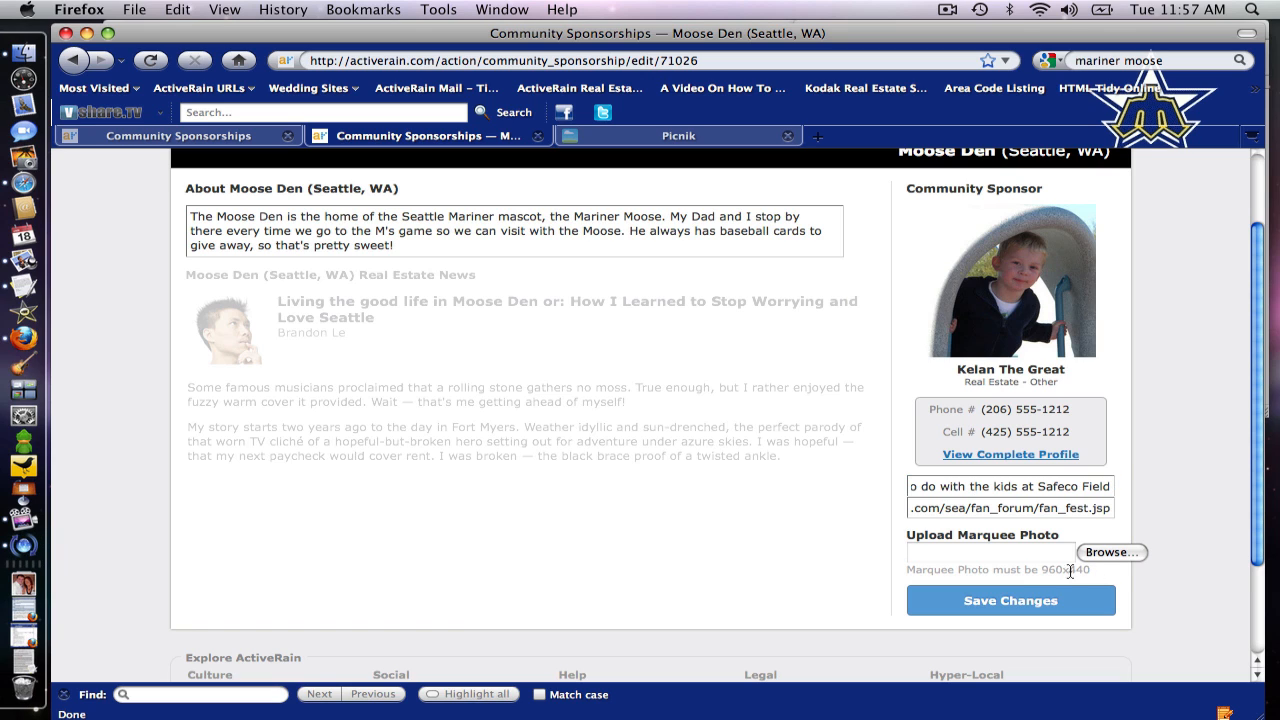
Attach the Moose Den photo from the Desktop as the marquee photo.
left_click(1111, 552)
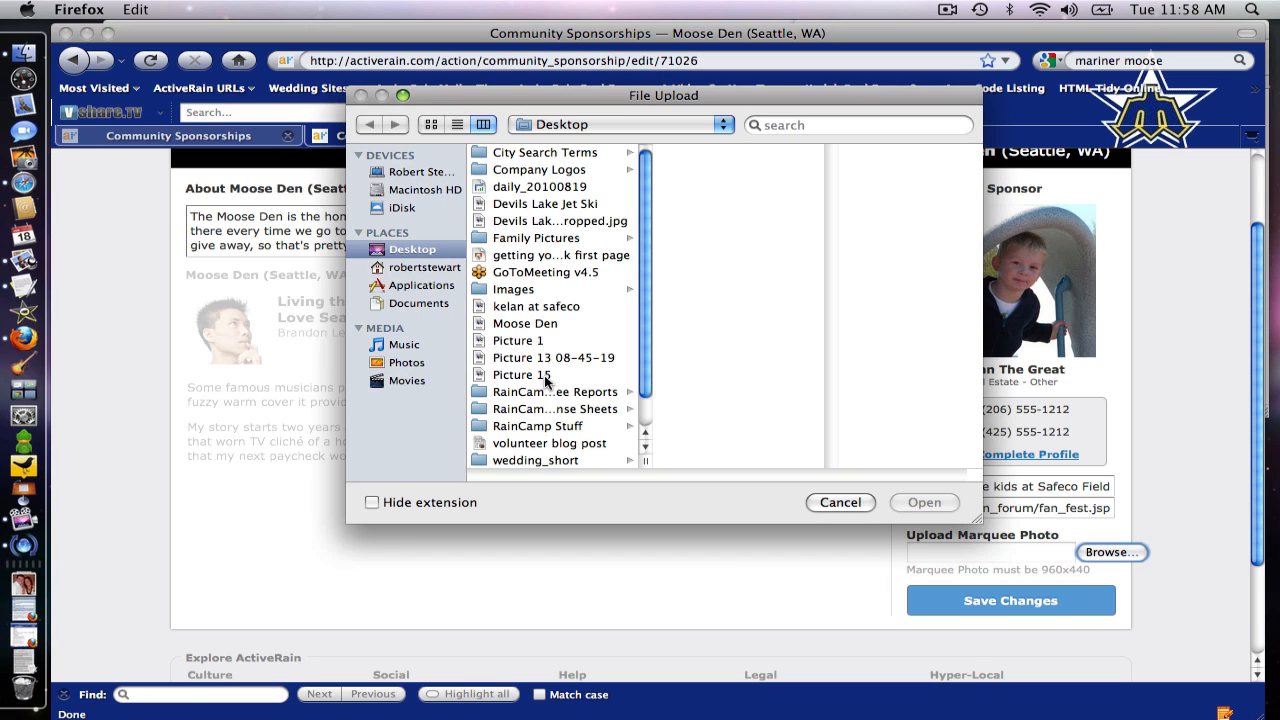
scroll("down", 3)
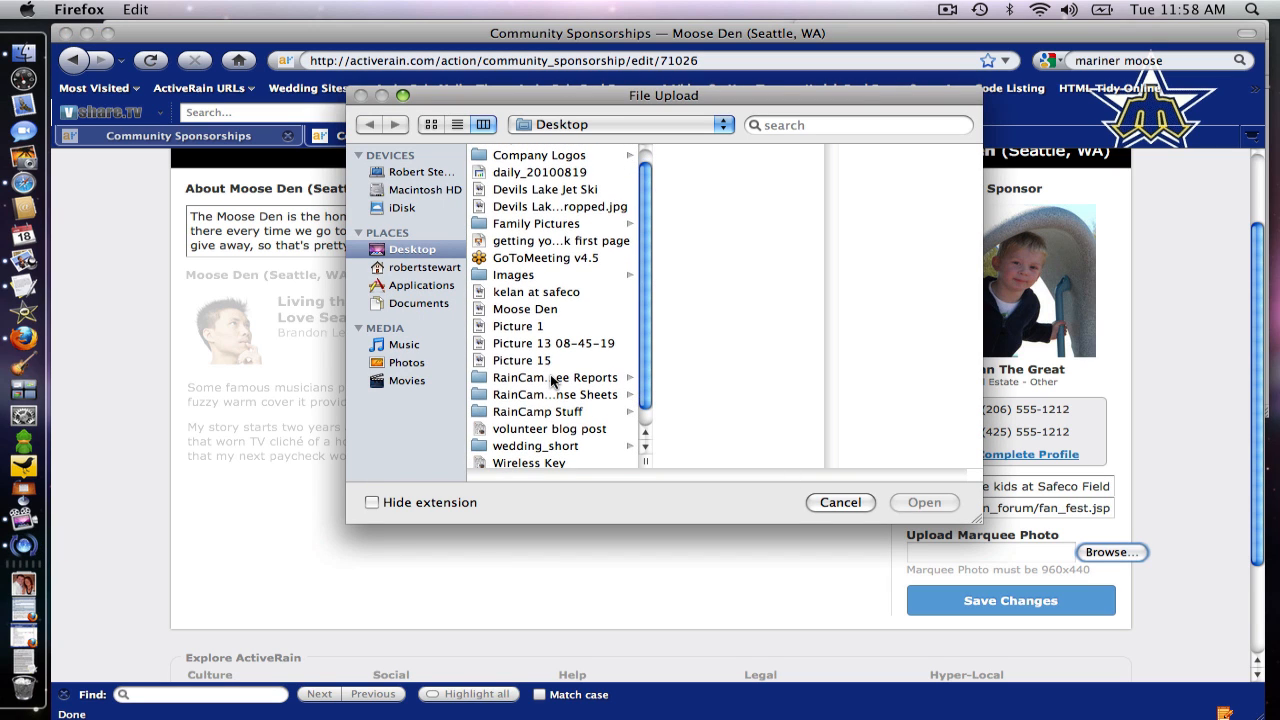
left_click(525, 308)
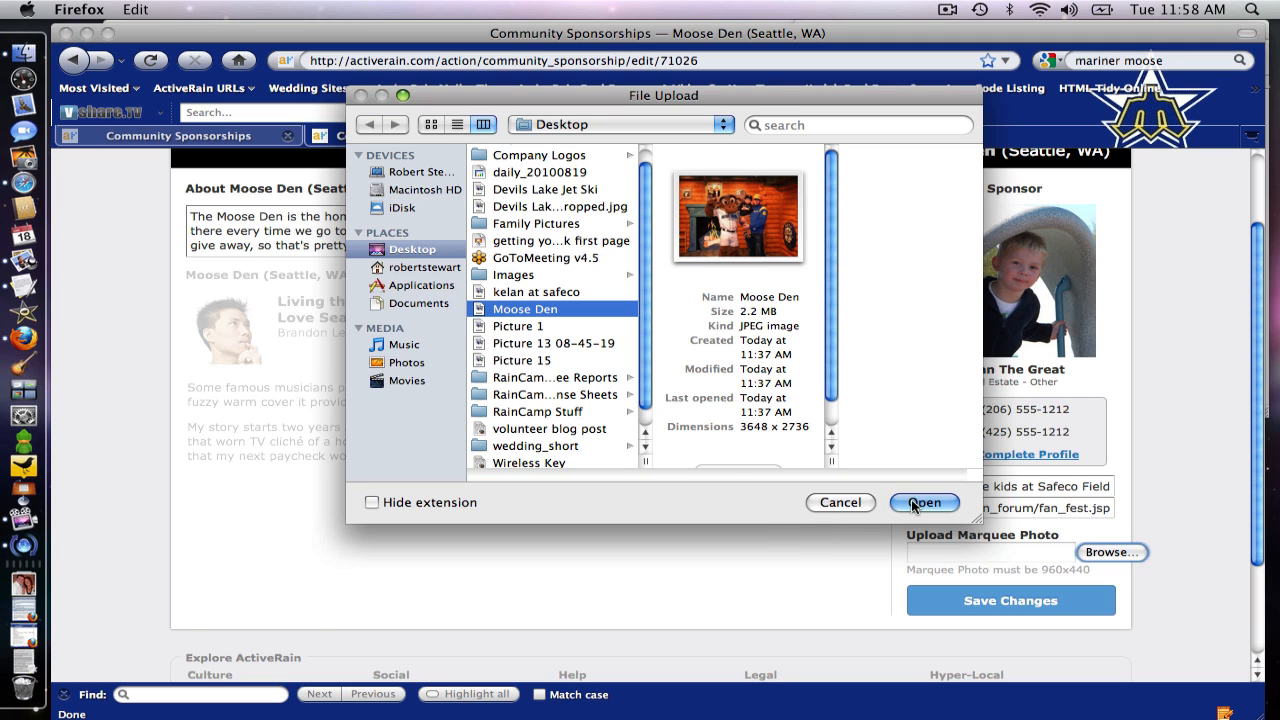
left_click(923, 502)
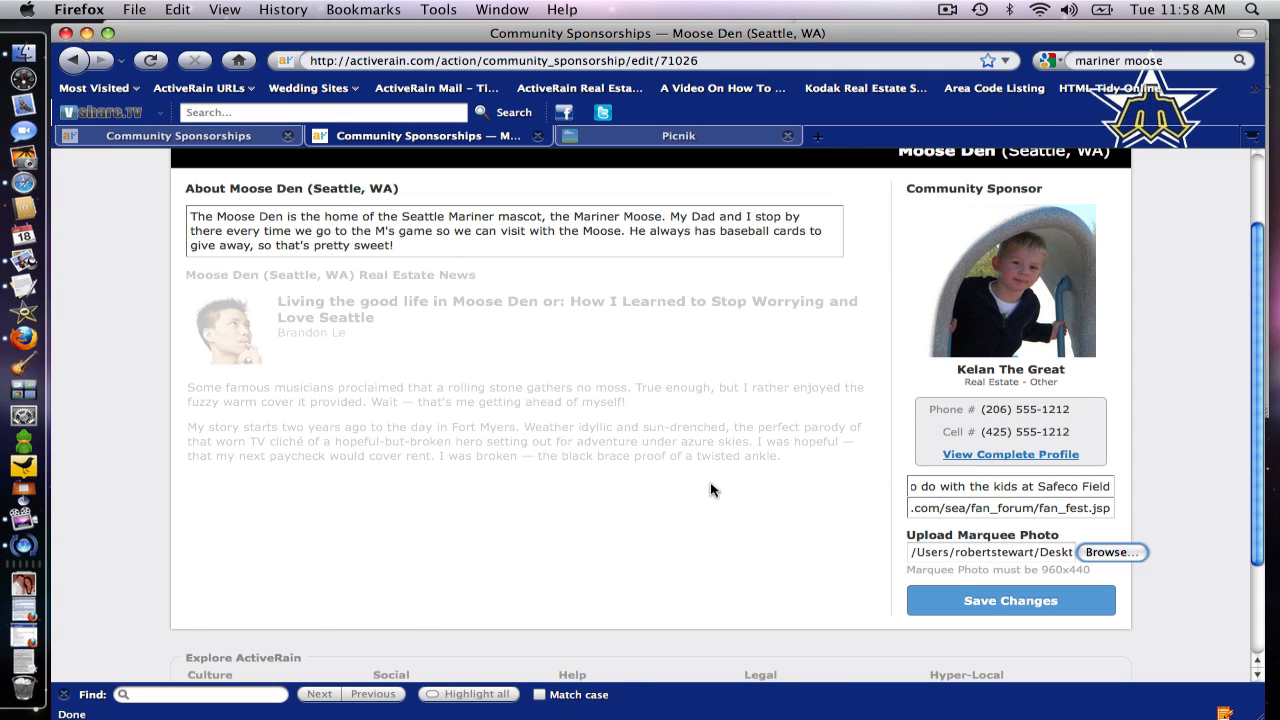
mouse_move(1003, 601)
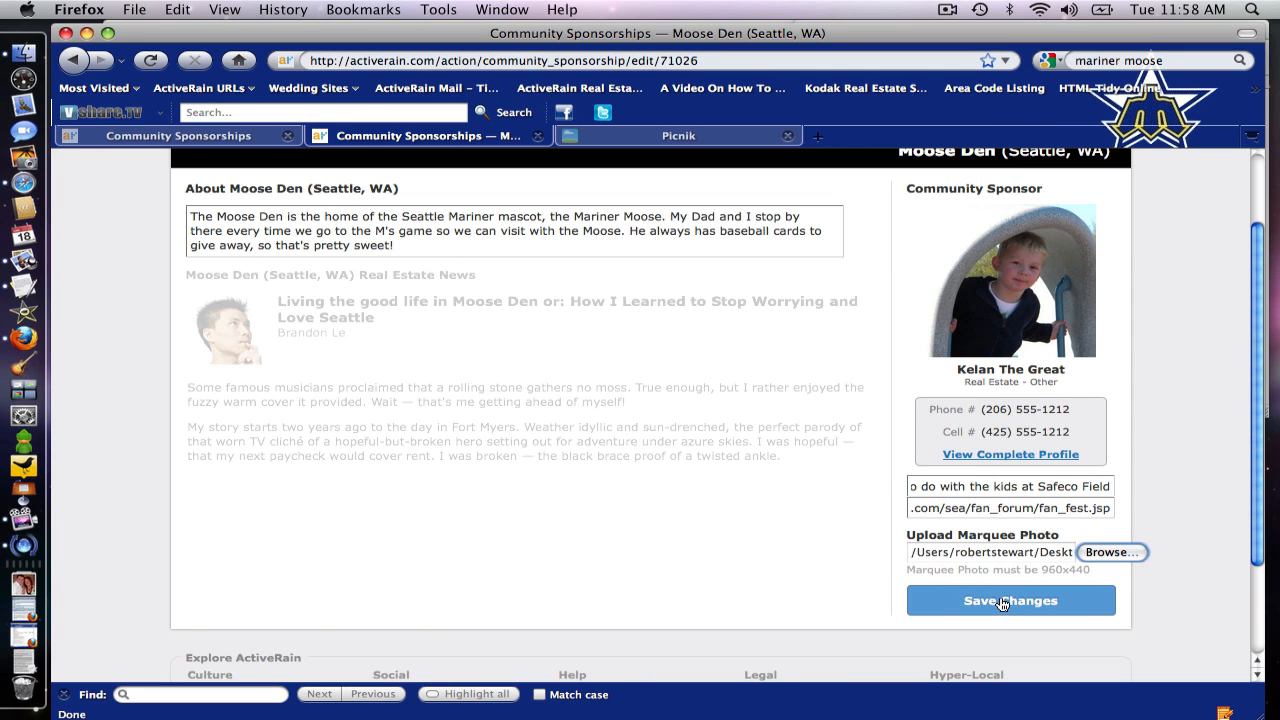
left_click(1111, 551)
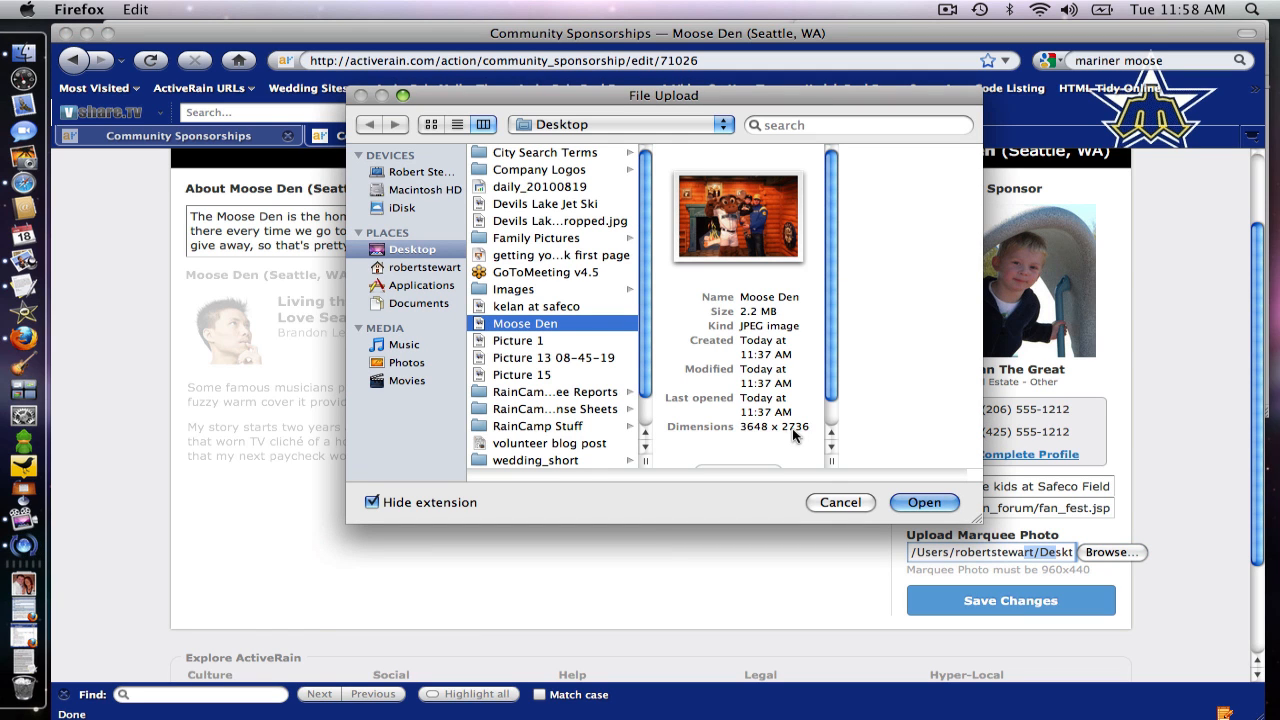
mouse_move(809, 483)
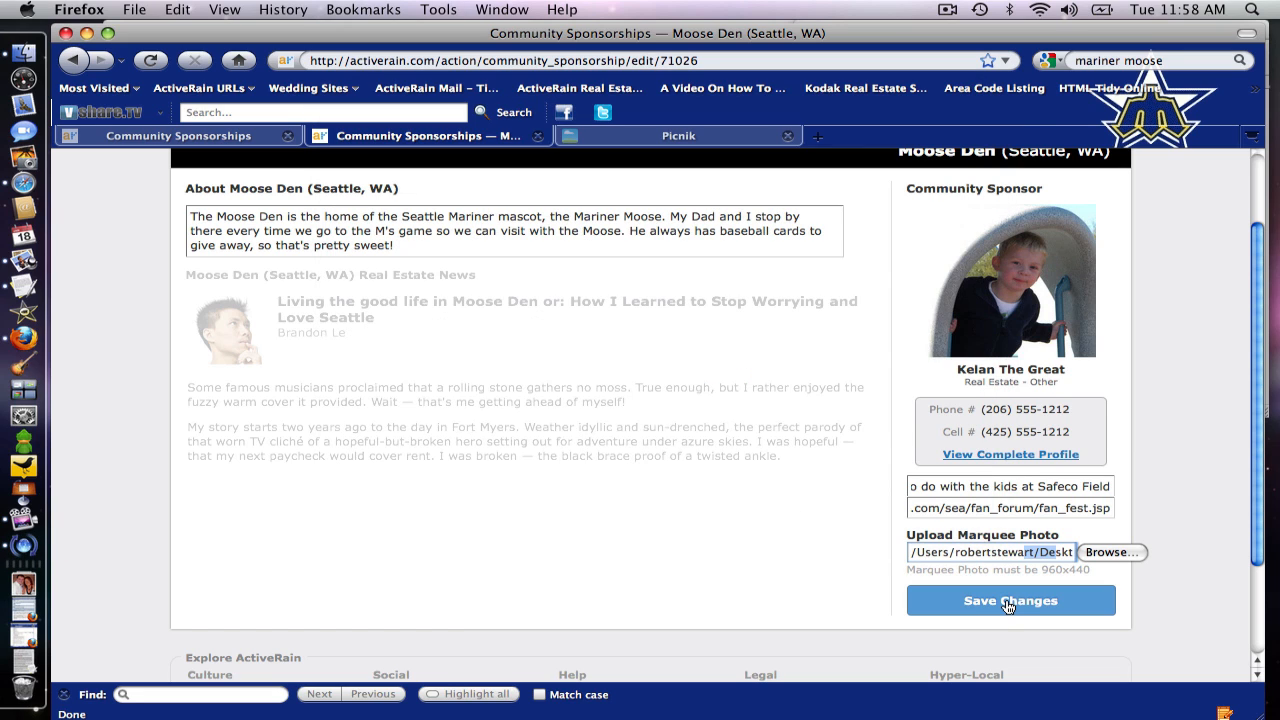
Save the sponsorship changes, which fail because the photo is not 960x440 pixels.
left_click(1009, 600)
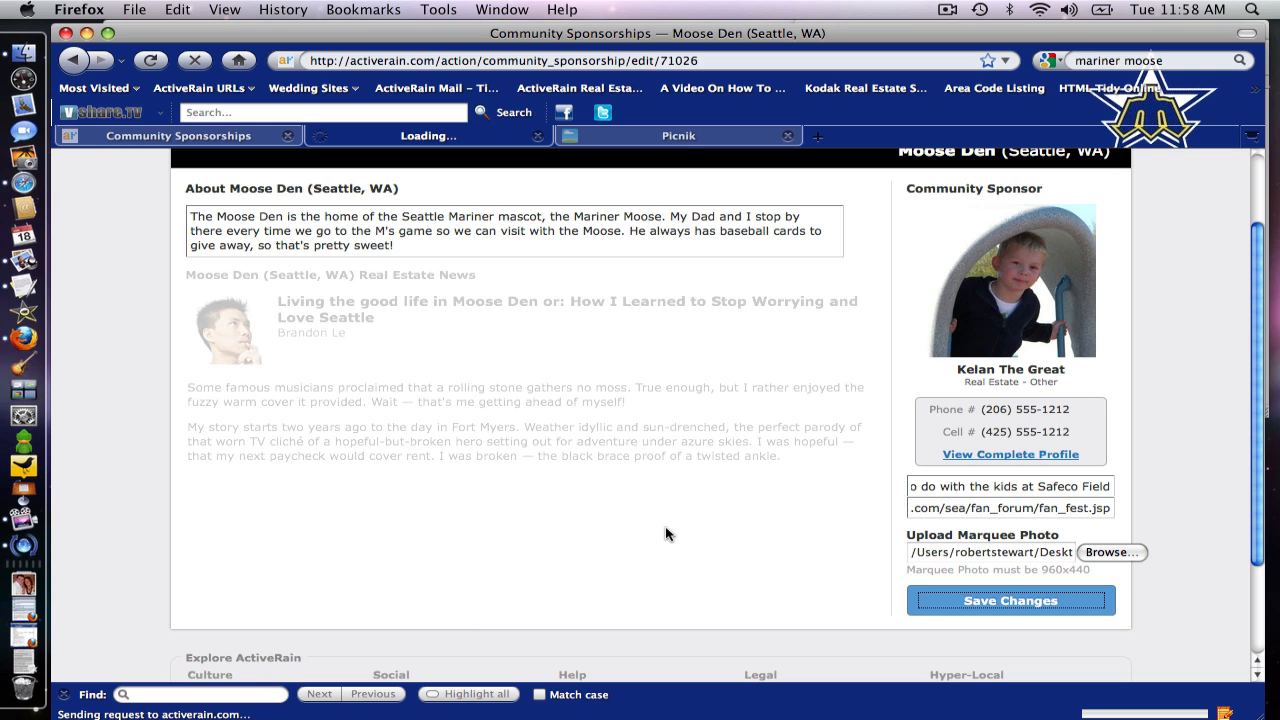
left_click(1010, 600)
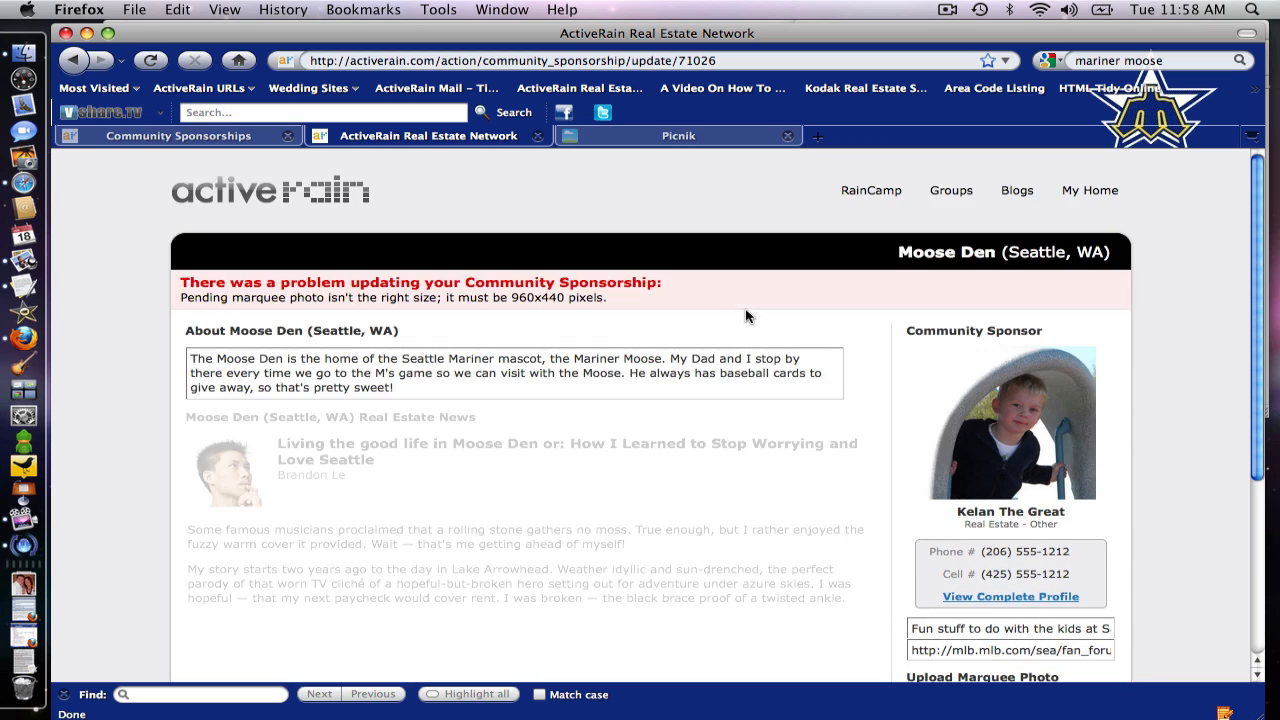
mouse_move(678, 135)
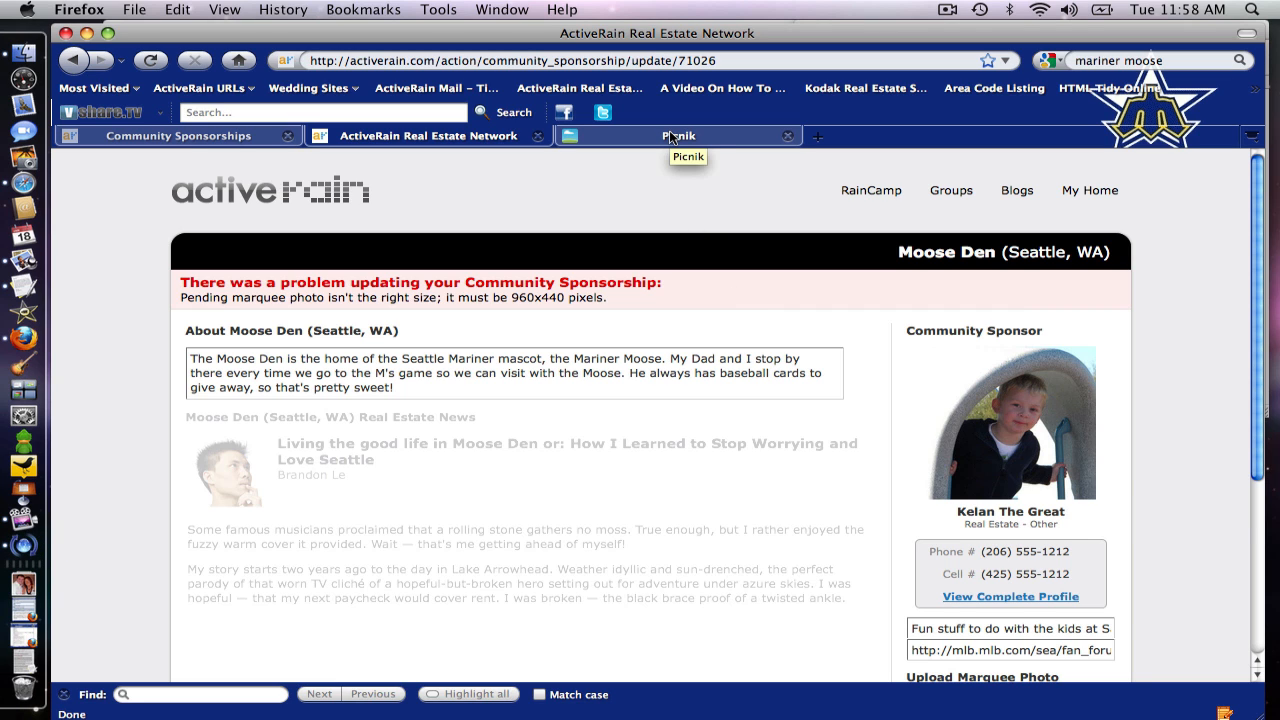
Upload the 2640x1980 Moose Den photo from the Desktop into Picnik's editor.
left_click(678, 135)
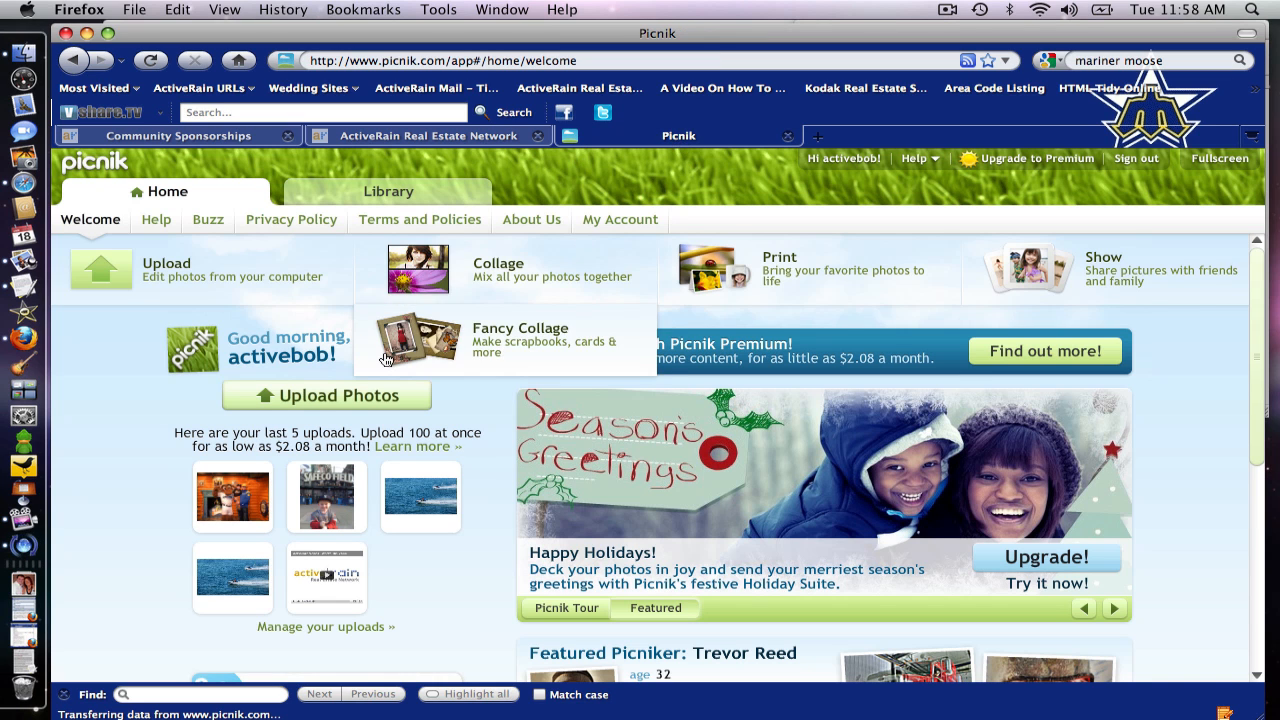
mouse_move(385, 78)
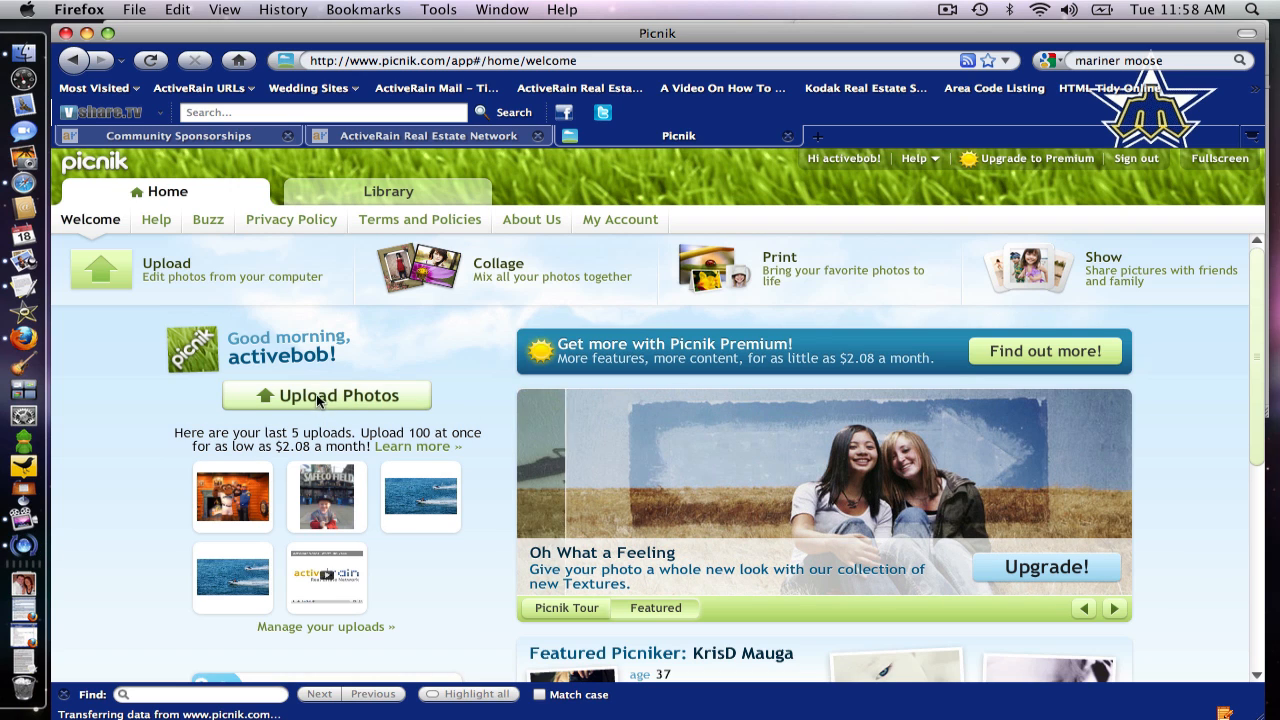
left_click(328, 395)
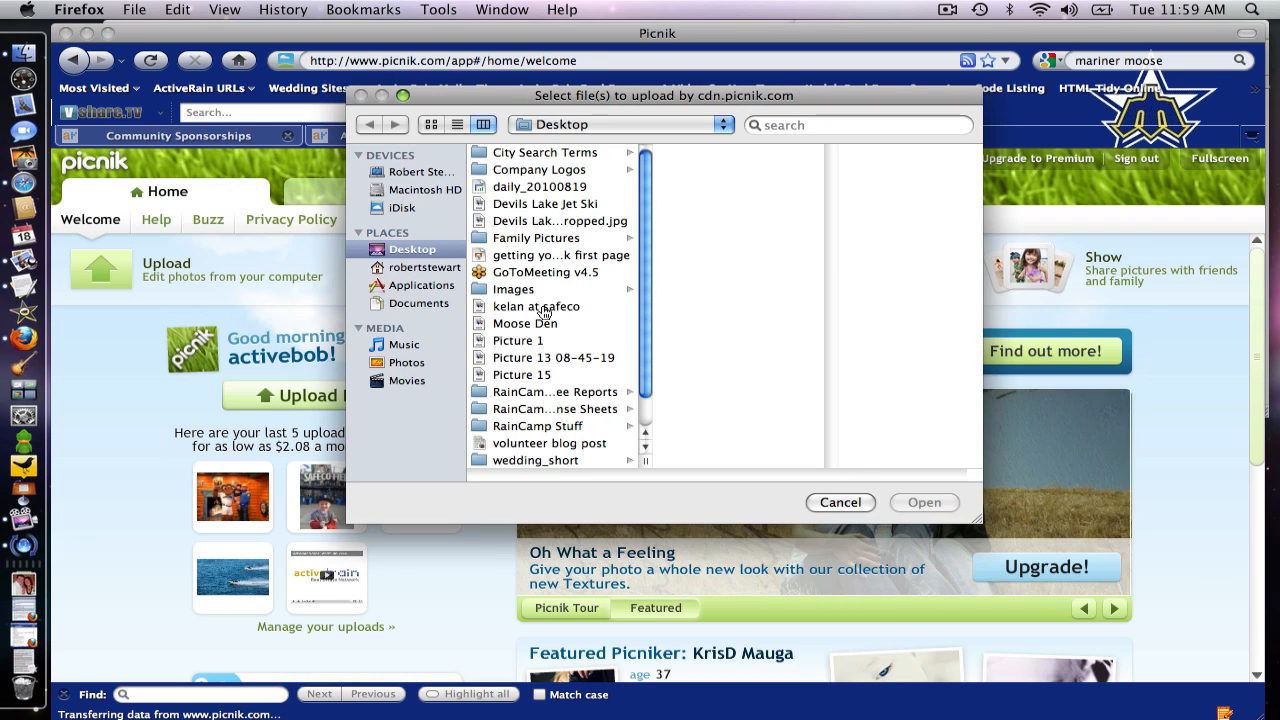
left_click(525, 323)
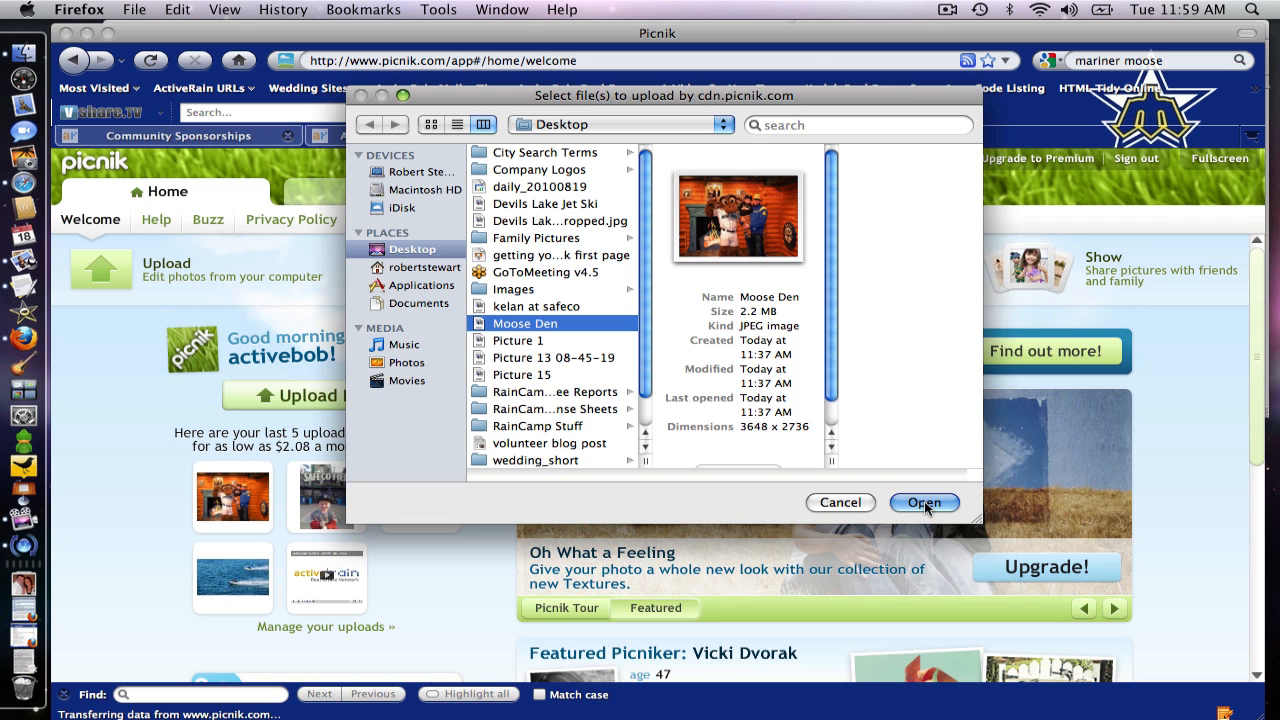
left_click(923, 502)
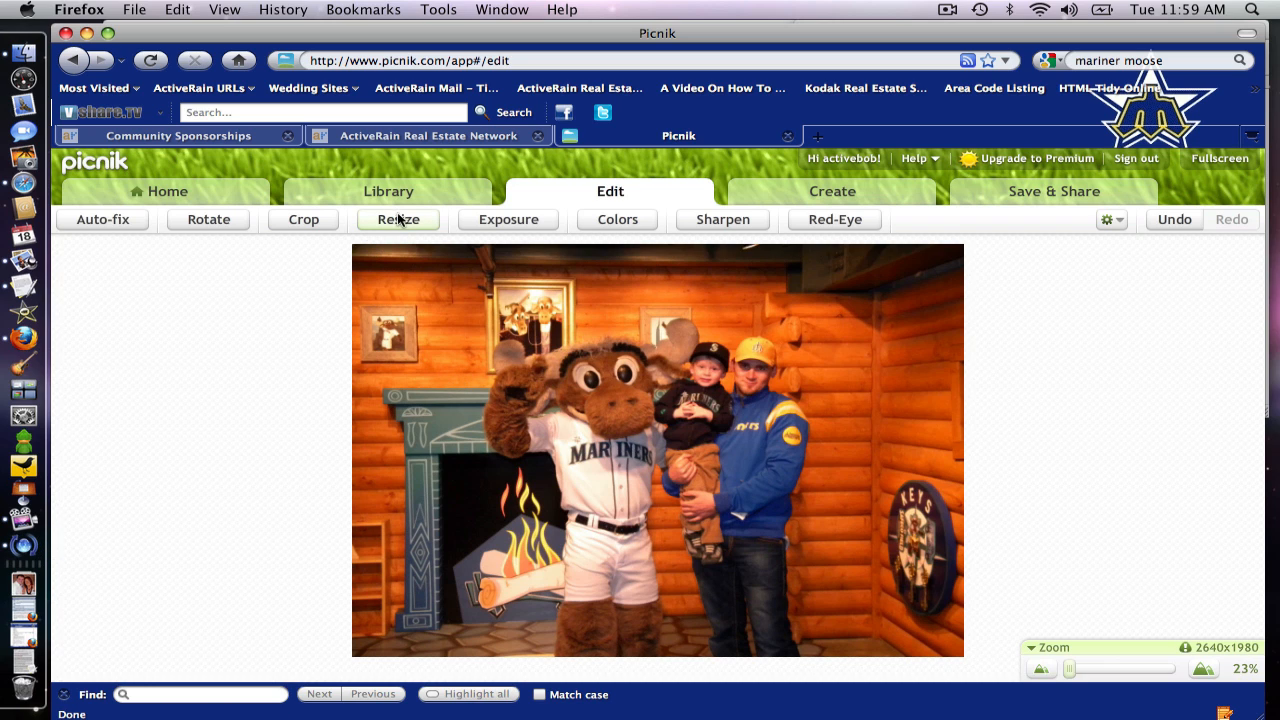
Resize the Moose Den photo to 960x720 pixels with Keep Proportions on.
left_click(397, 219)
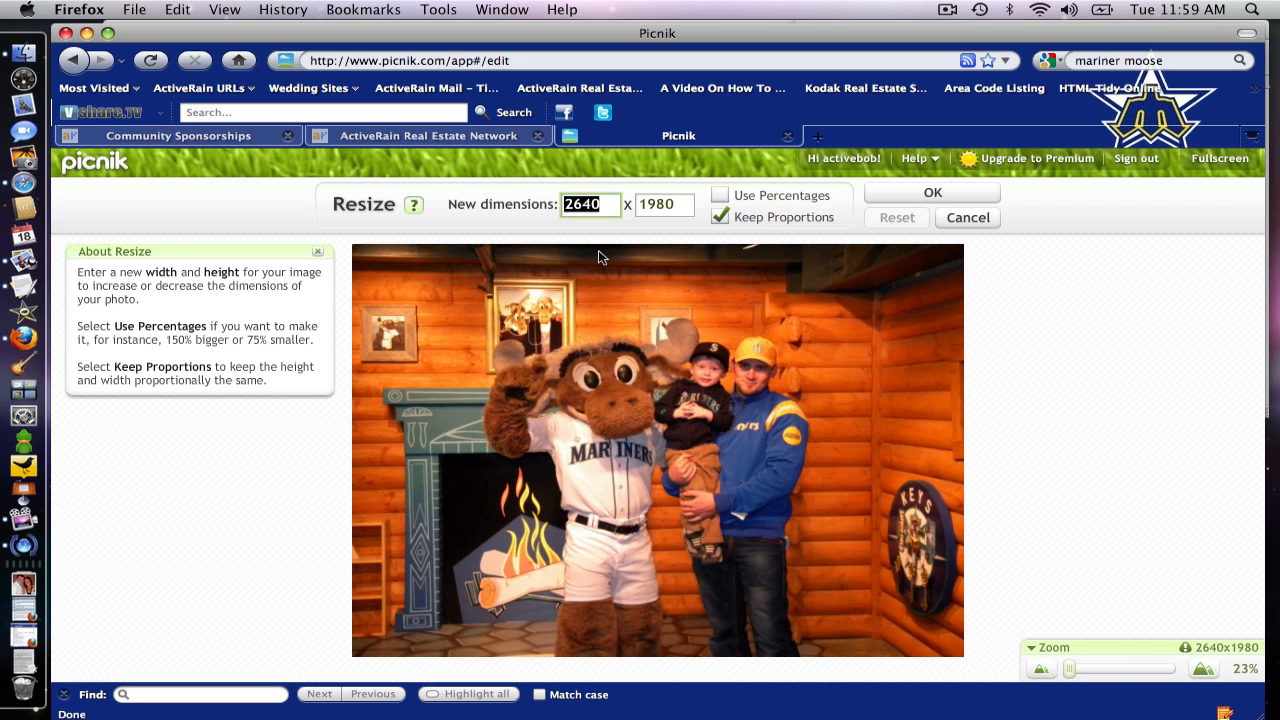
left_click(895, 218)
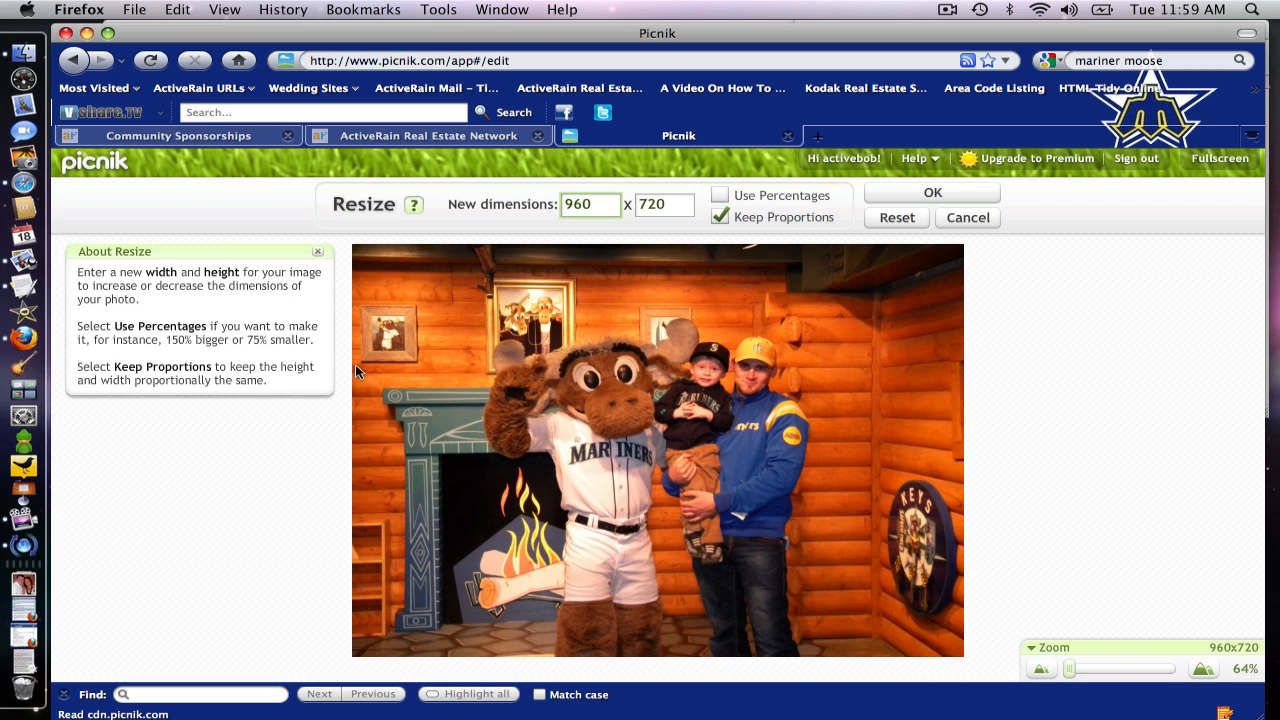
mouse_move(591, 266)
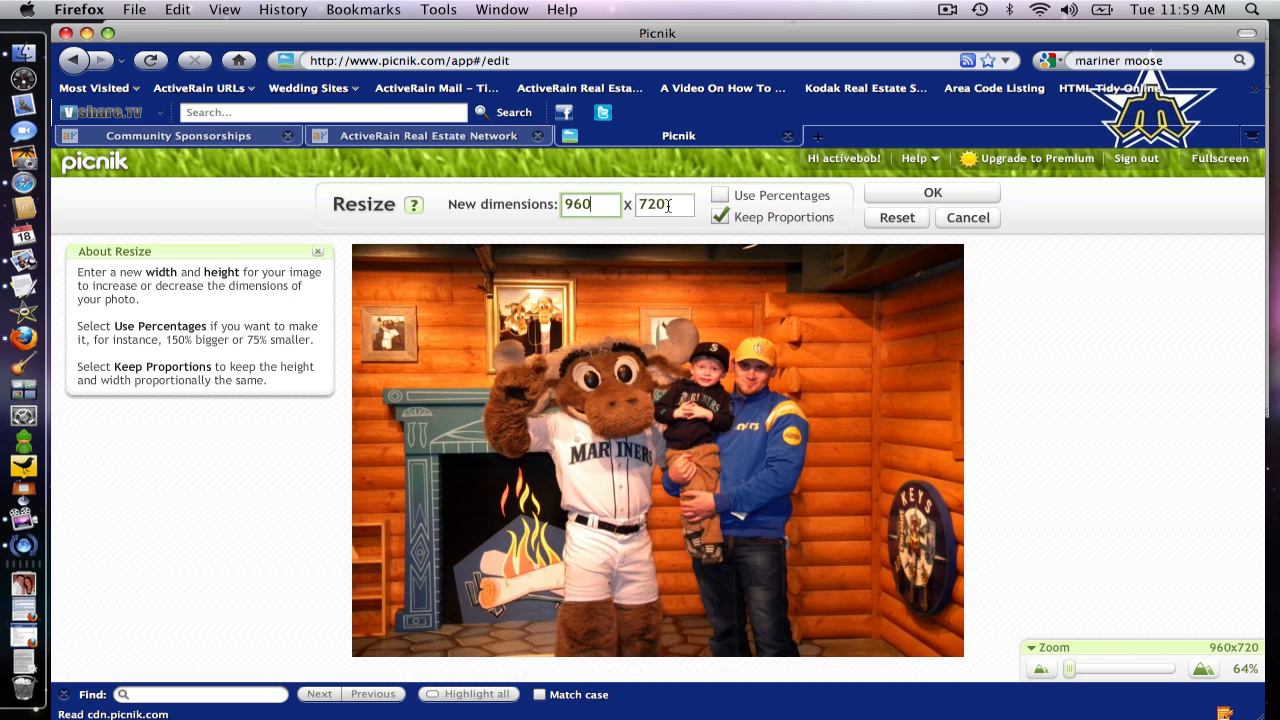
mouse_move(667, 345)
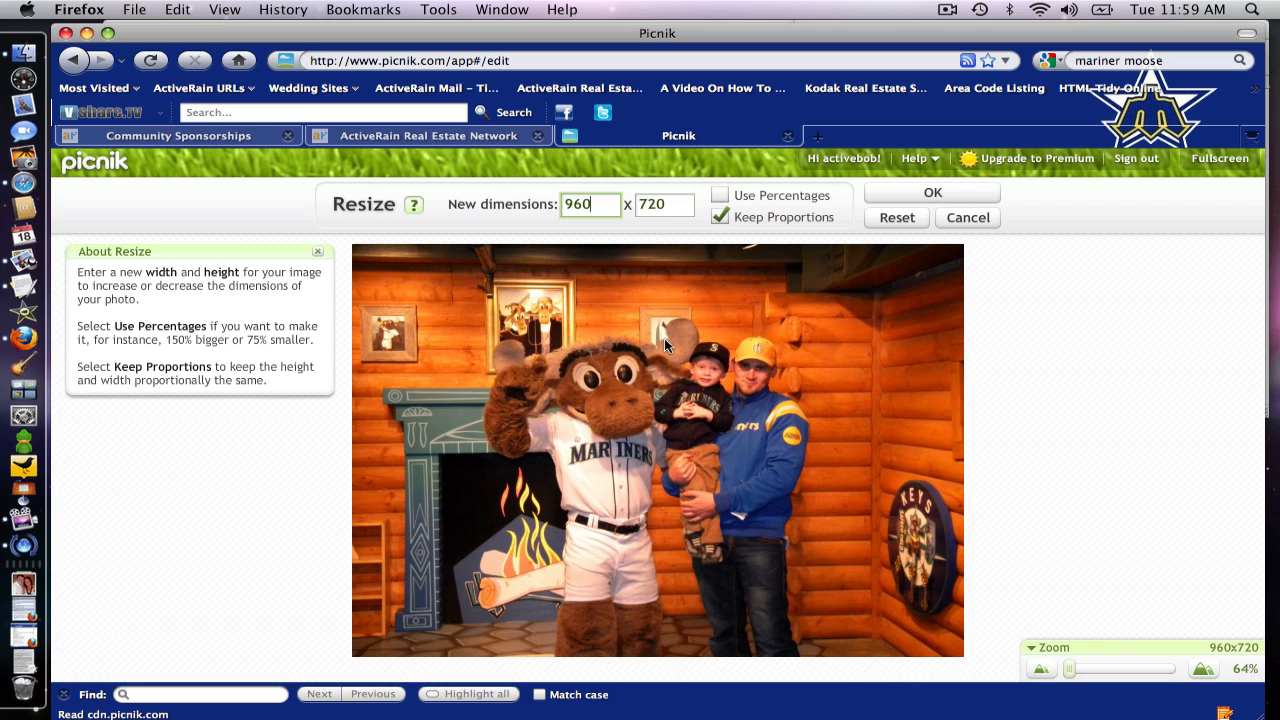
mouse_move(884, 285)
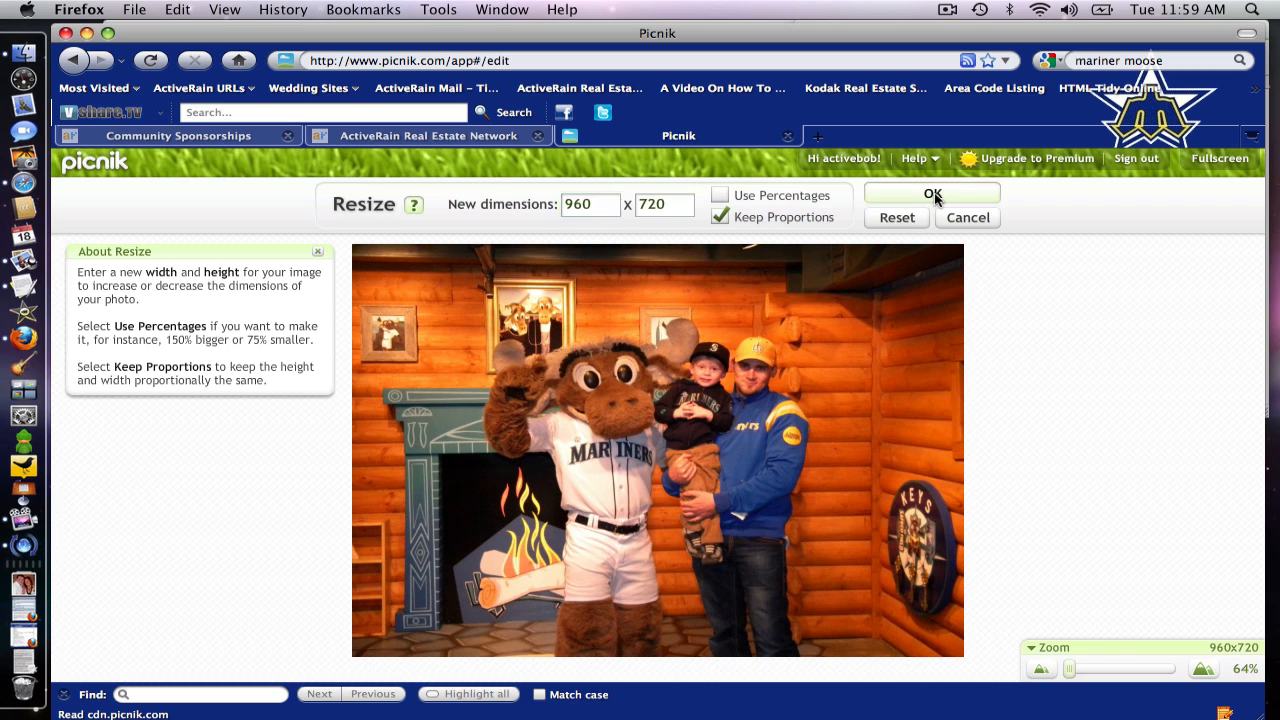
left_click(931, 193)
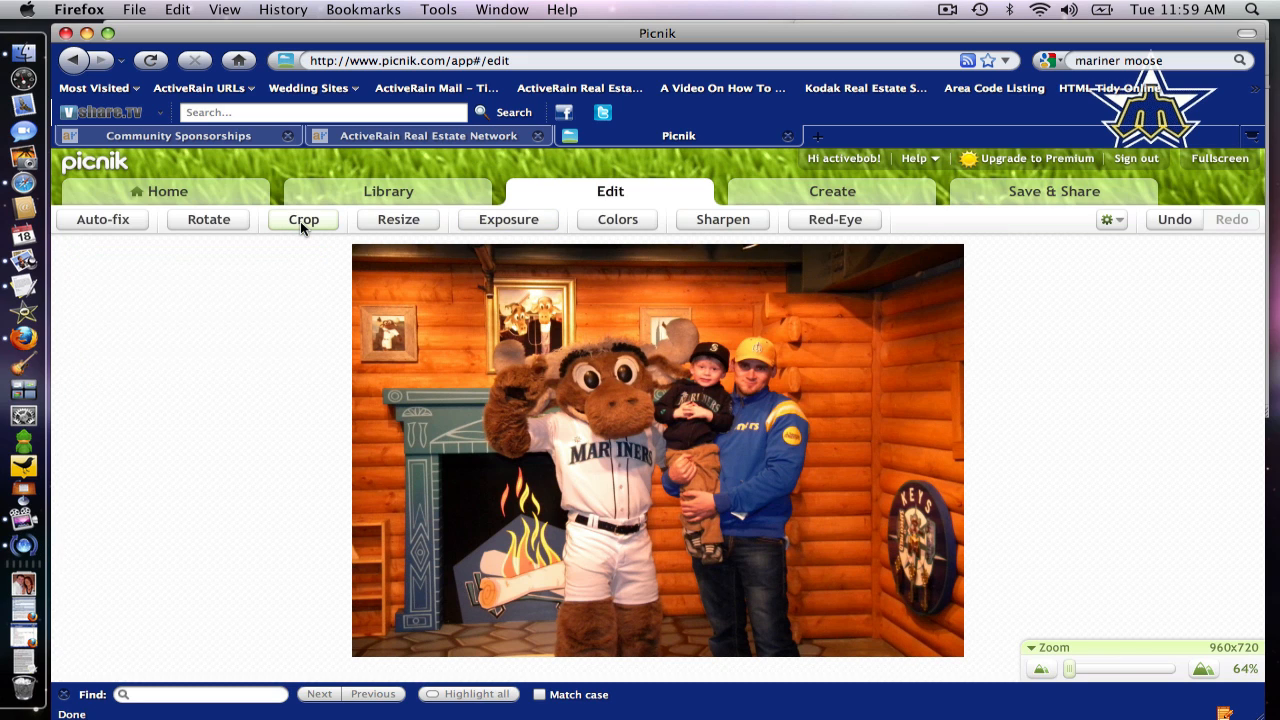
Crop the photo to an actual size of 960 x 440 pixels.
left_click(304, 219)
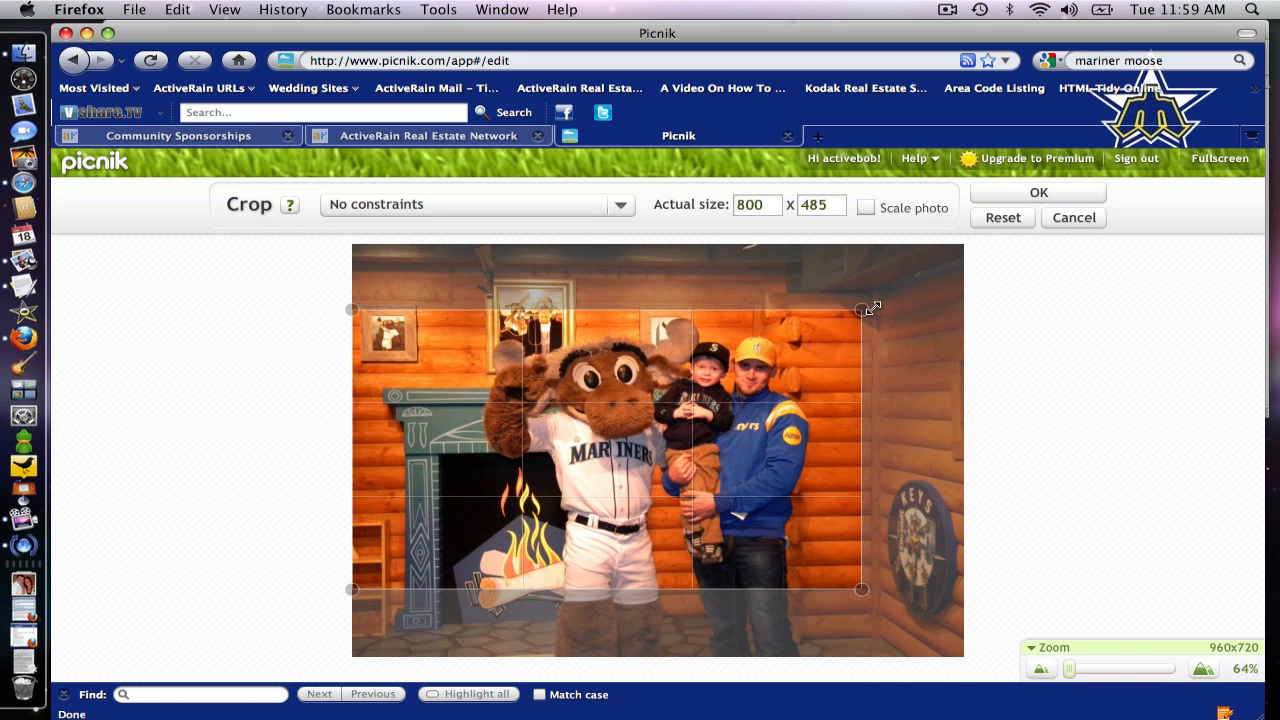
left_click_drag(862, 308, 963, 308)
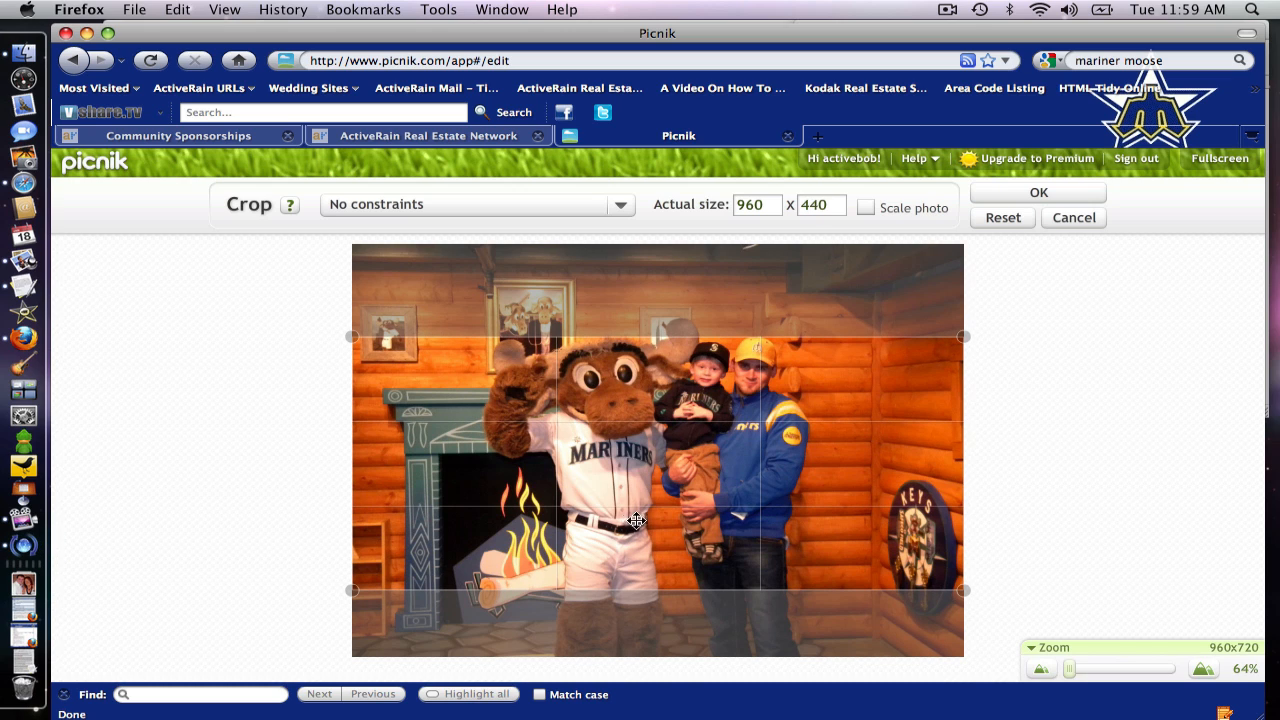
mouse_move(637, 481)
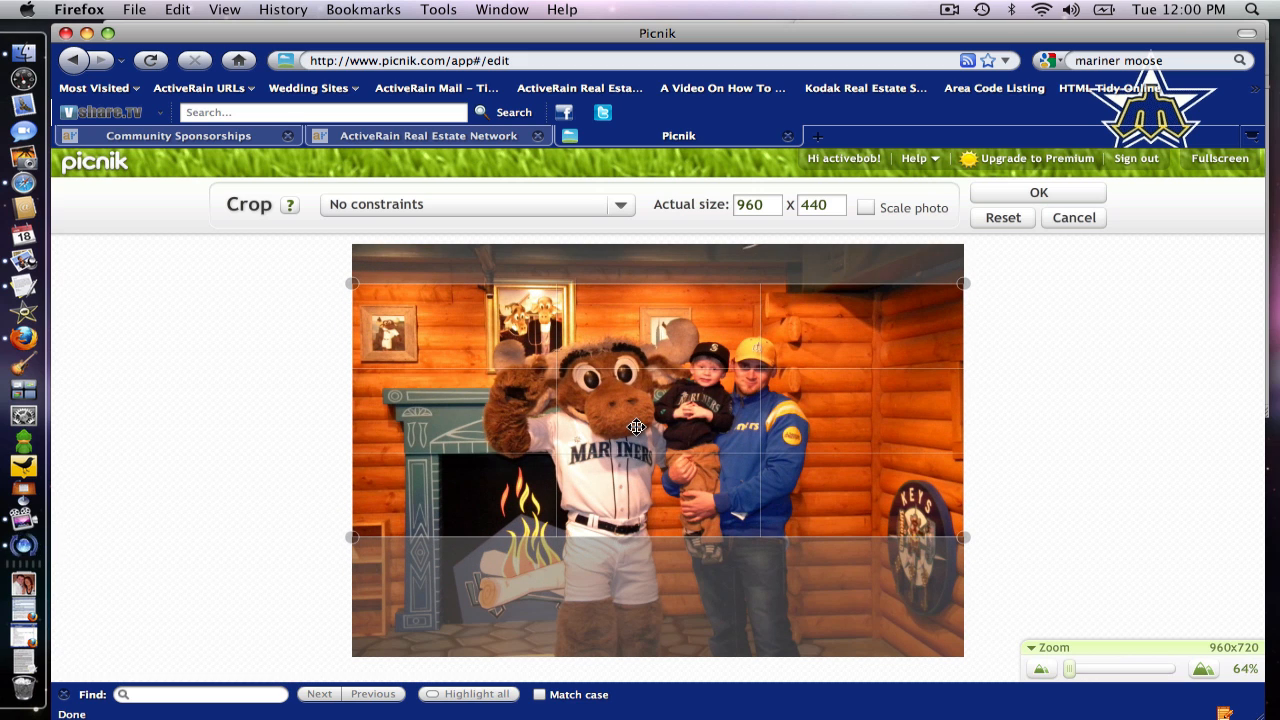
mouse_move(507, 550)
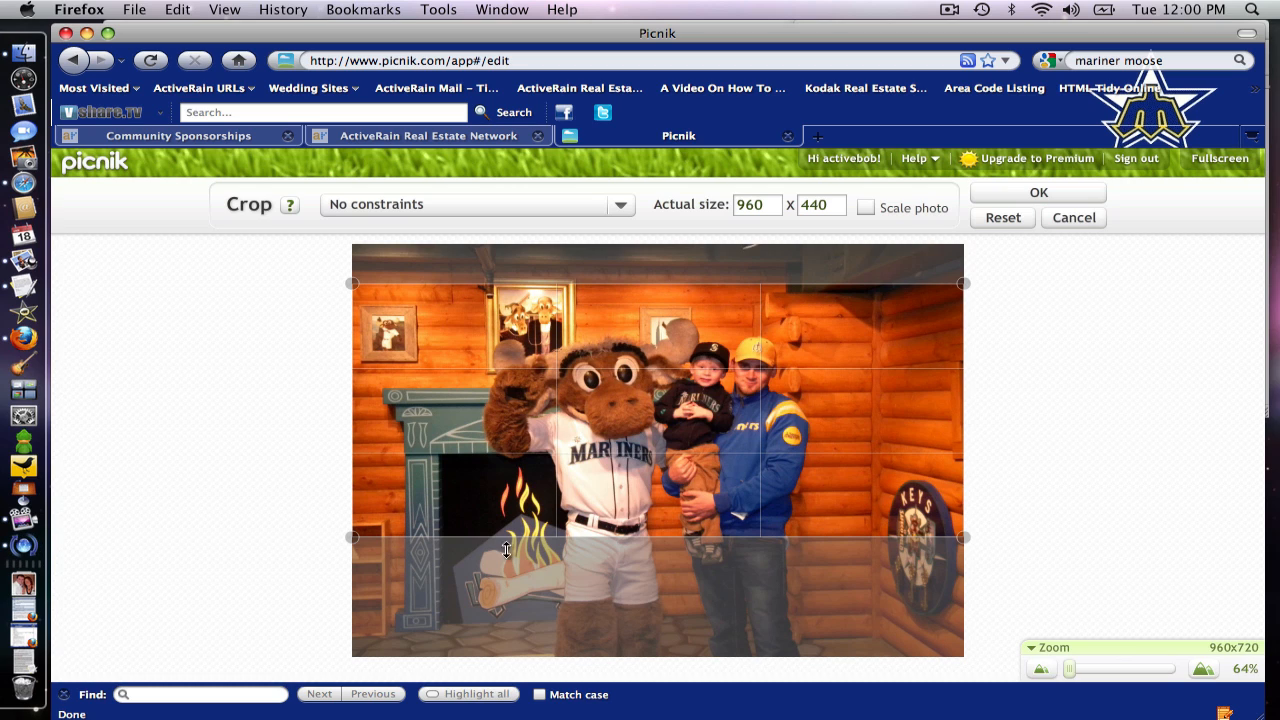
mouse_move(550, 268)
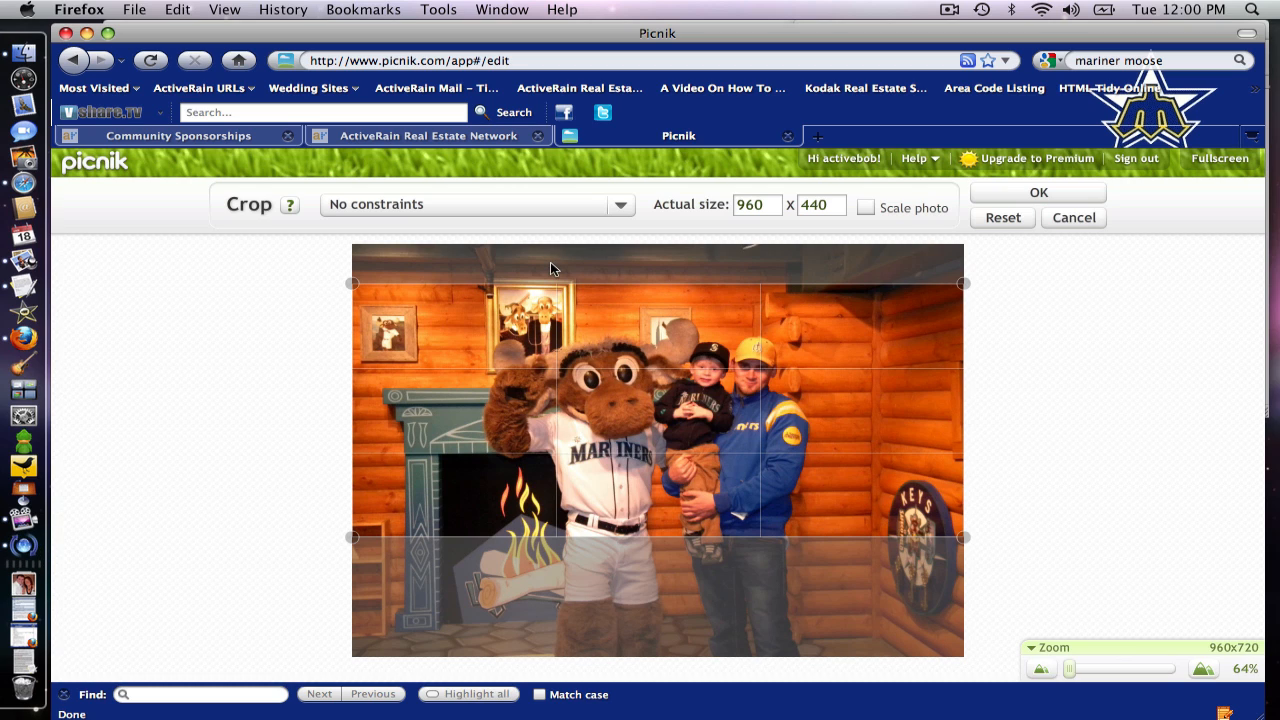
mouse_move(518, 315)
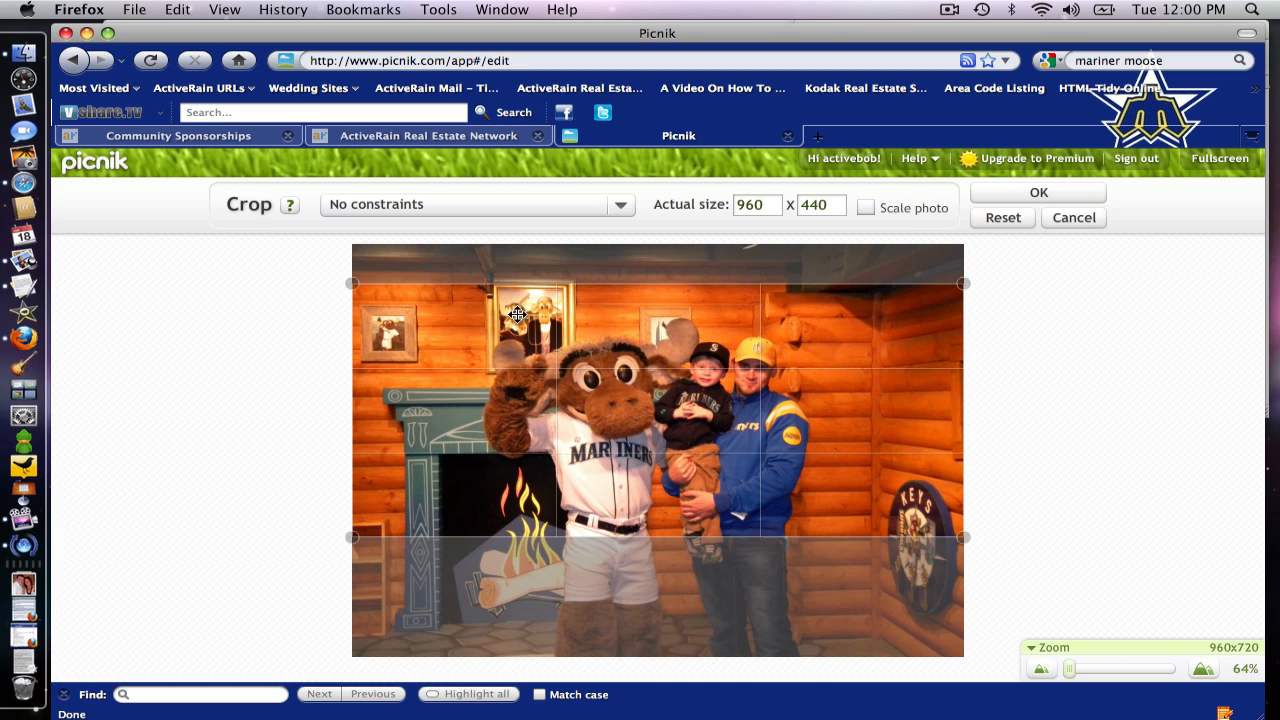
mouse_move(518, 350)
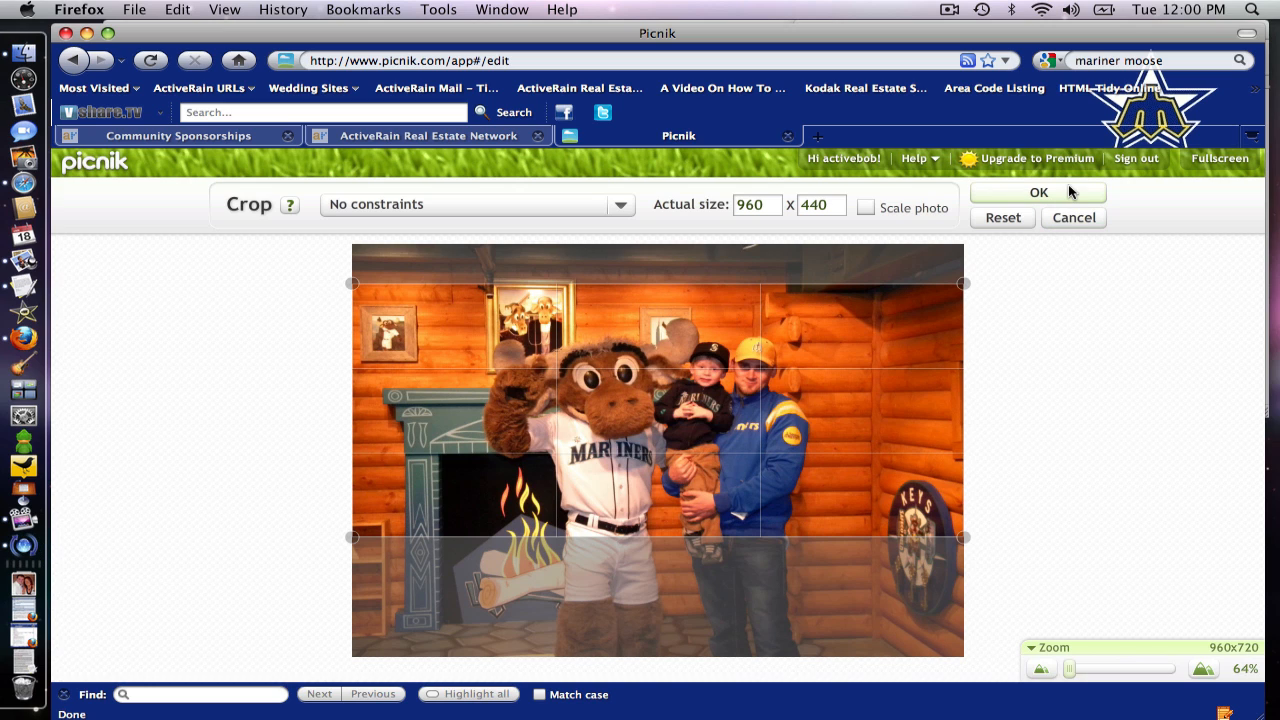
left_click(1038, 192)
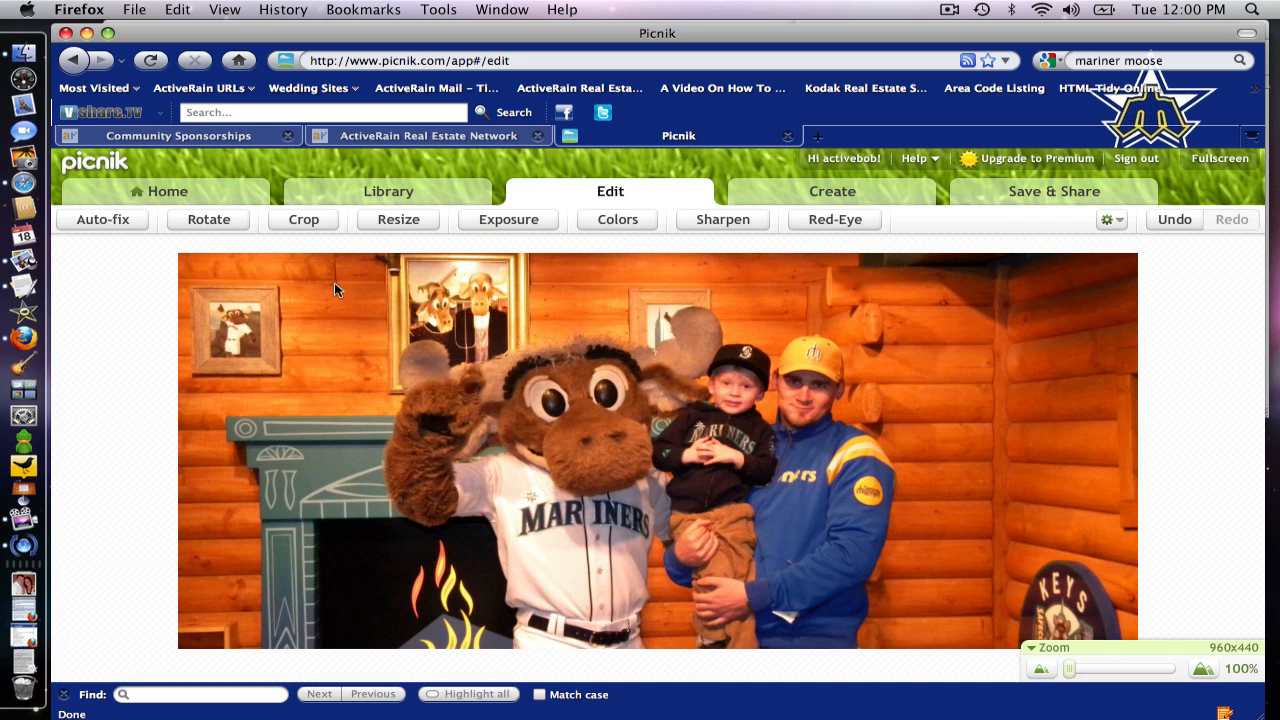
mouse_move(507, 469)
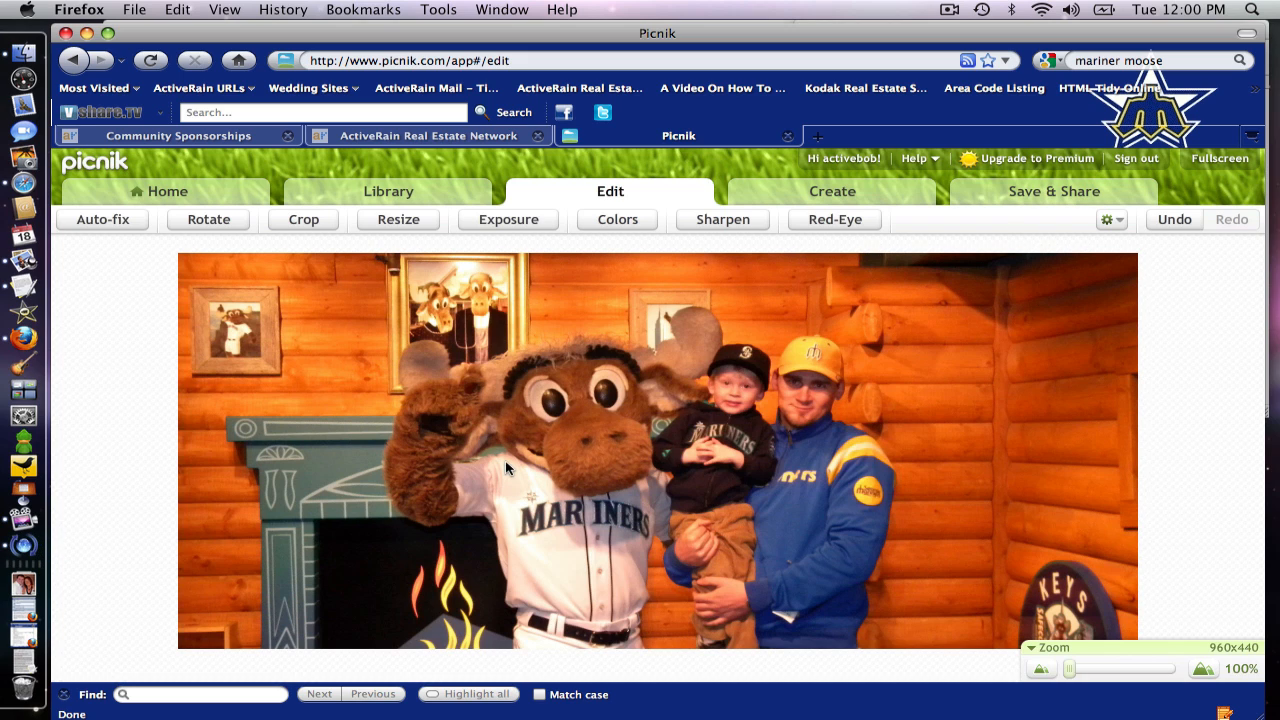
mouse_move(1025, 225)
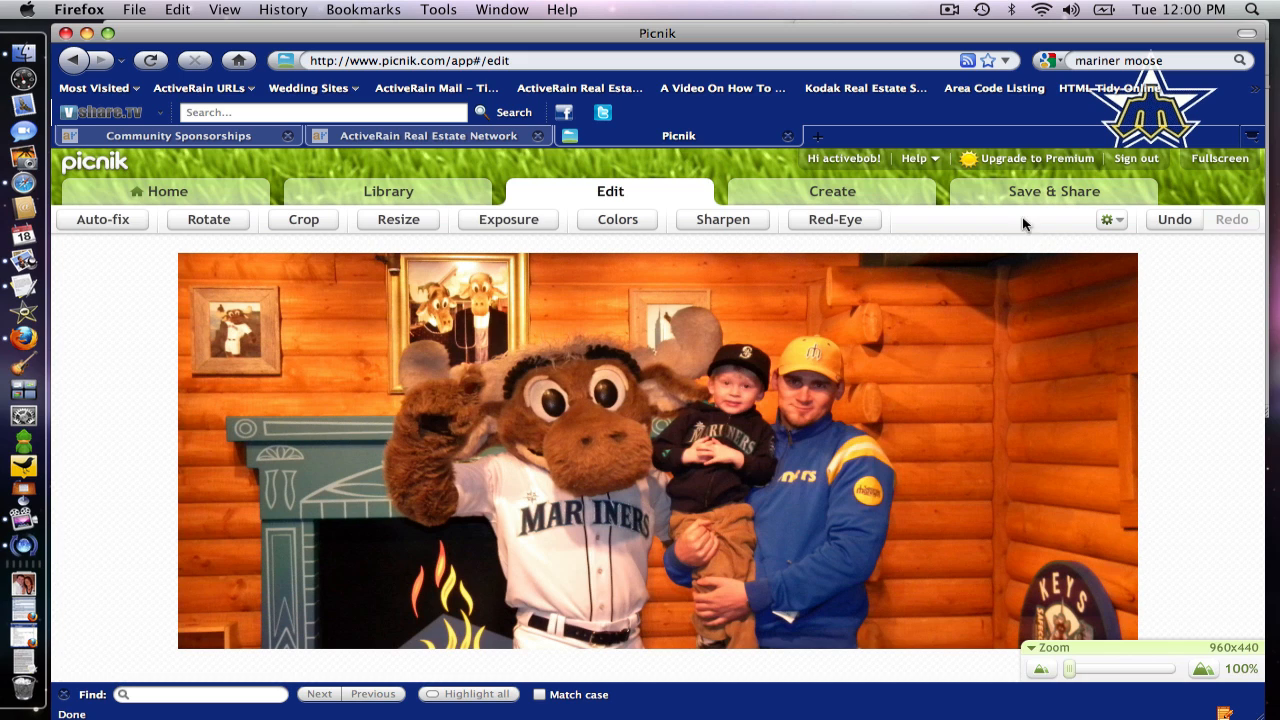
Save the cropped 960x440 photo to the desktop as Moose Den Cropped.jpg.
left_click(1053, 191)
type("Moose Den C")
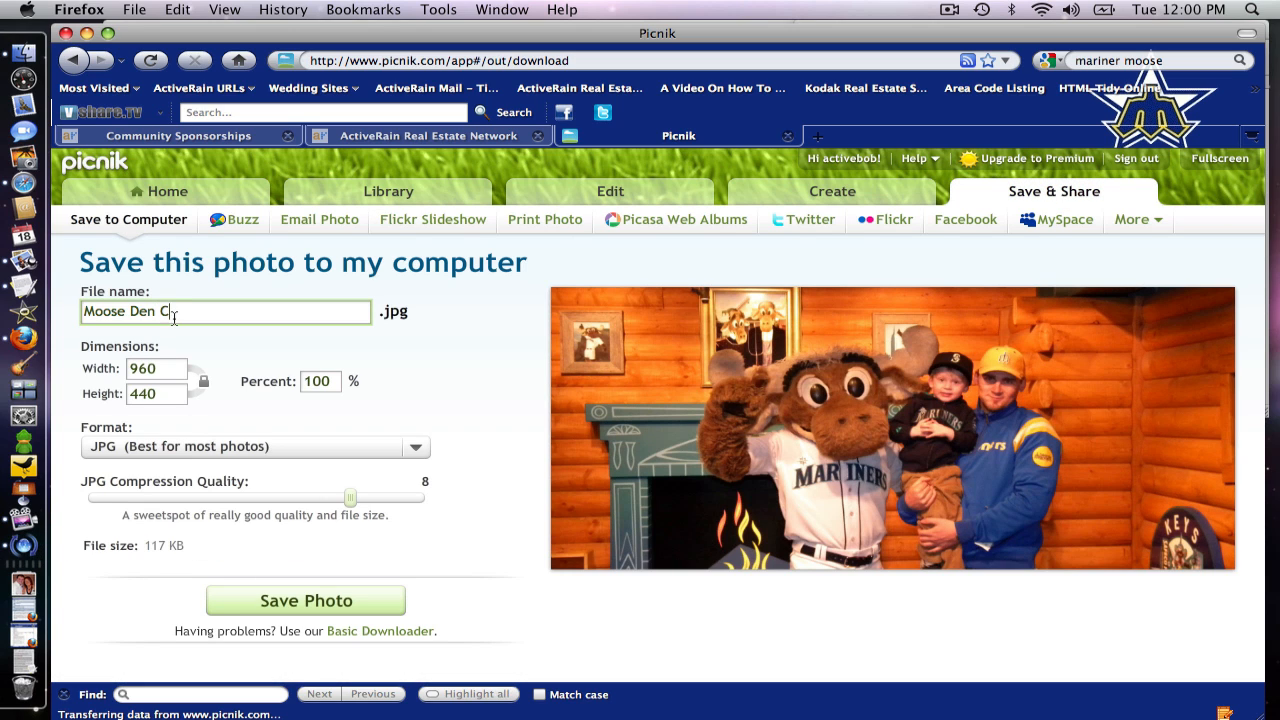
type("ropped")
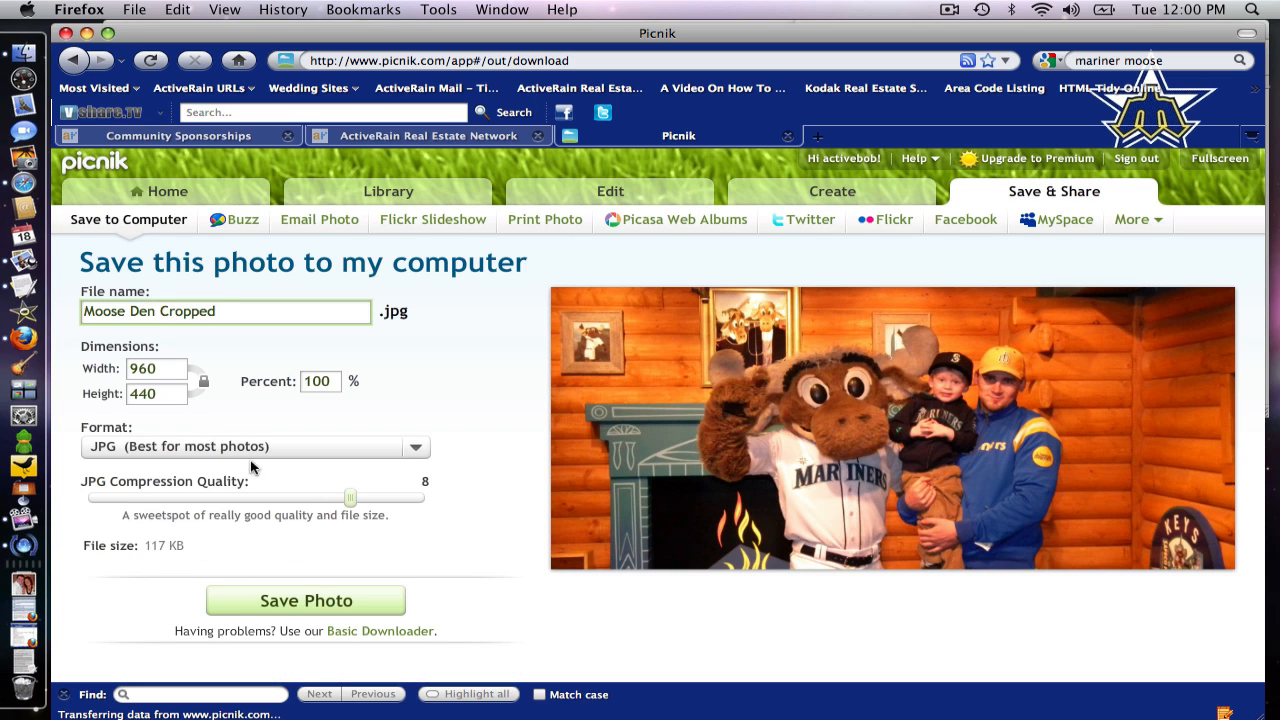
left_click(306, 600)
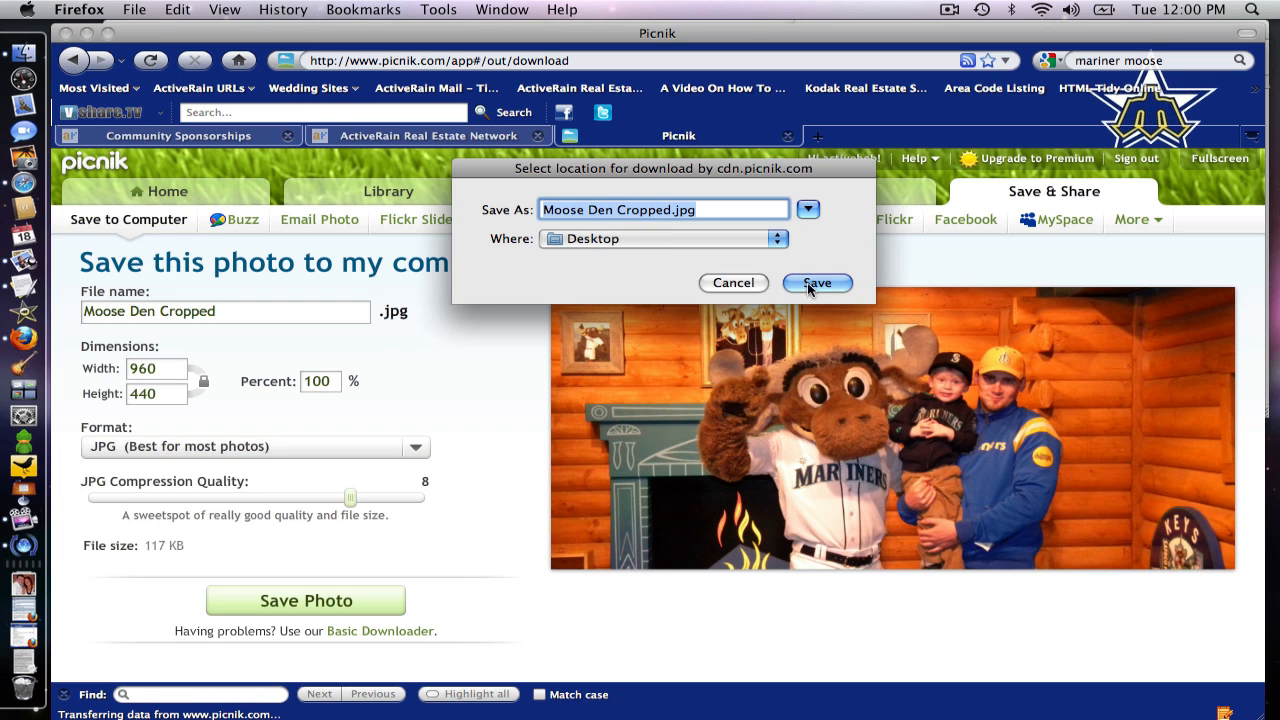
left_click(817, 283)
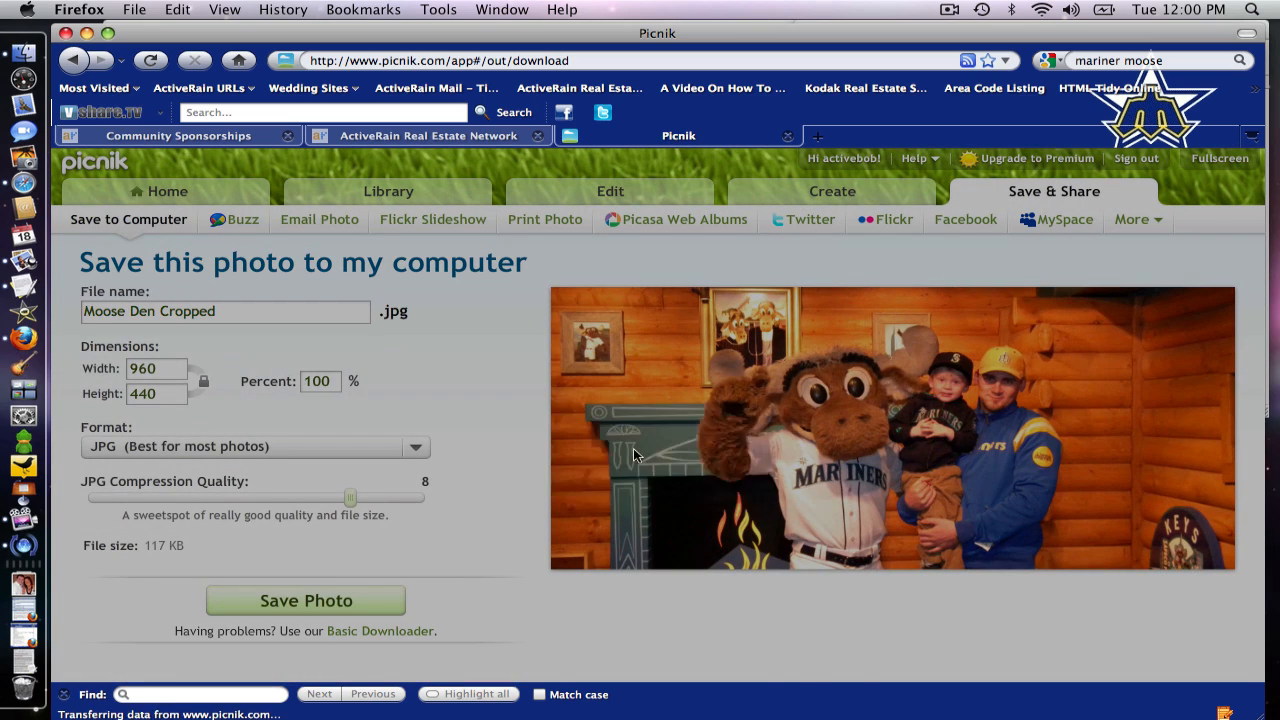
left_click(306, 600)
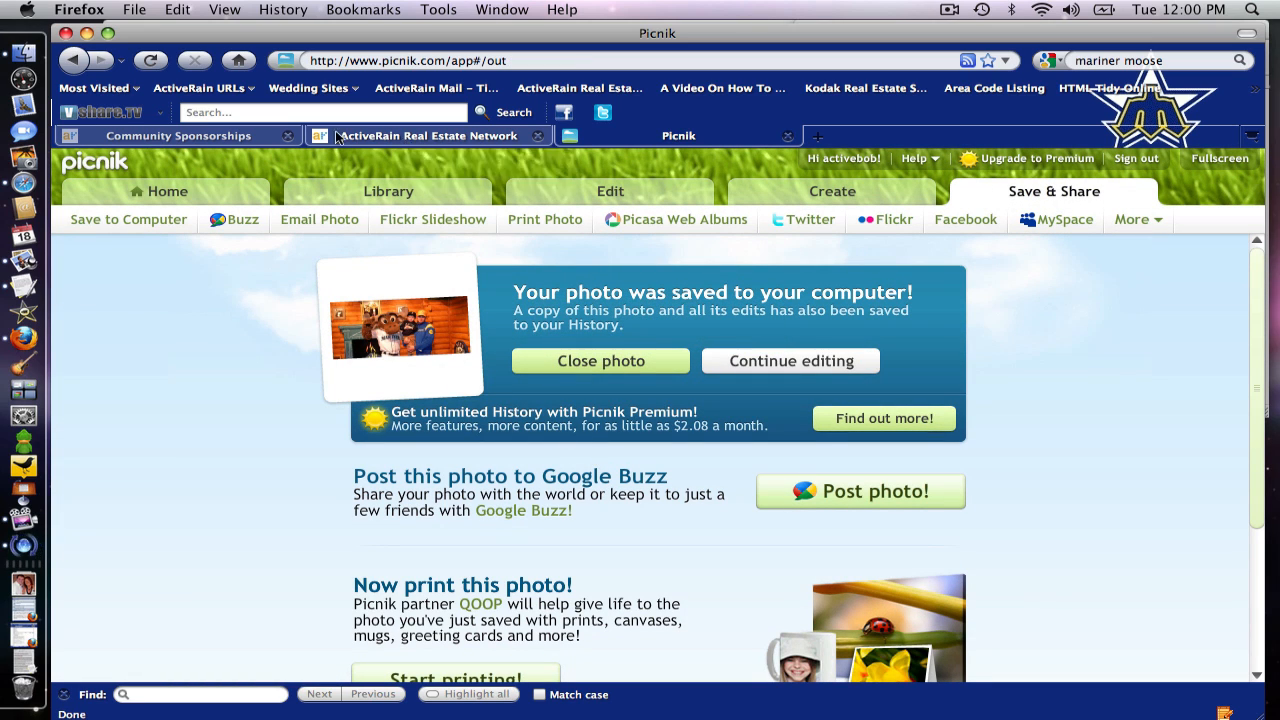
Attach Moose Den Cropped.jpg from the Desktop as the sponsorship's marquee photo.
left_click(420, 135)
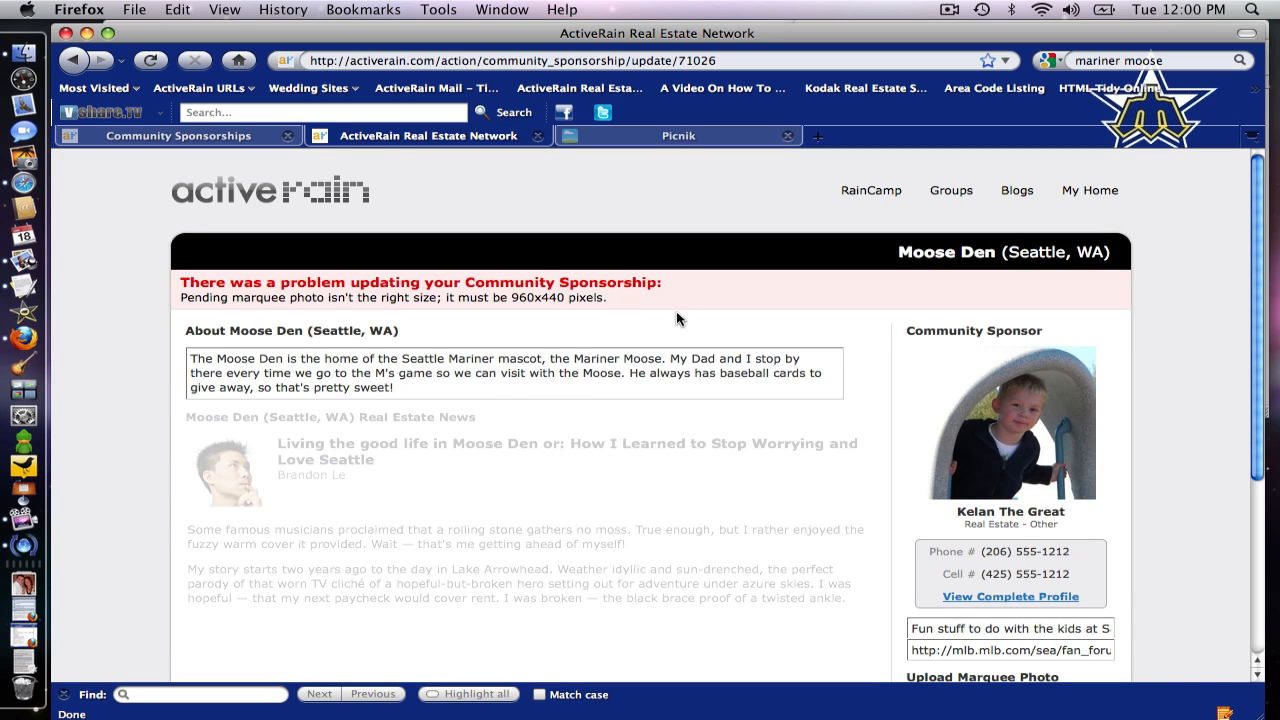
scroll("down", 3)
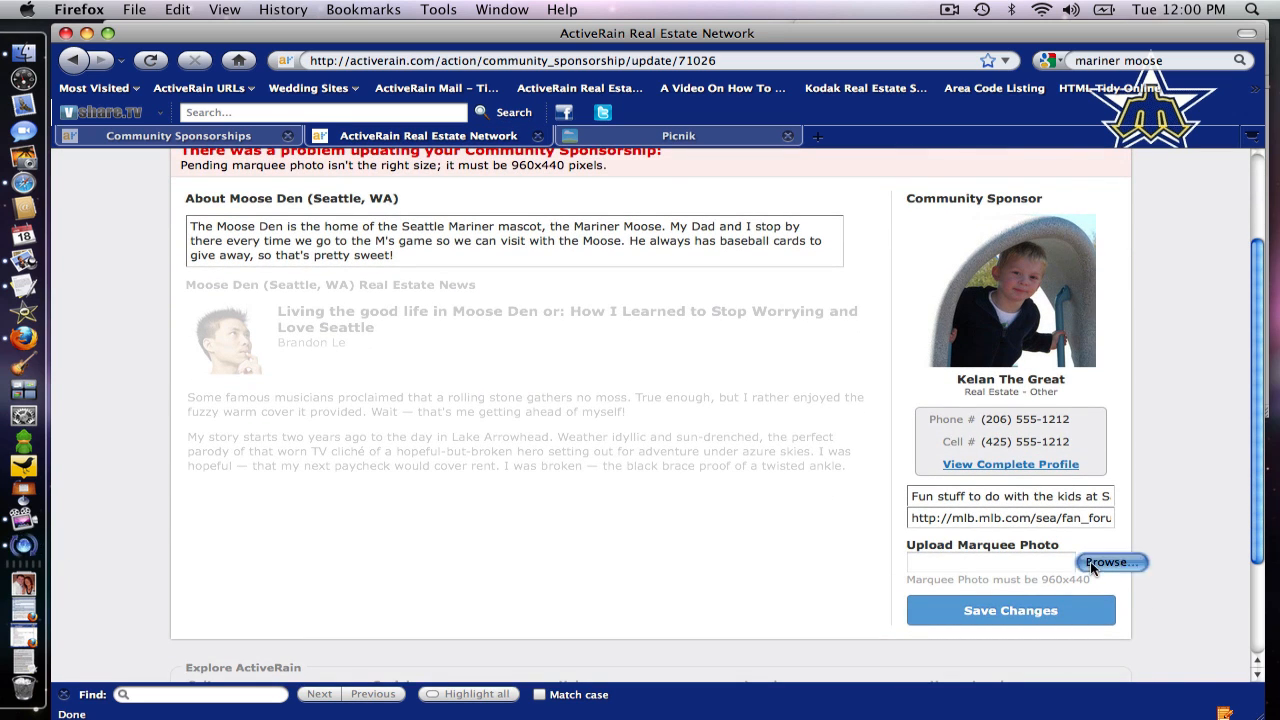
left_click(1111, 562)
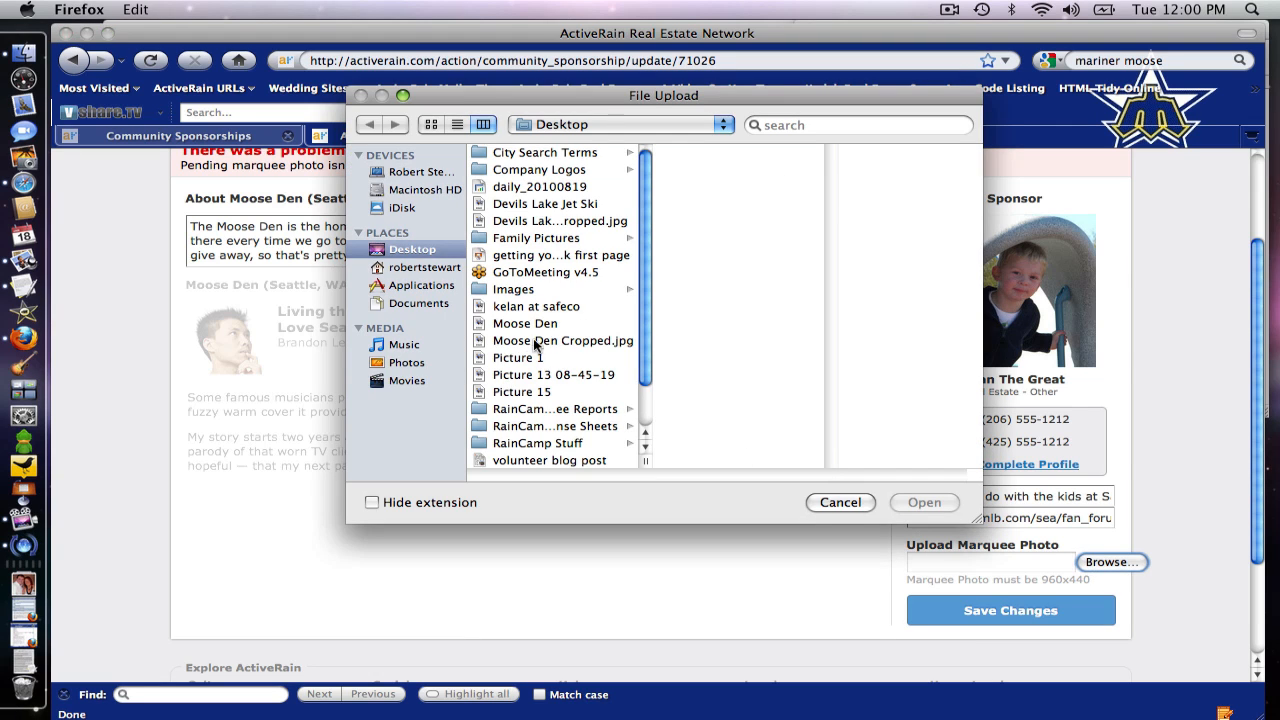
left_click(562, 340)
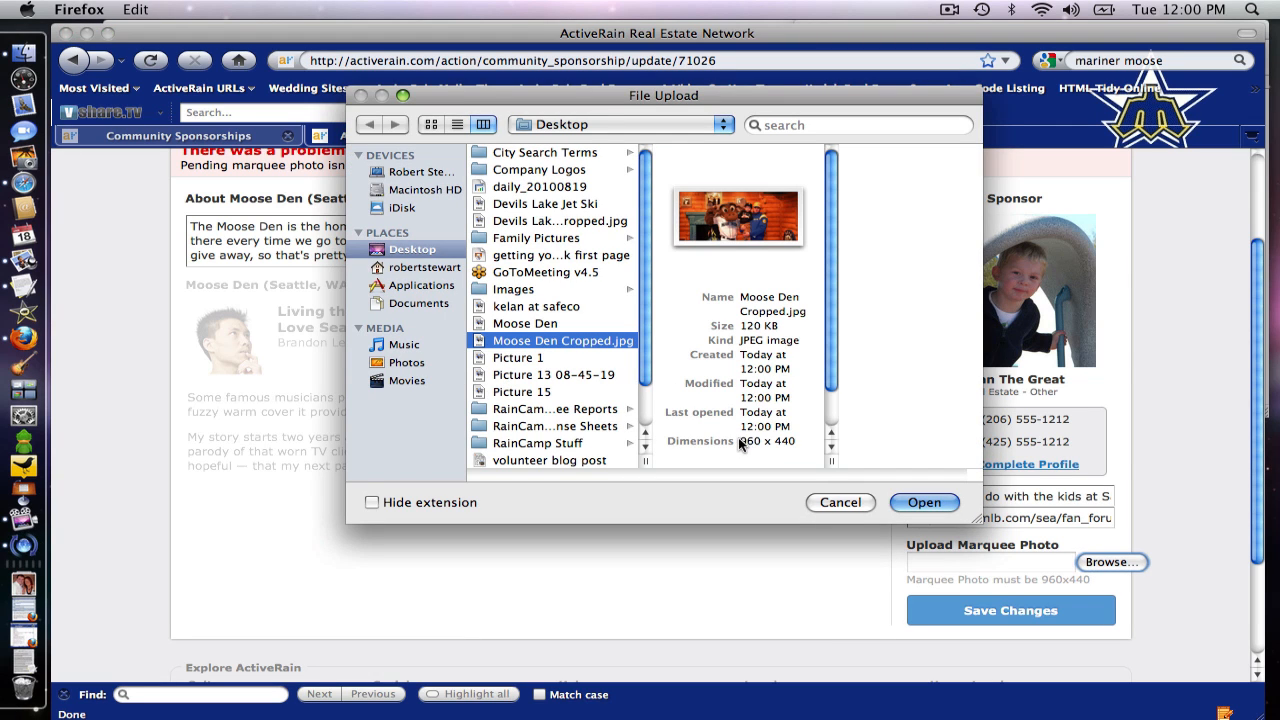
mouse_move(787, 457)
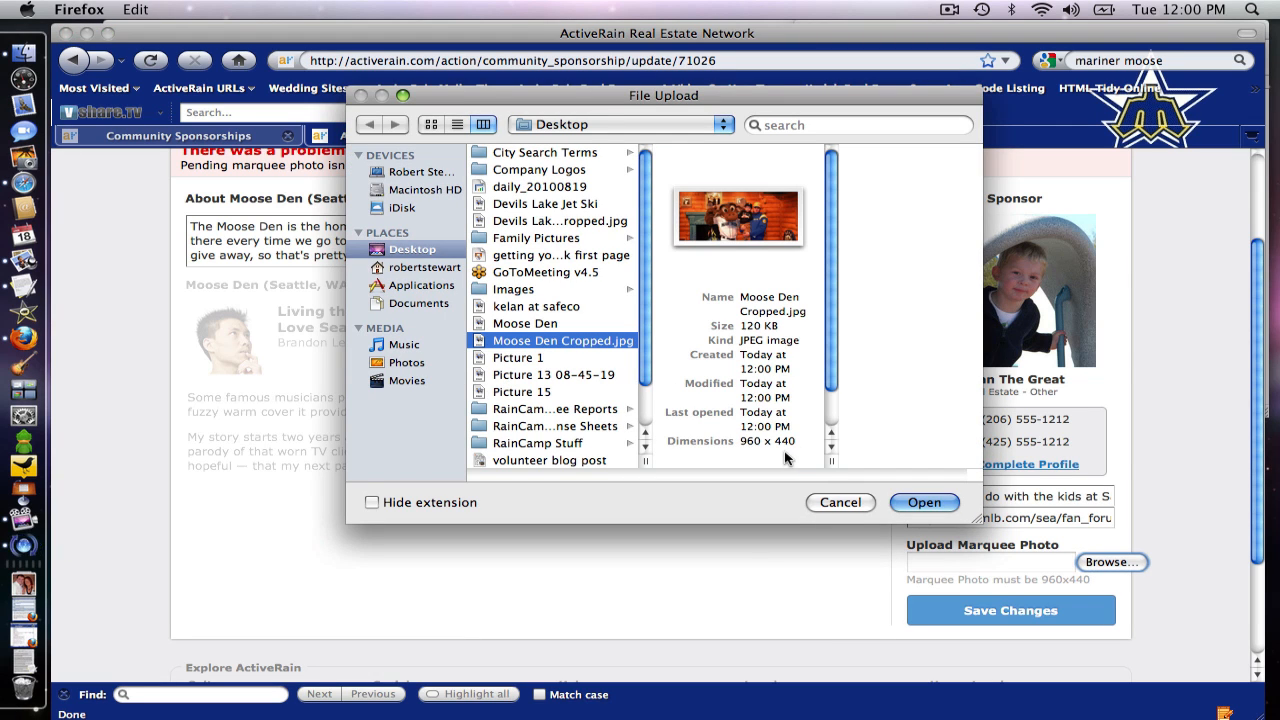
left_click(923, 502)
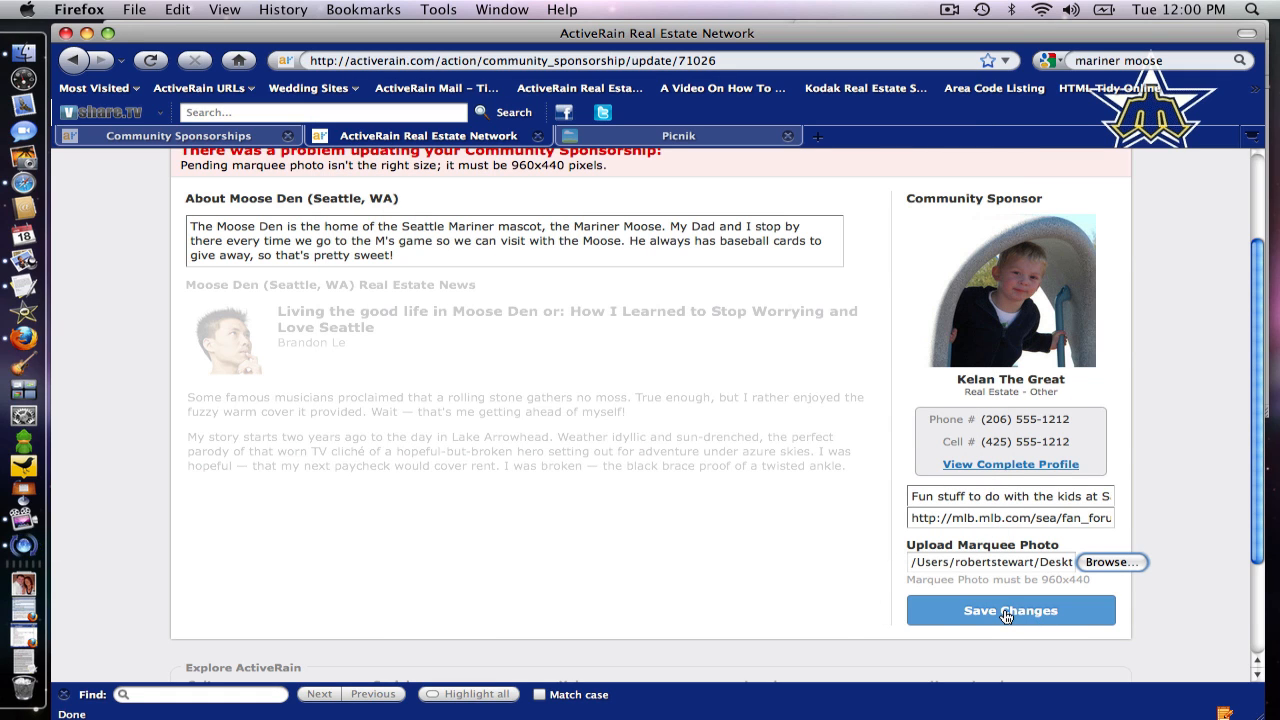
Save the sponsorship changes so Moose Den is listed as pending review.
left_click(1009, 610)
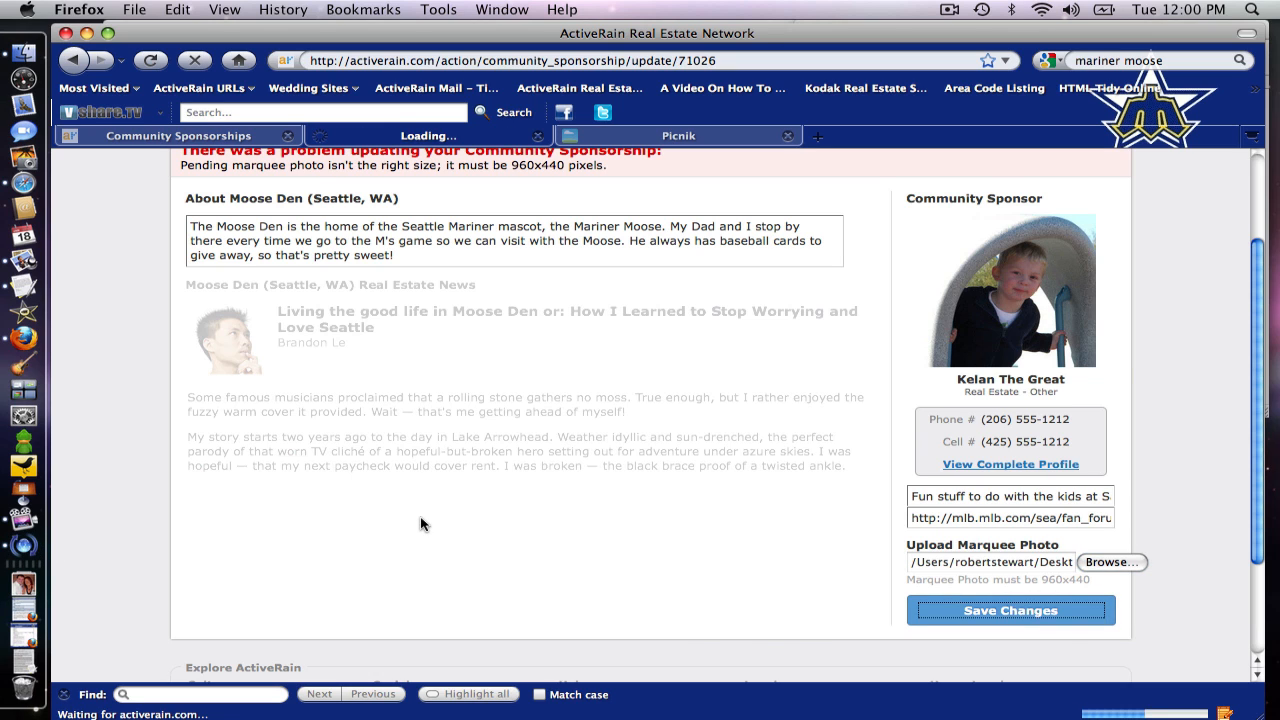
left_click(1010, 610)
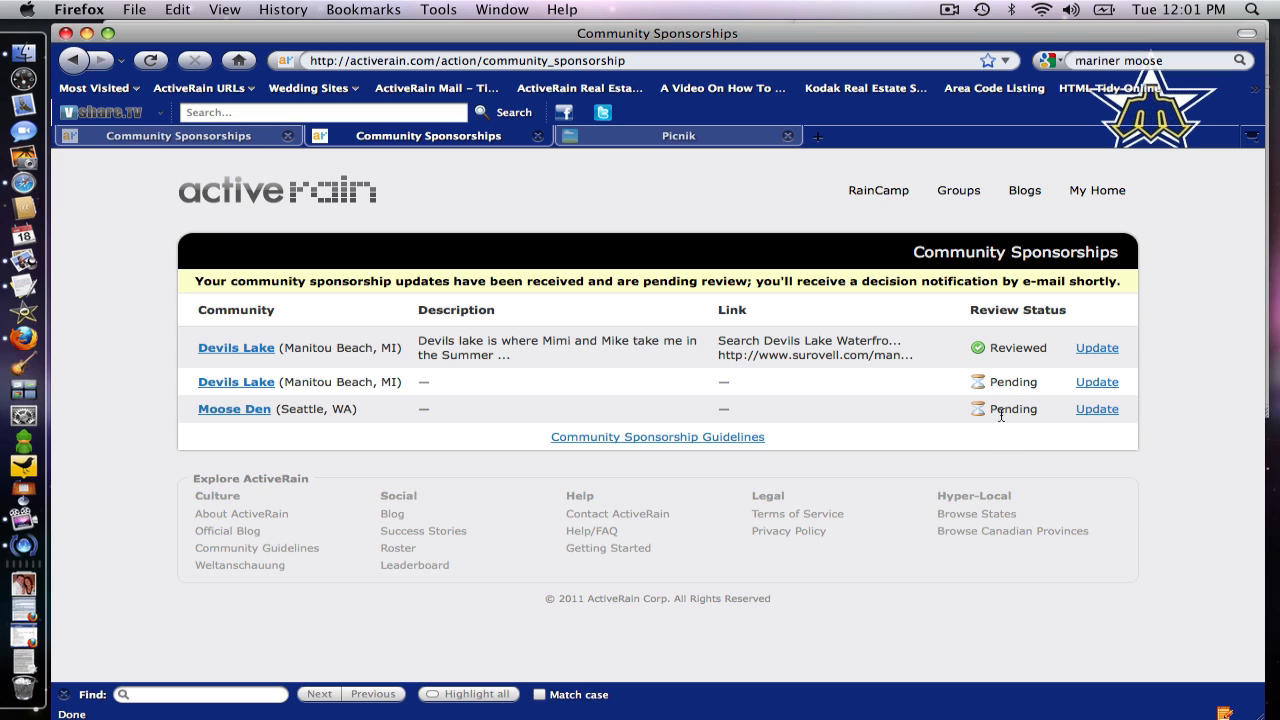
mouse_move(1000, 411)
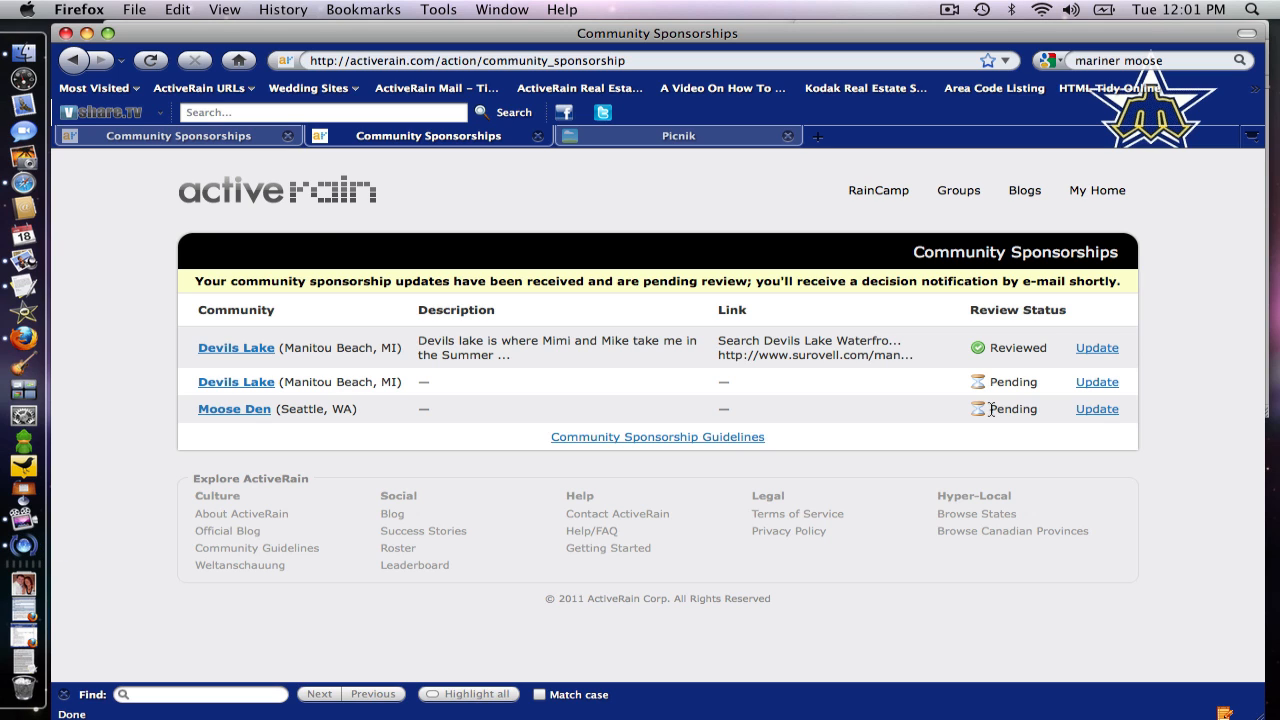
mouse_move(314, 222)
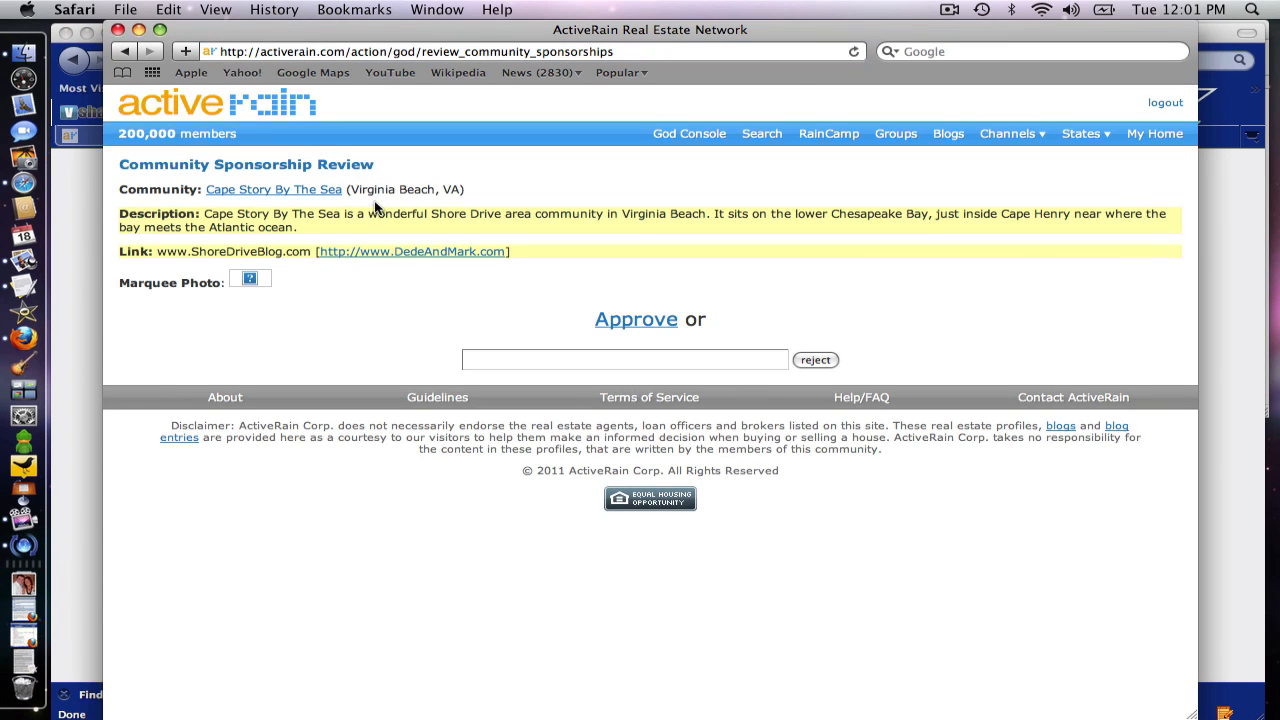
mouse_move(272, 307)
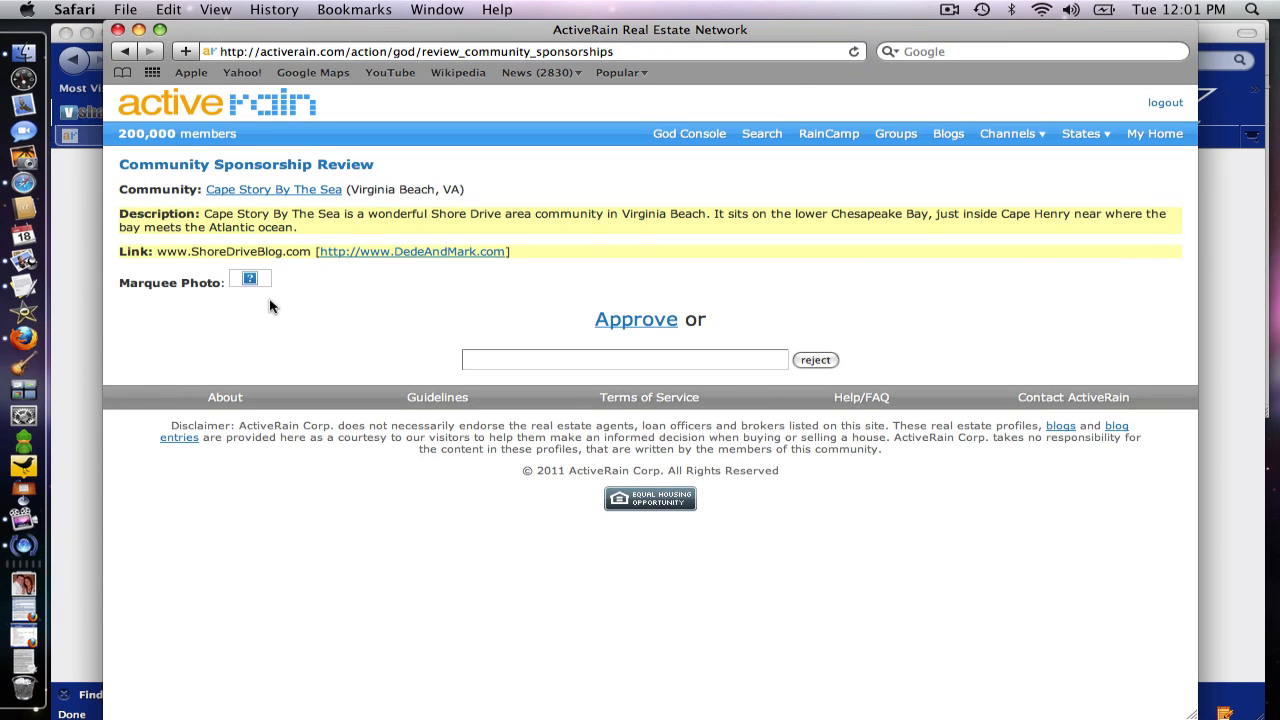
mouse_move(294, 309)
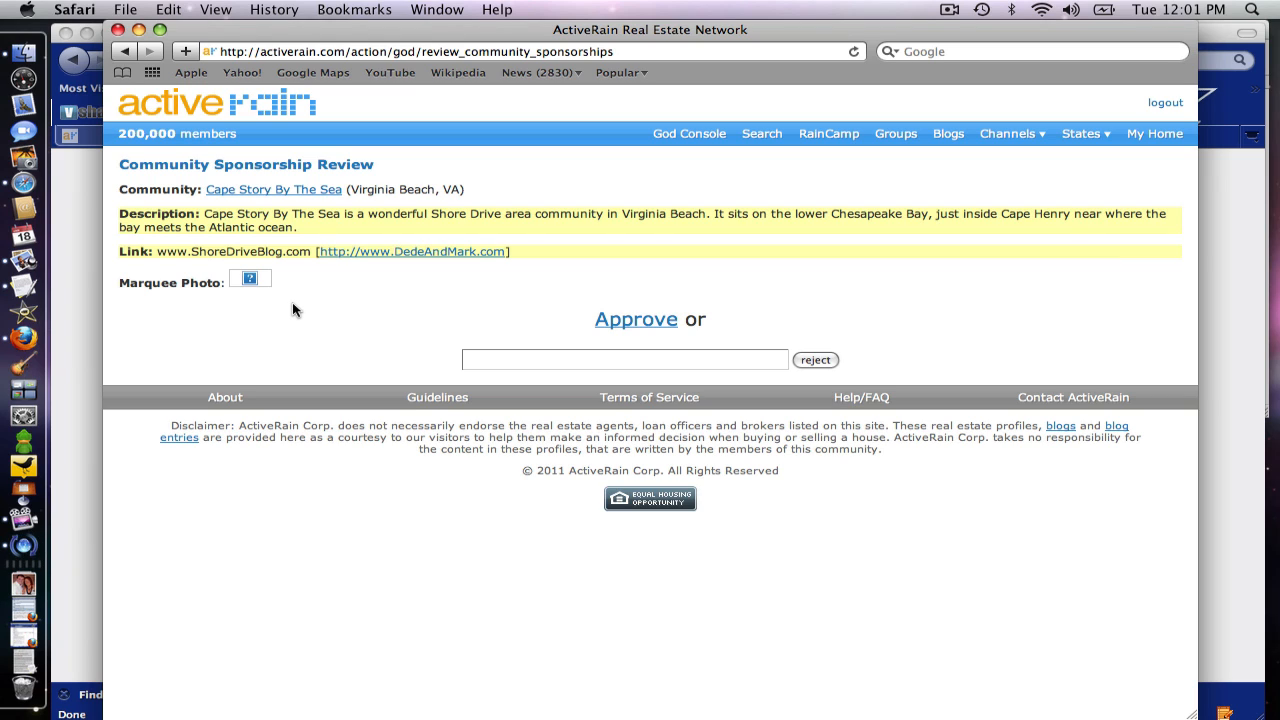
mouse_move(310, 218)
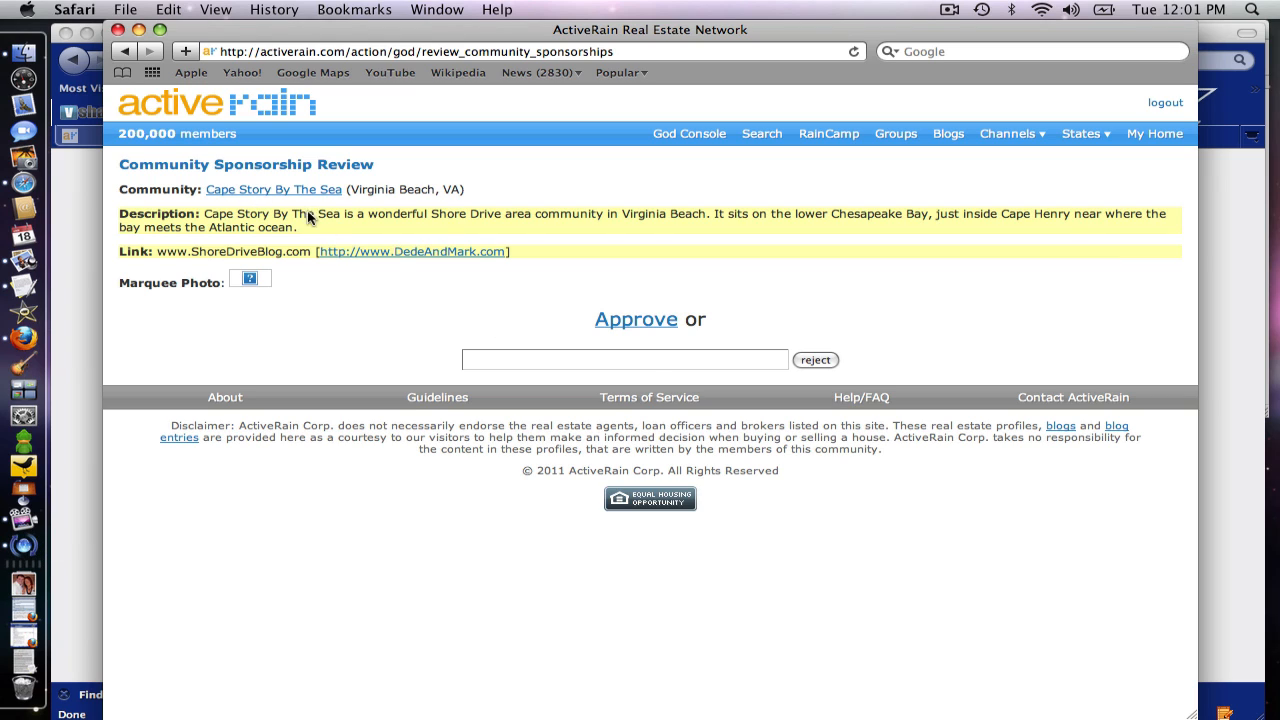
Reject Cape Story By The Sea with the note 'photo is not rendering. Please try to upload it again'.
left_click(624, 359)
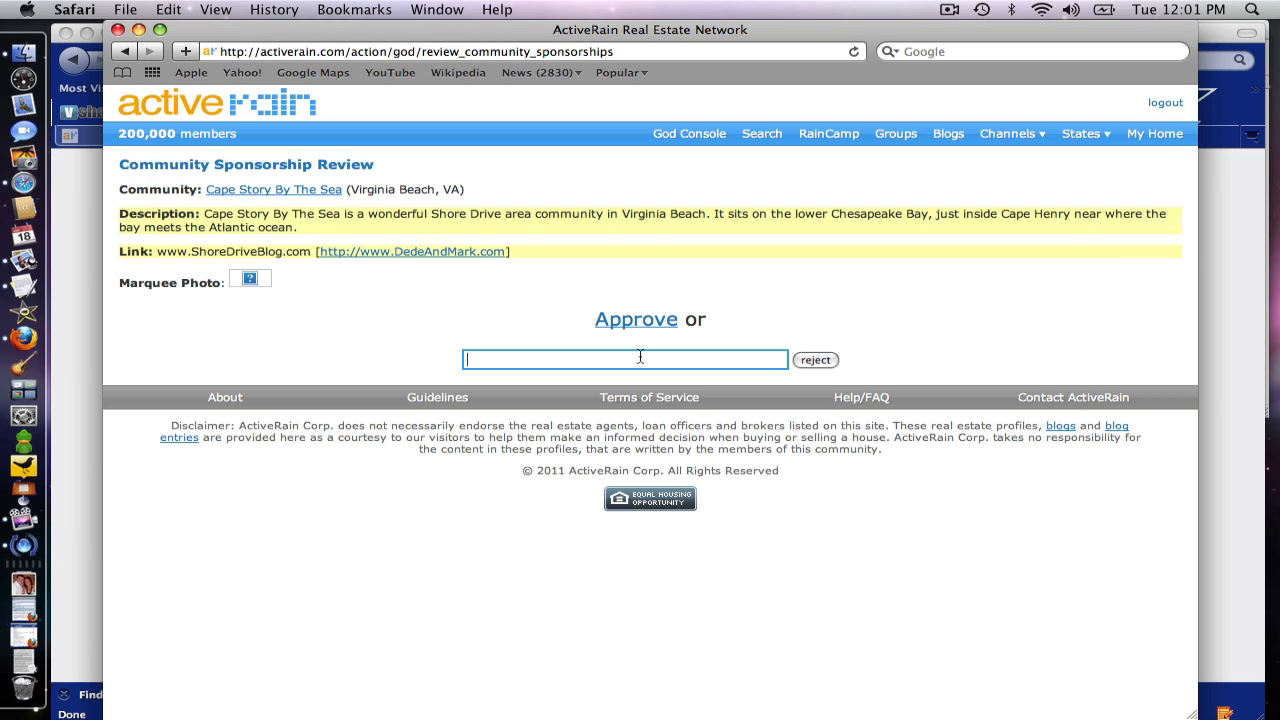
type("photo is not")
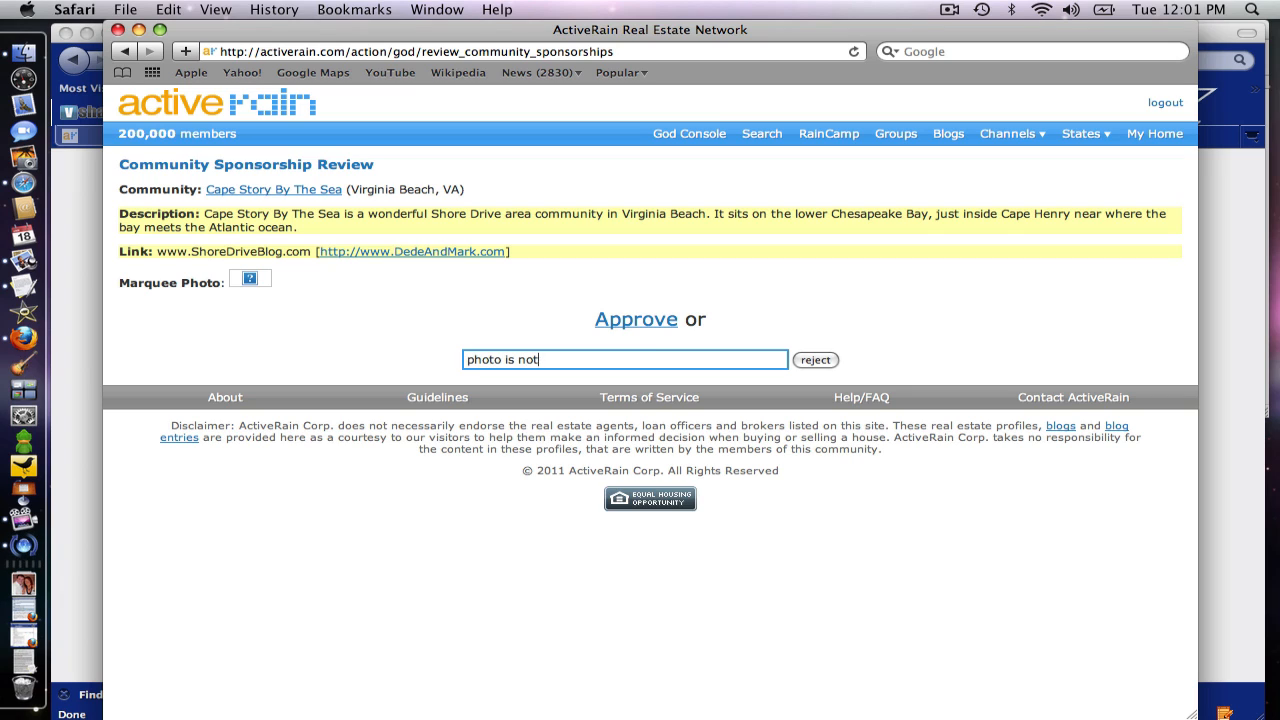
type("rendering.")
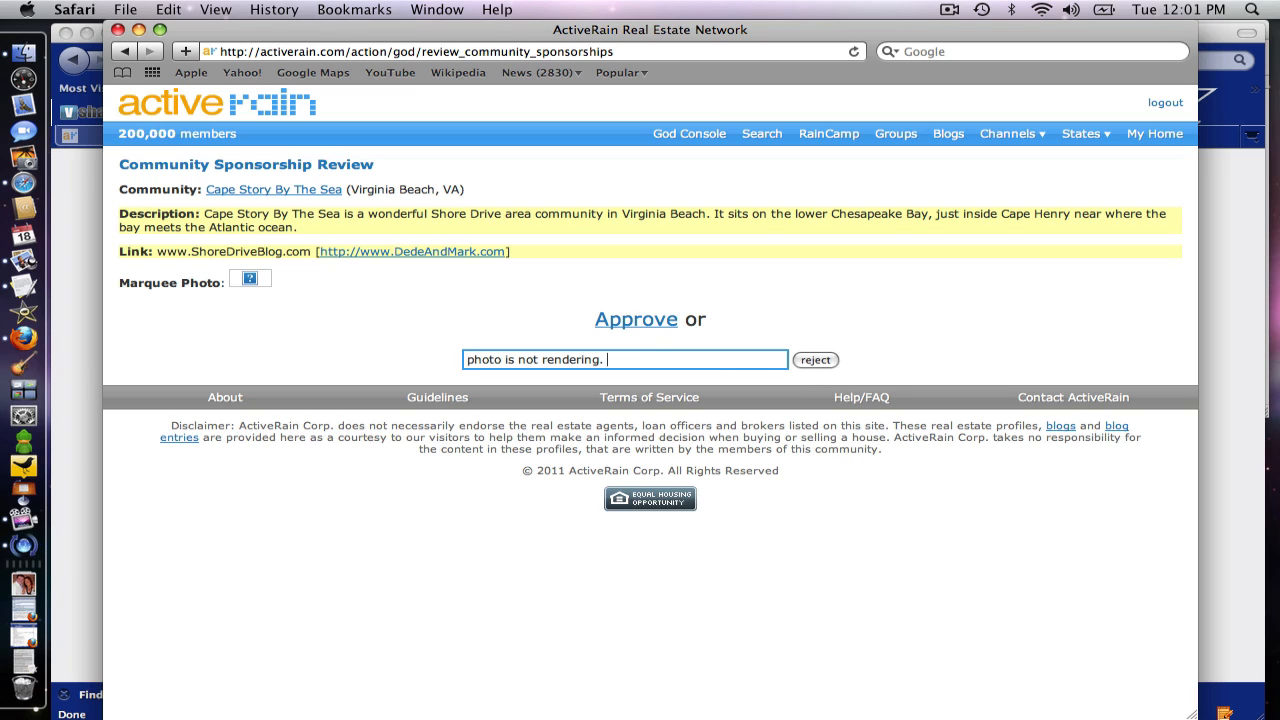
type("Please try to upload it again")
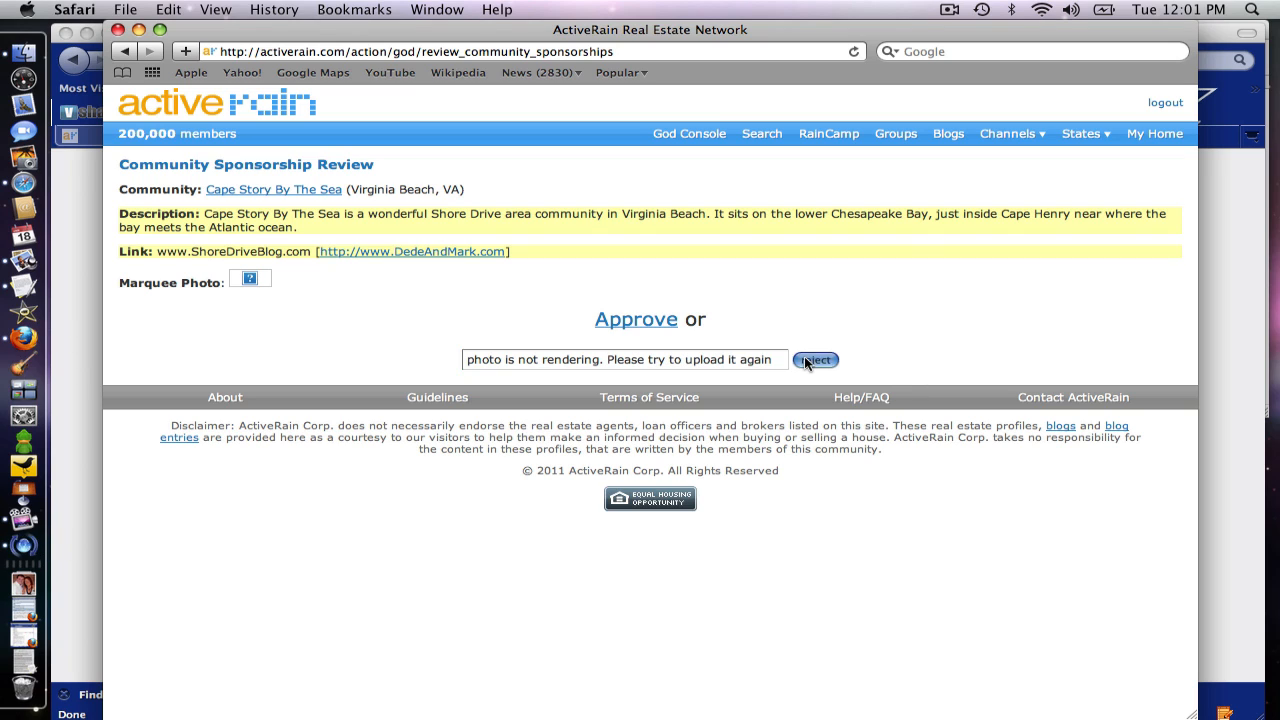
left_click(815, 360)
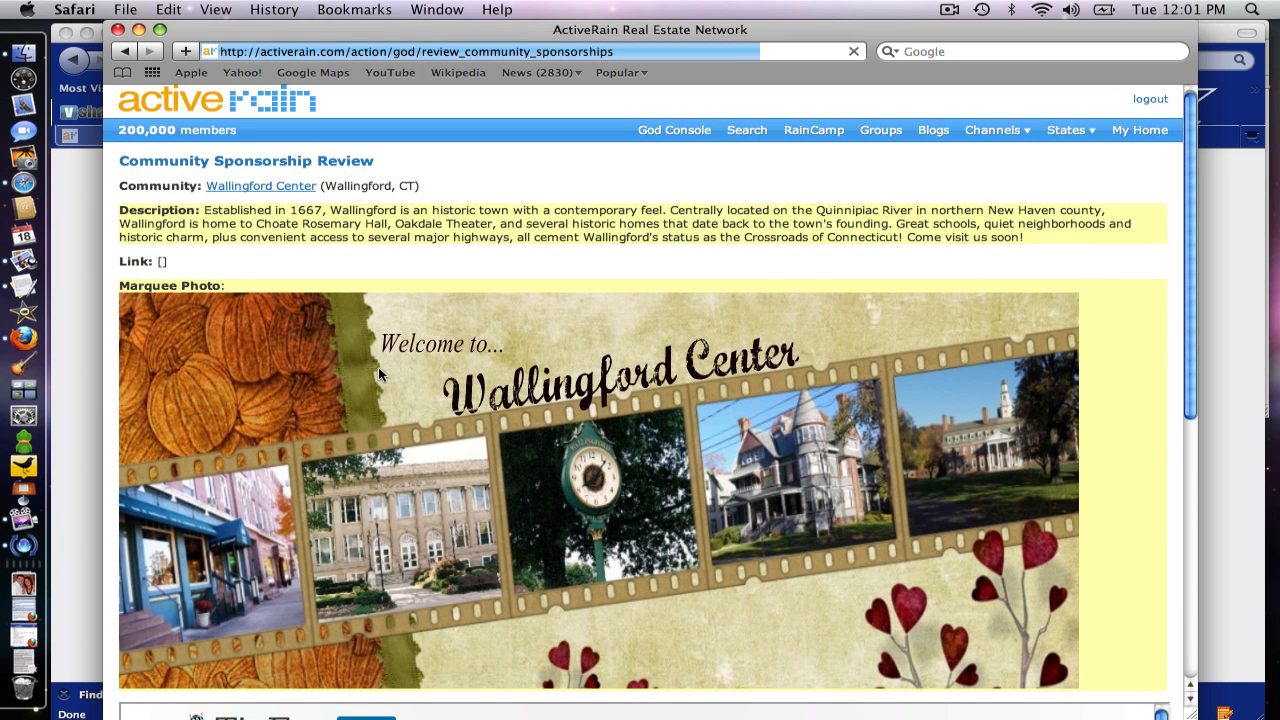
Review the Wallingford Center marquee photo and approve the sponsorship.
scroll("down", 3)
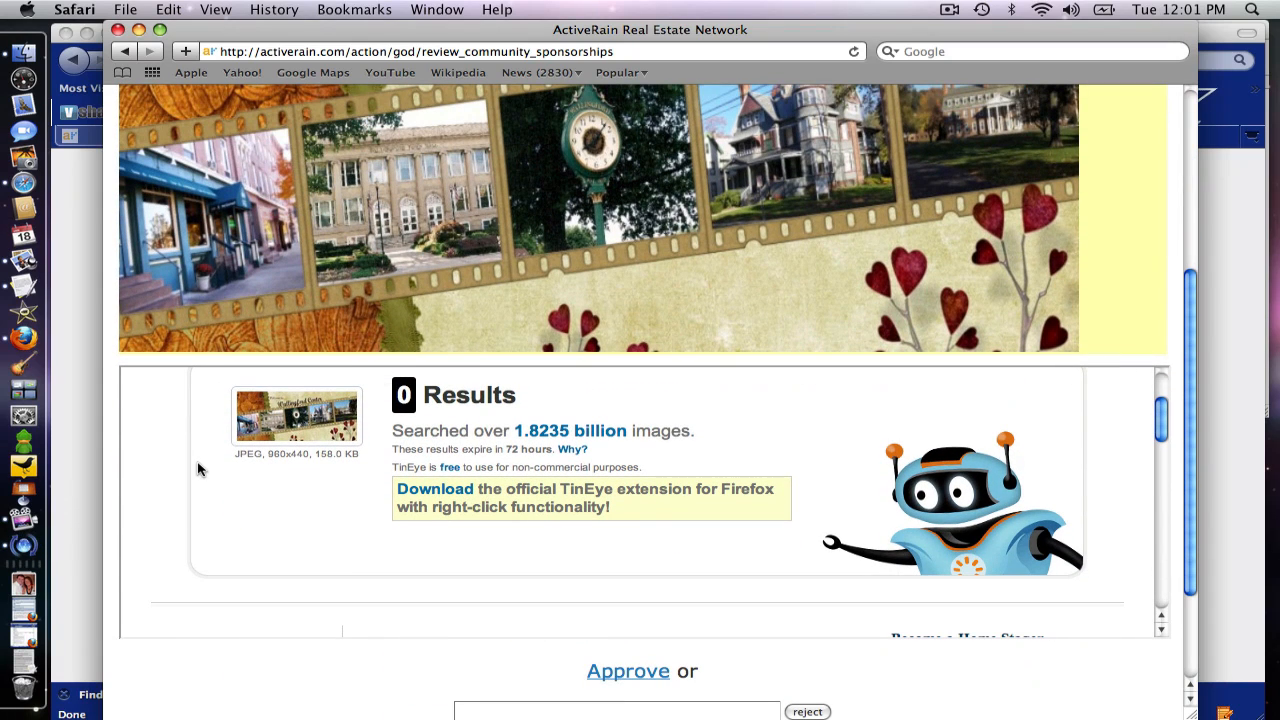
left_click(627, 670)
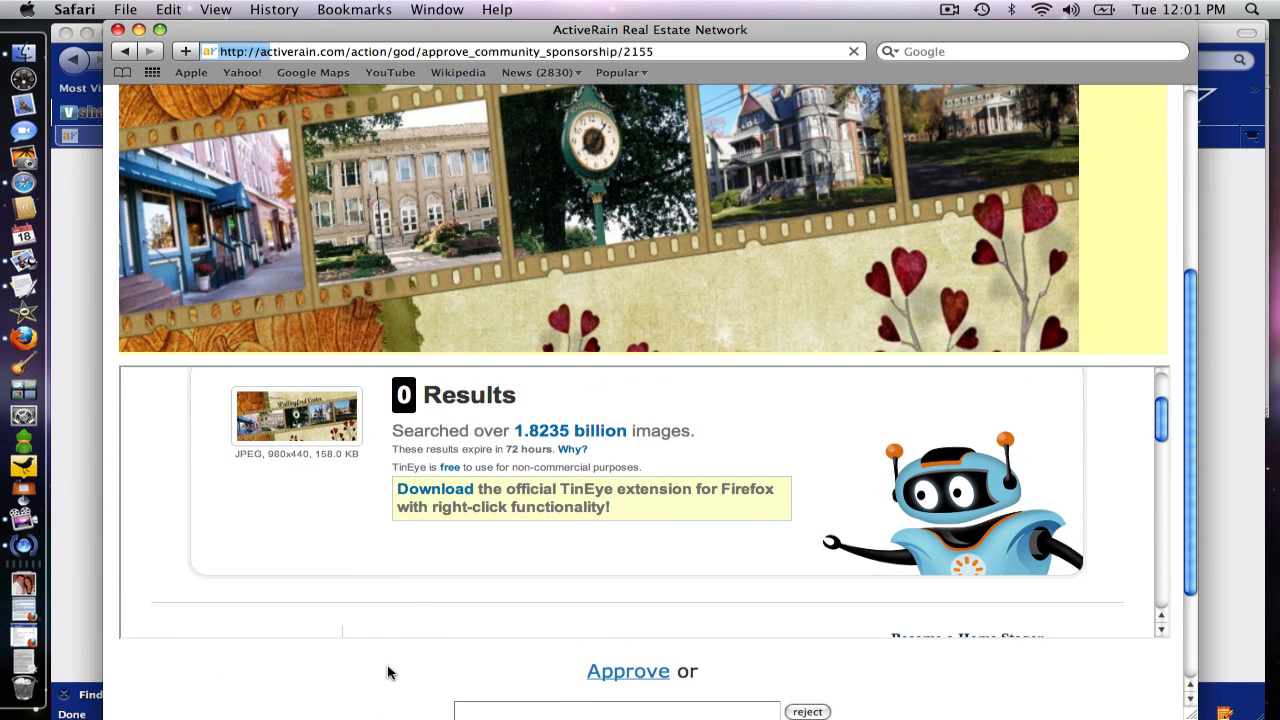
left_click(627, 670)
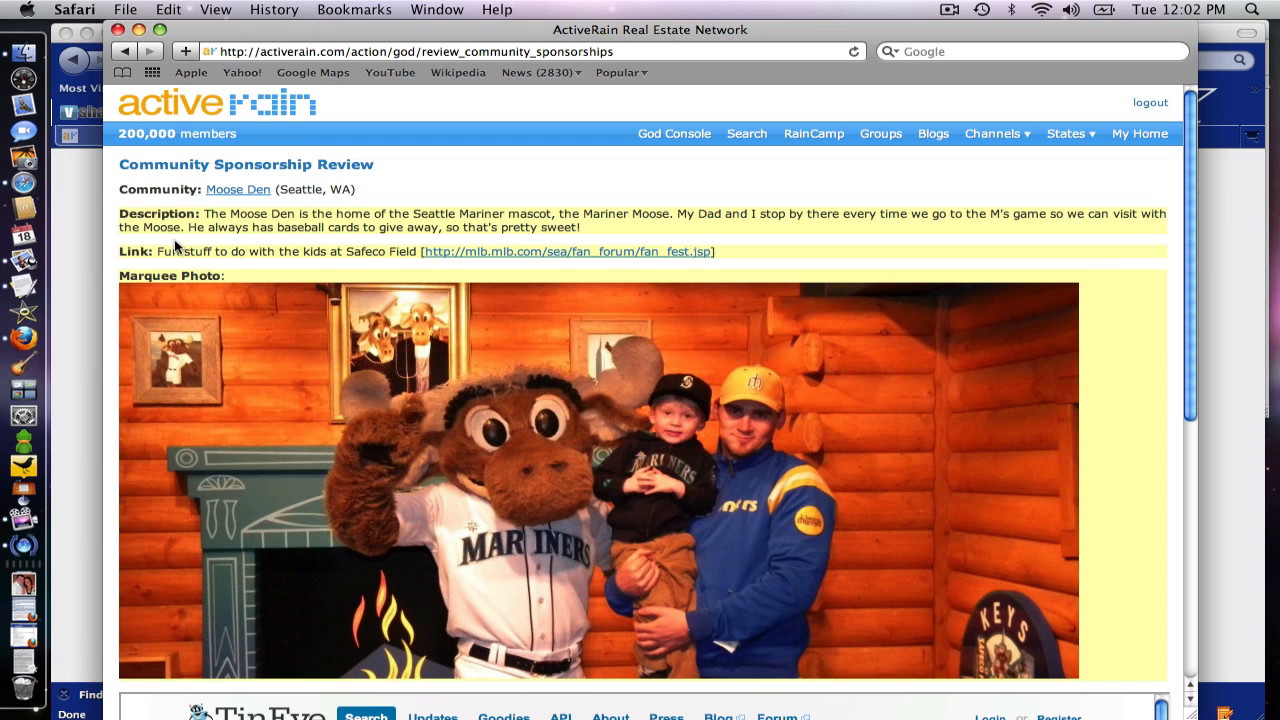
mouse_move(410, 254)
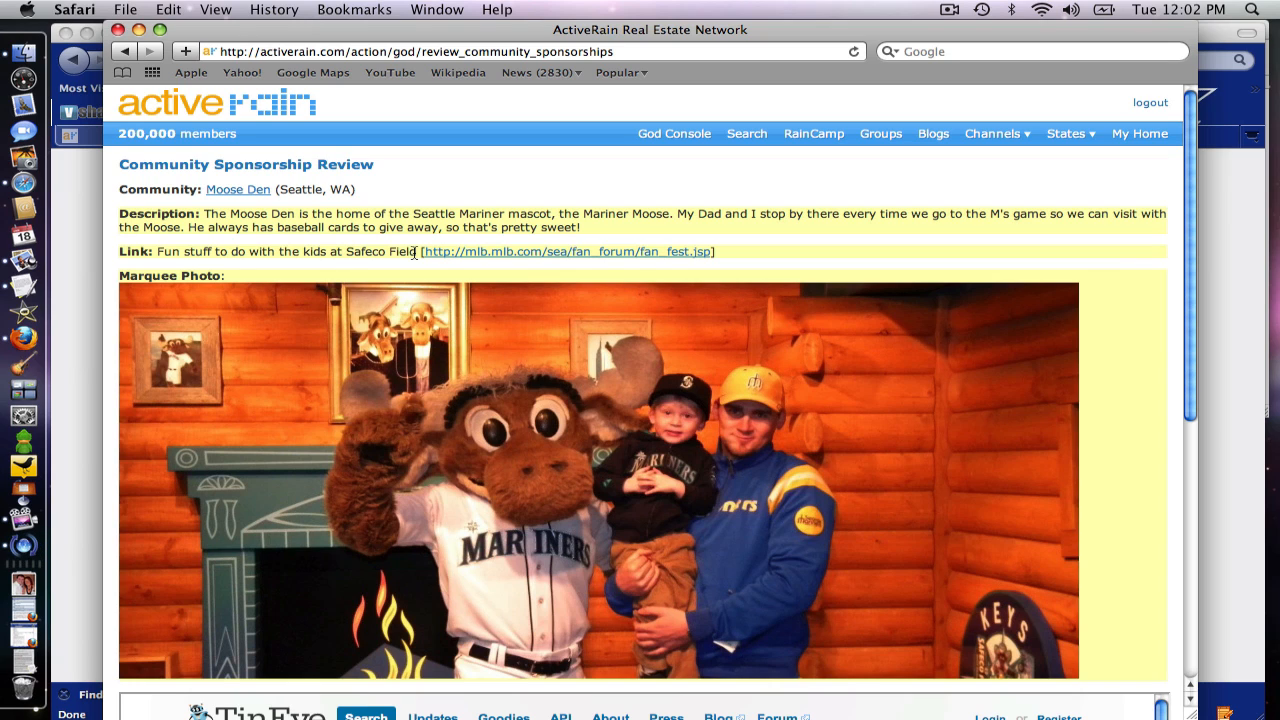
mouse_move(438, 252)
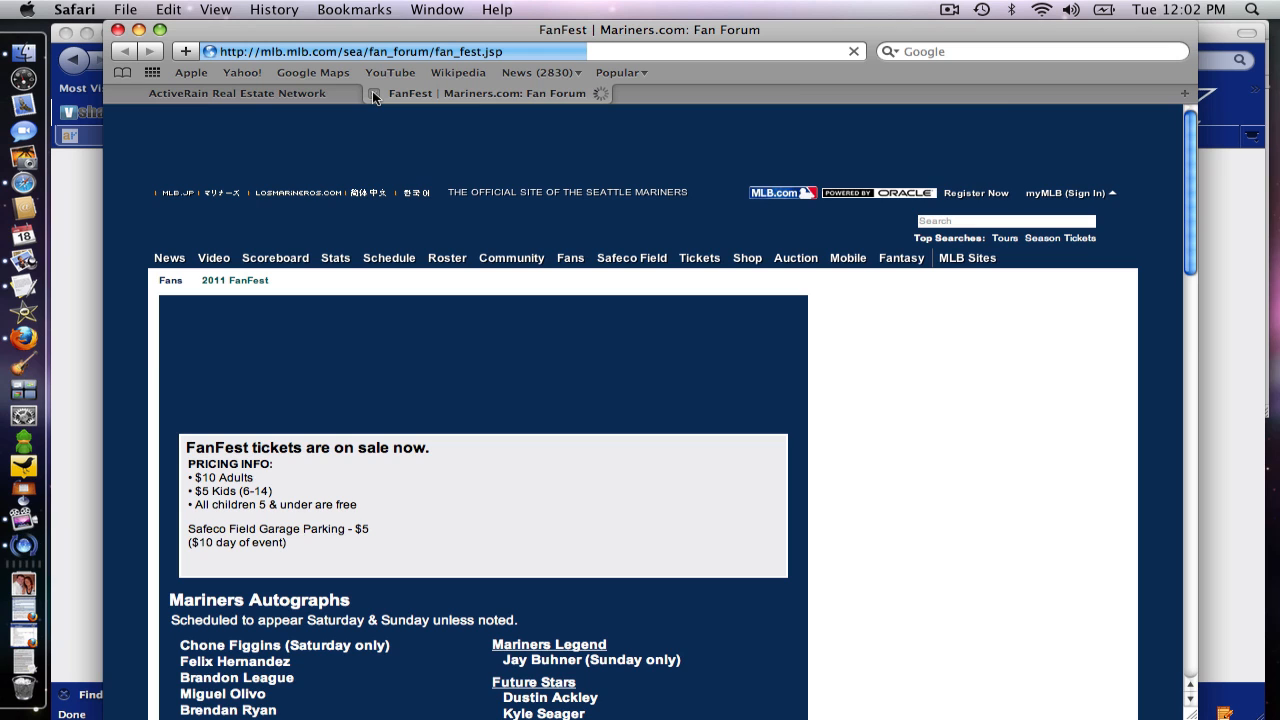
Return to the Moose Den review and check TinEye shows 0 matches for its photo.
left_click(236, 93)
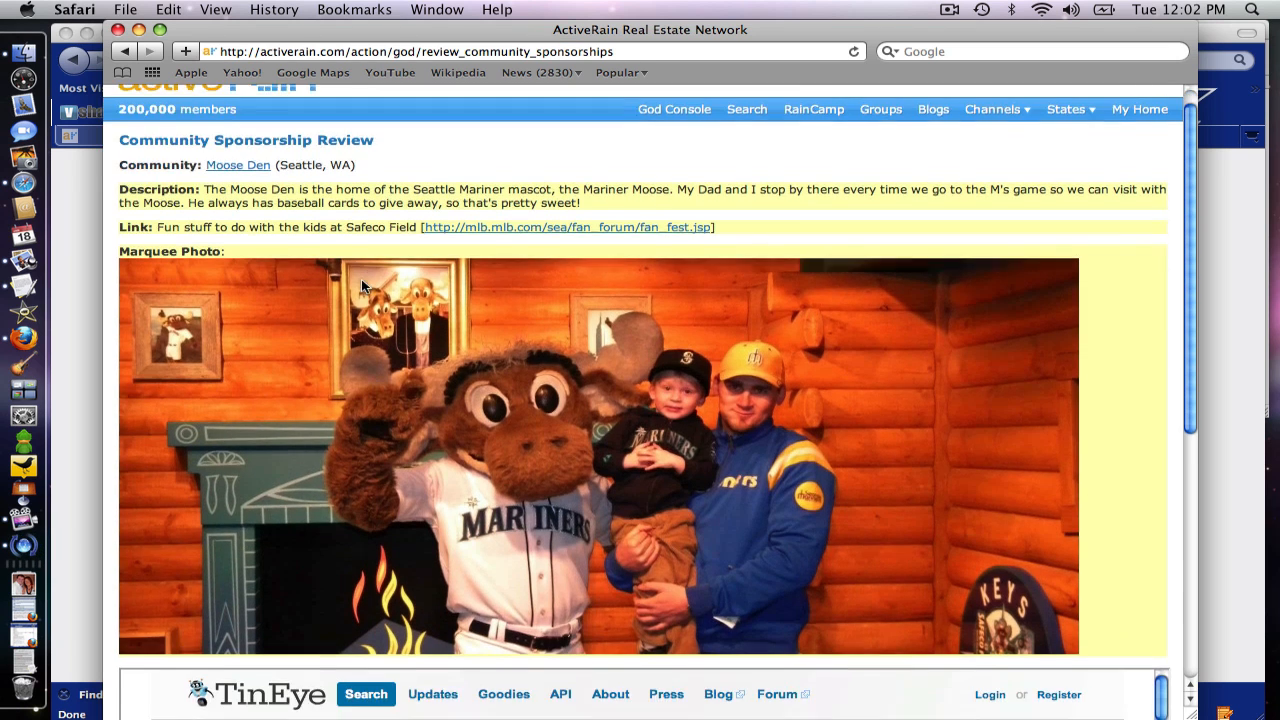
scroll("down", 3)
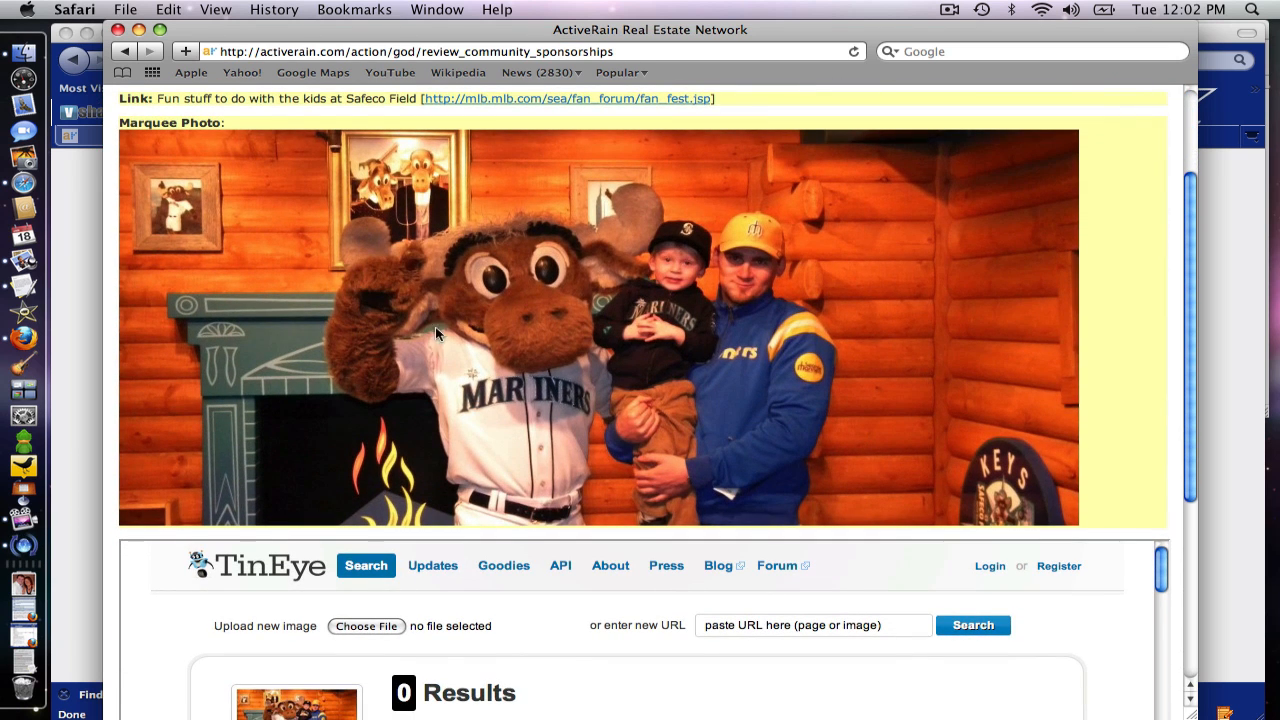
mouse_move(350, 413)
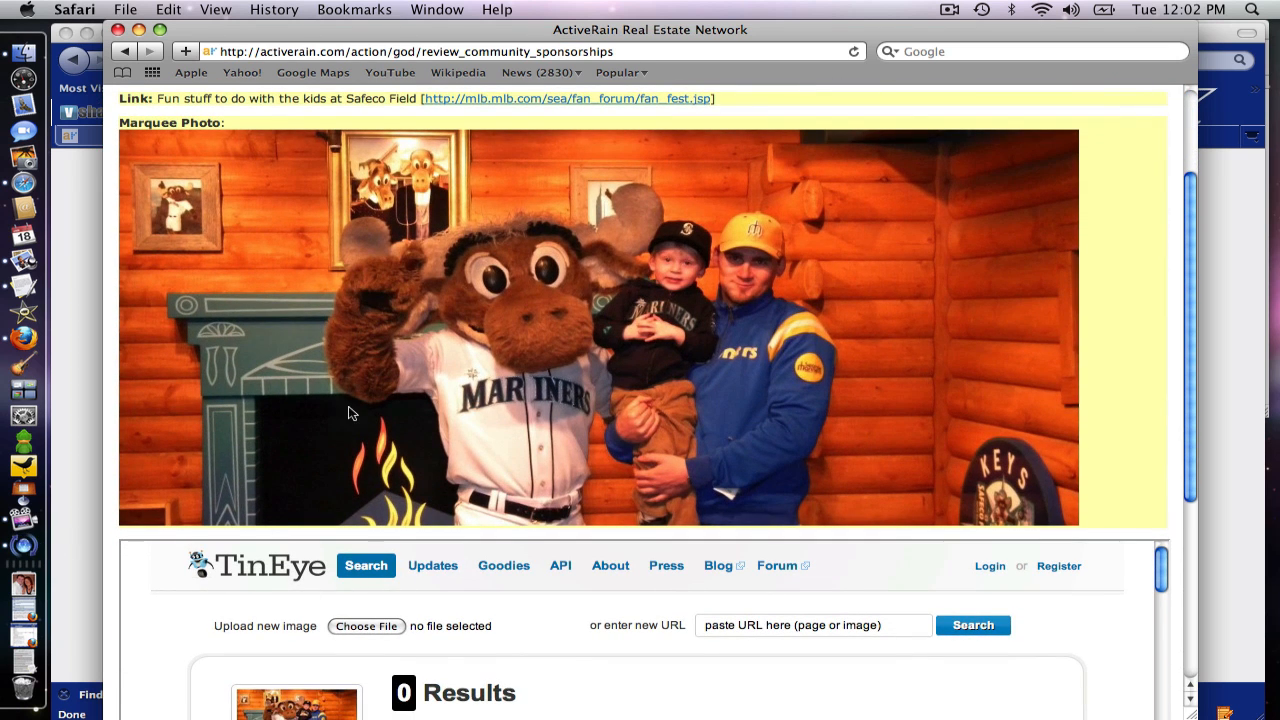
mouse_move(314, 351)
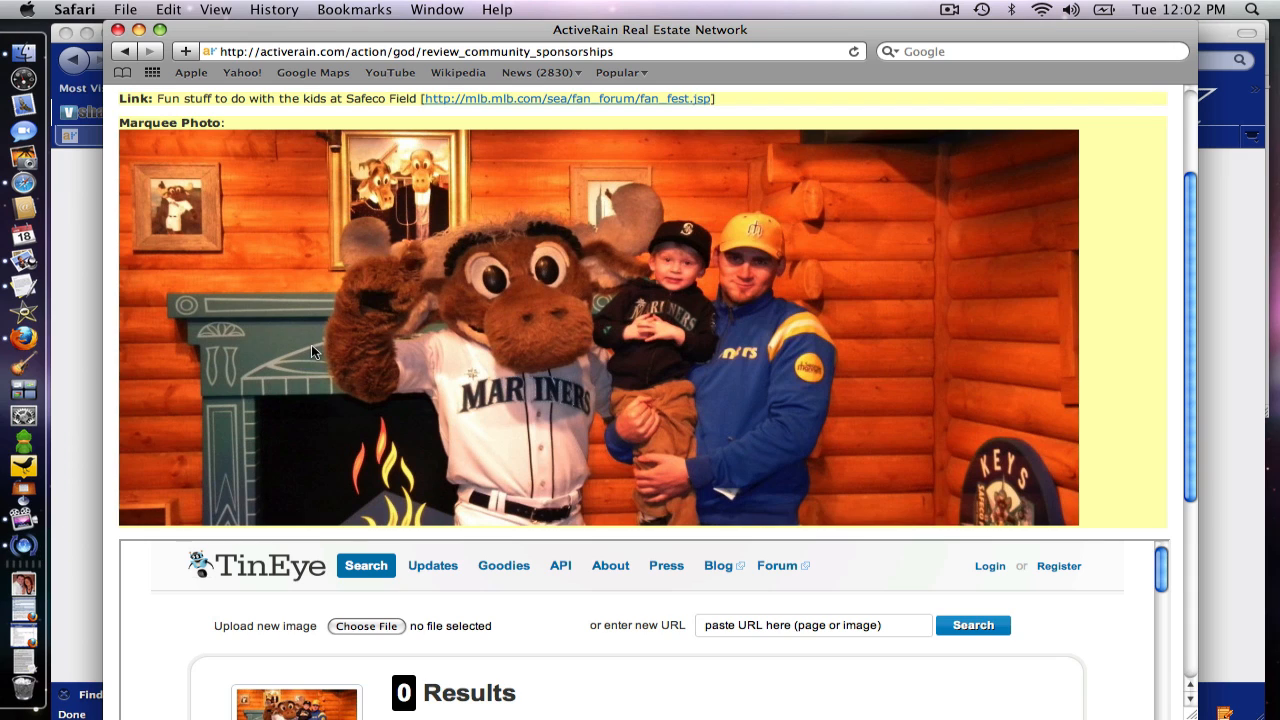
mouse_move(110, 418)
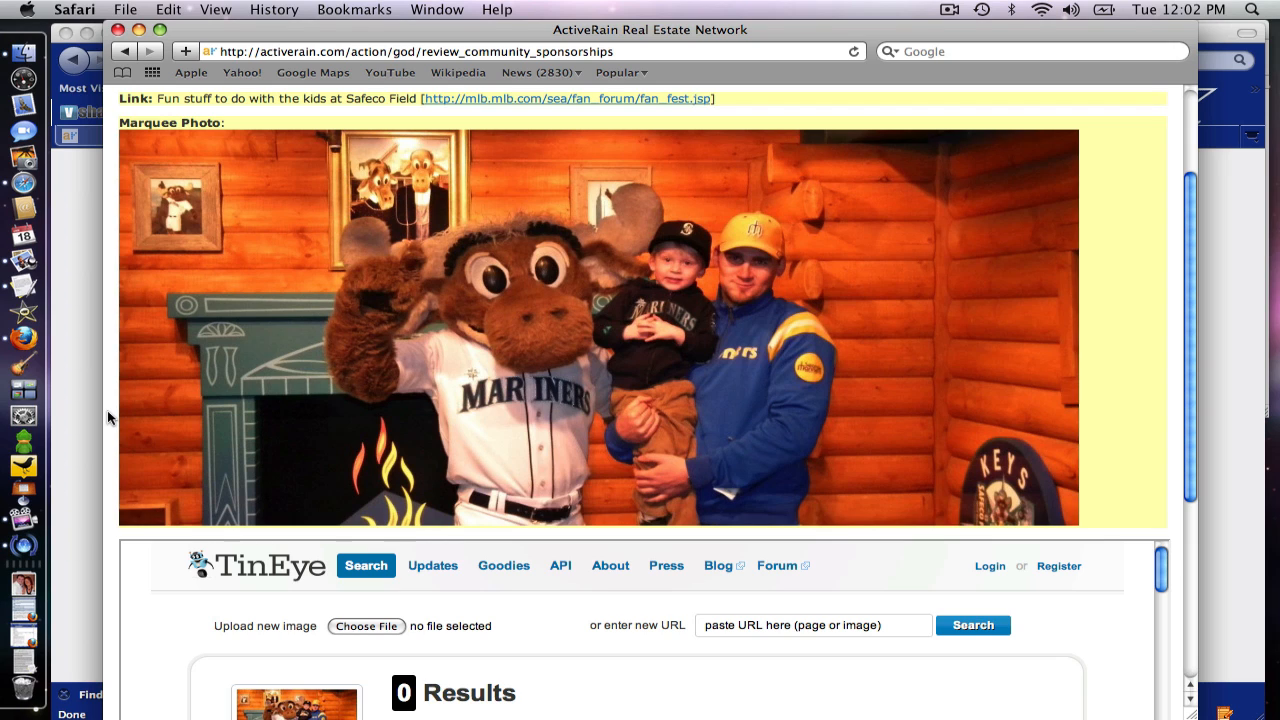
scroll("down", 3)
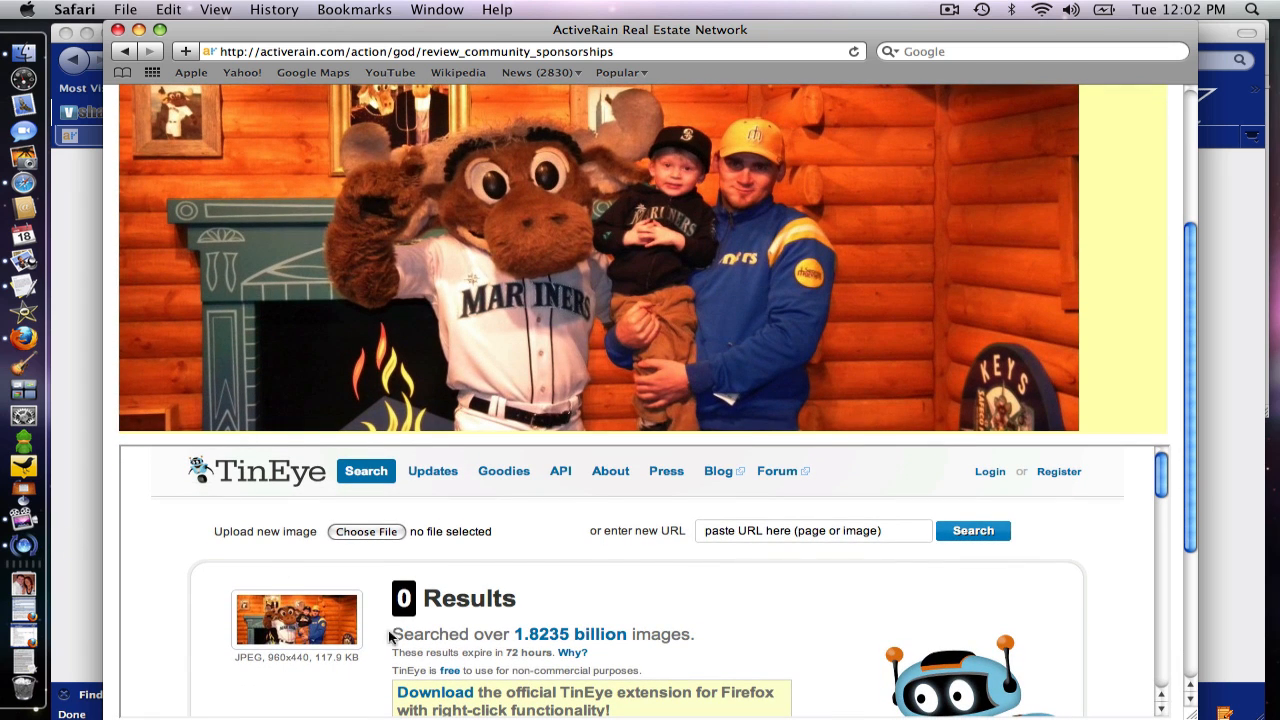
mouse_move(421, 662)
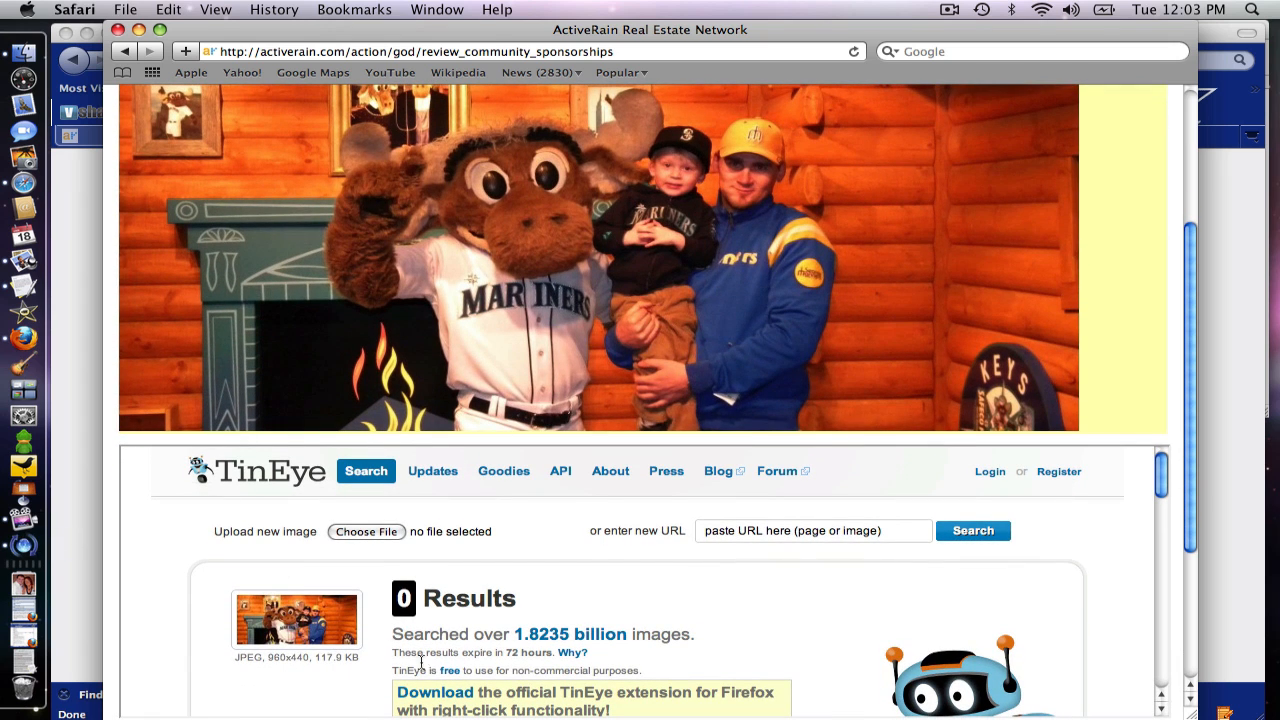
mouse_move(113, 531)
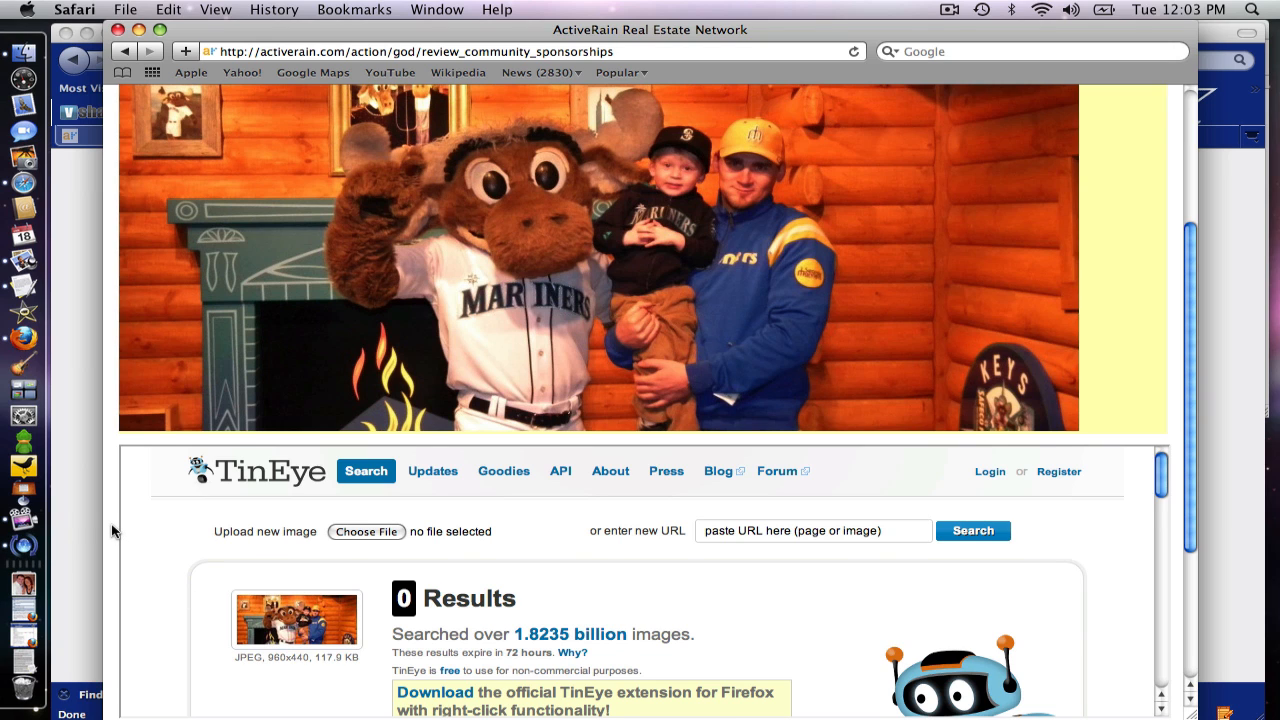
scroll("down", 3)
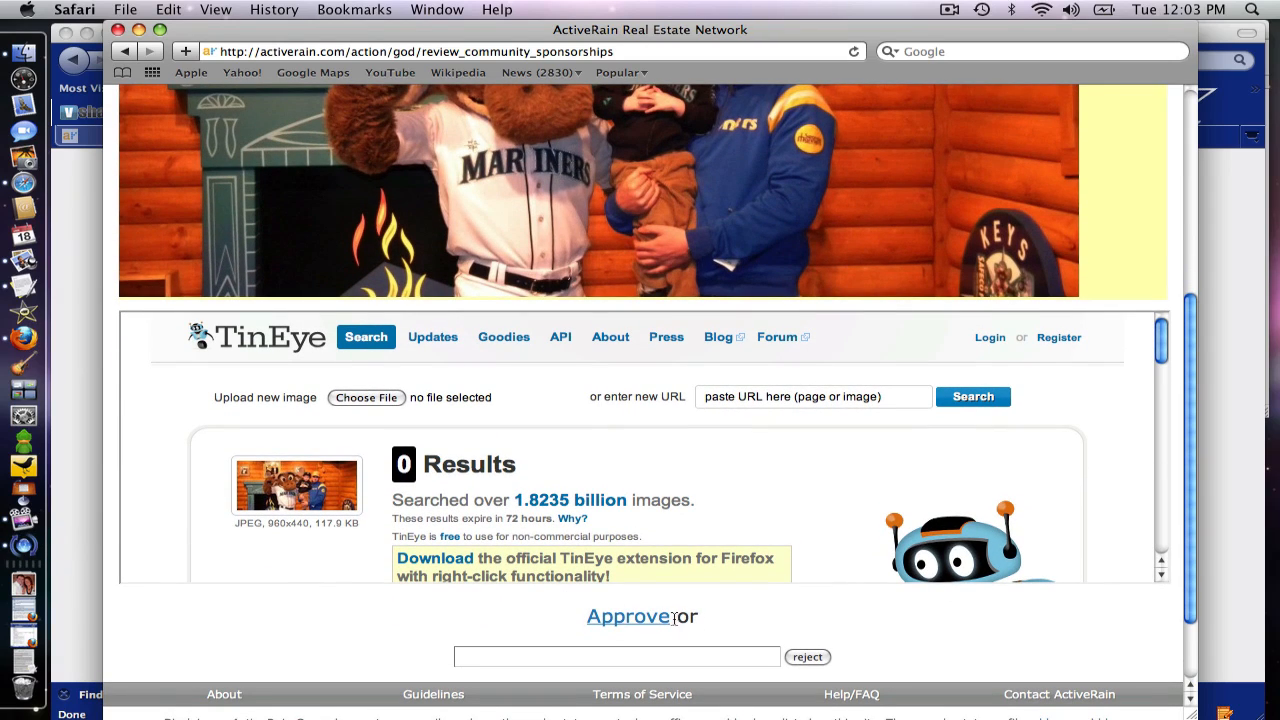
left_click(616, 656)
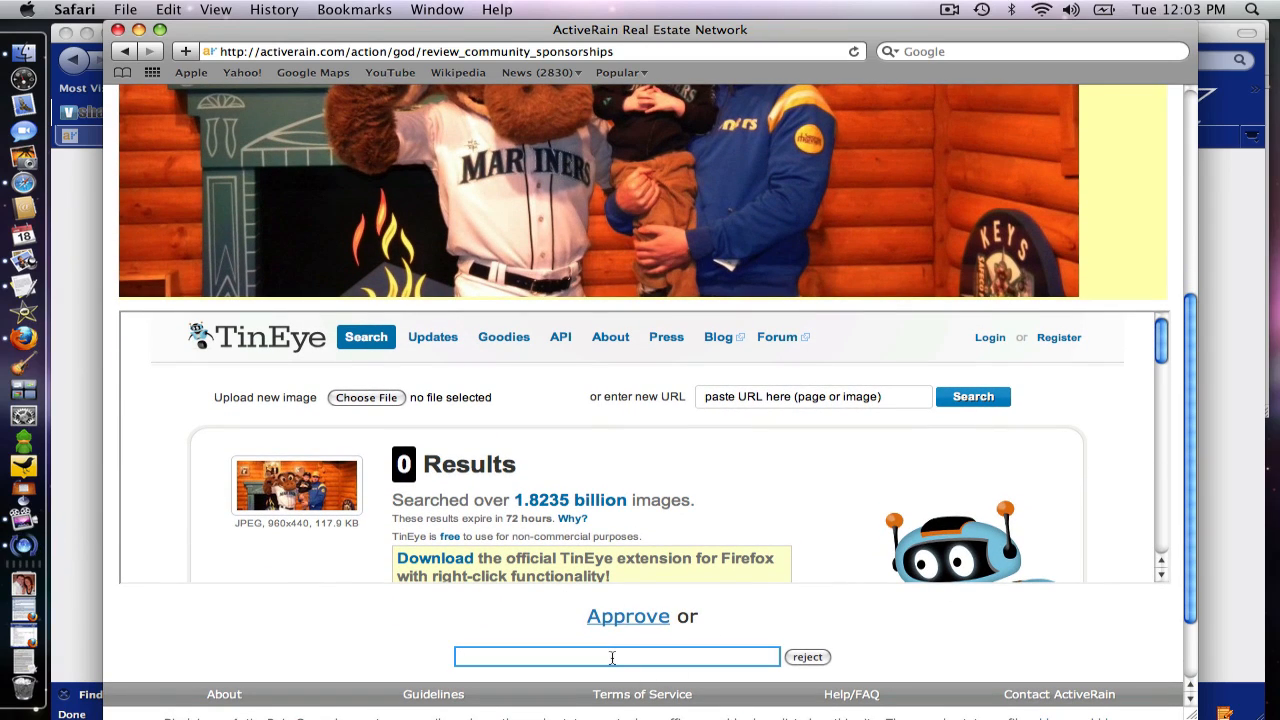
mouse_move(631, 623)
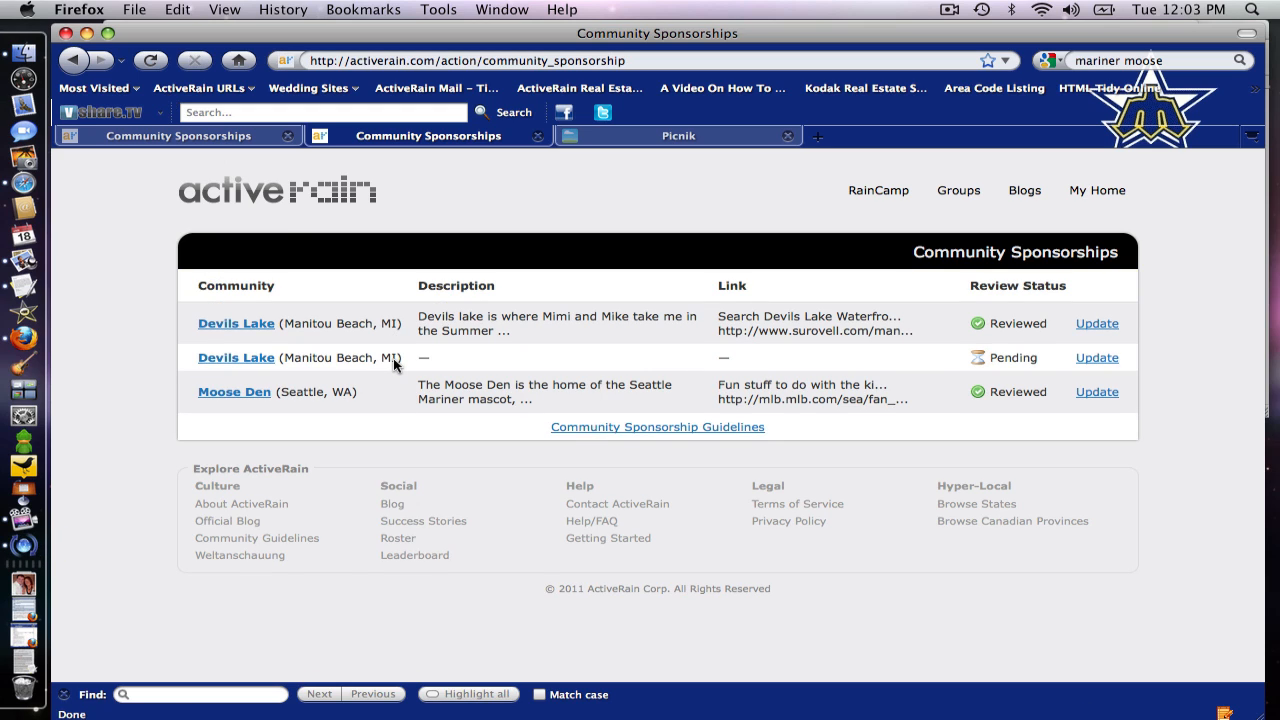
mouse_move(987, 395)
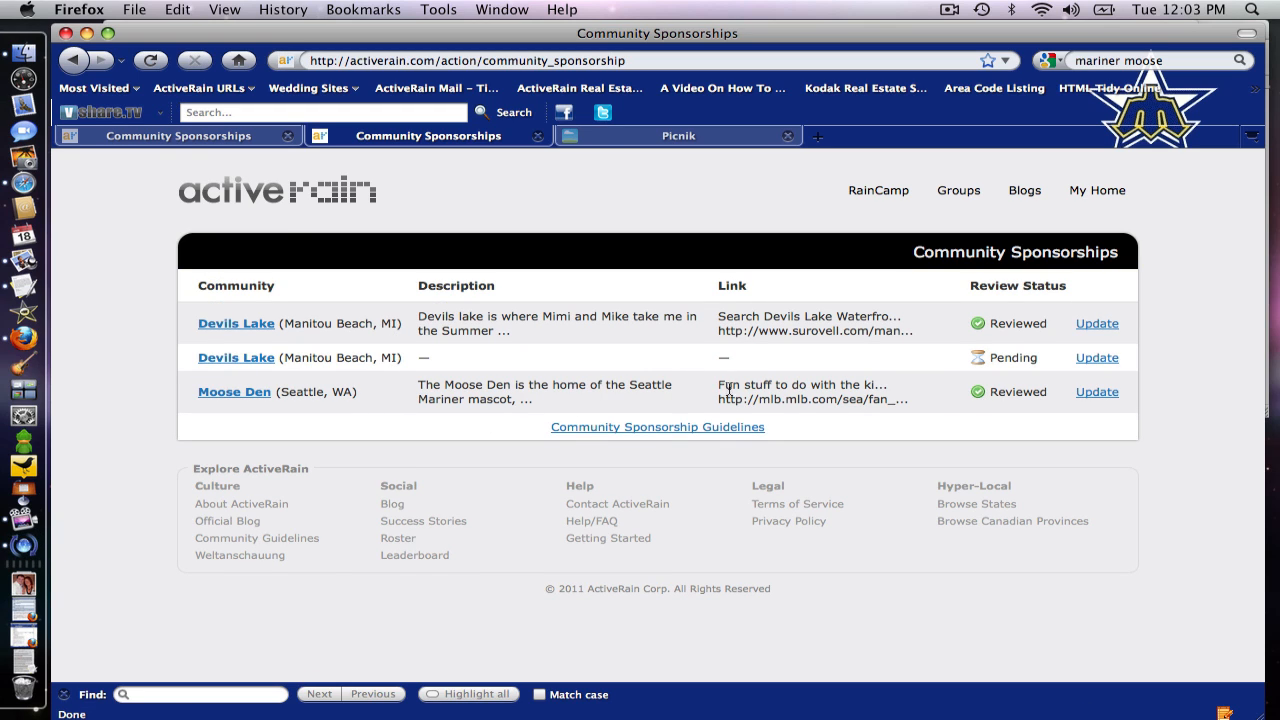
mouse_move(1005, 391)
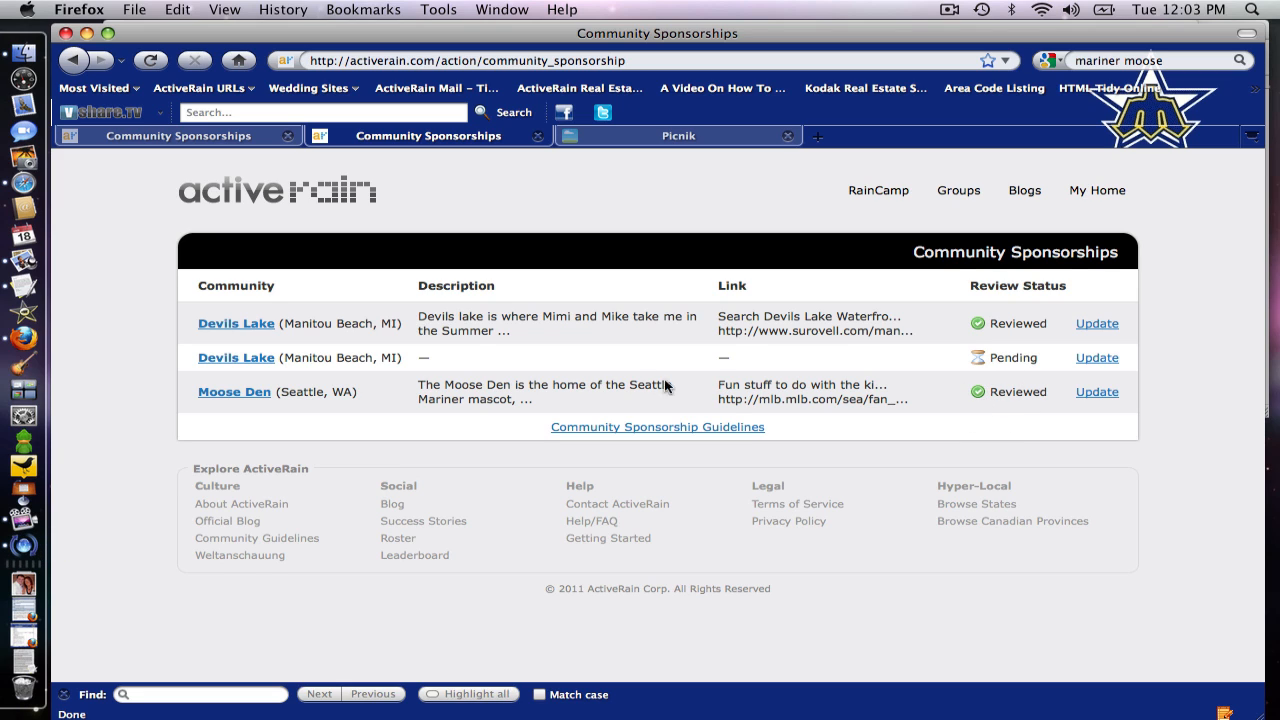
mouse_move(169, 153)
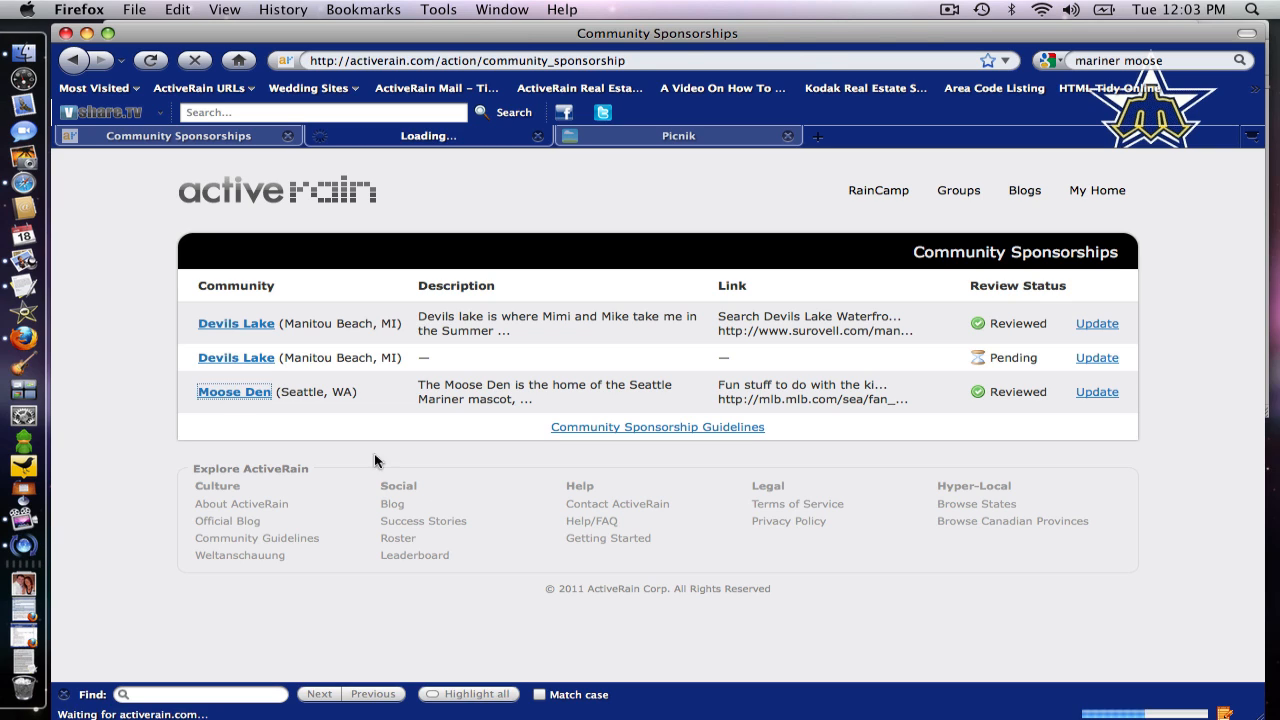
View the live Moose Den page with its marquee photo, About blurb and Community Sponsor link.
left_click(234, 391)
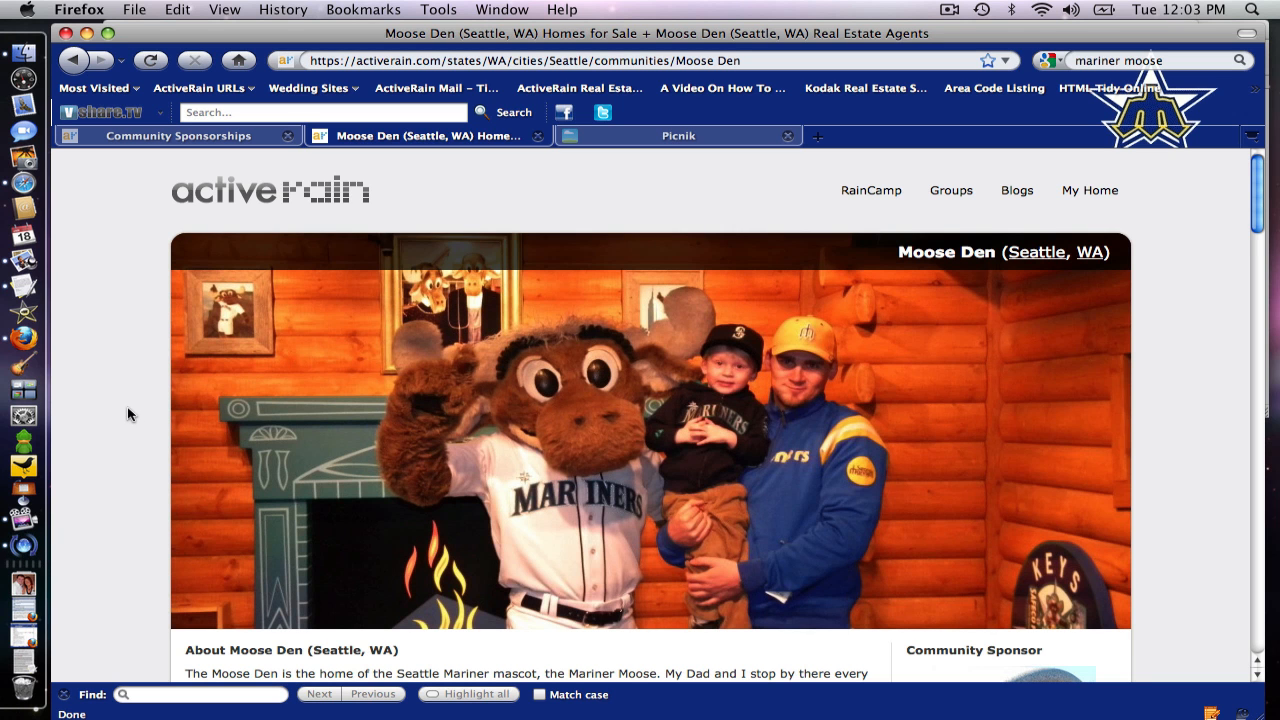
scroll("down", 3)
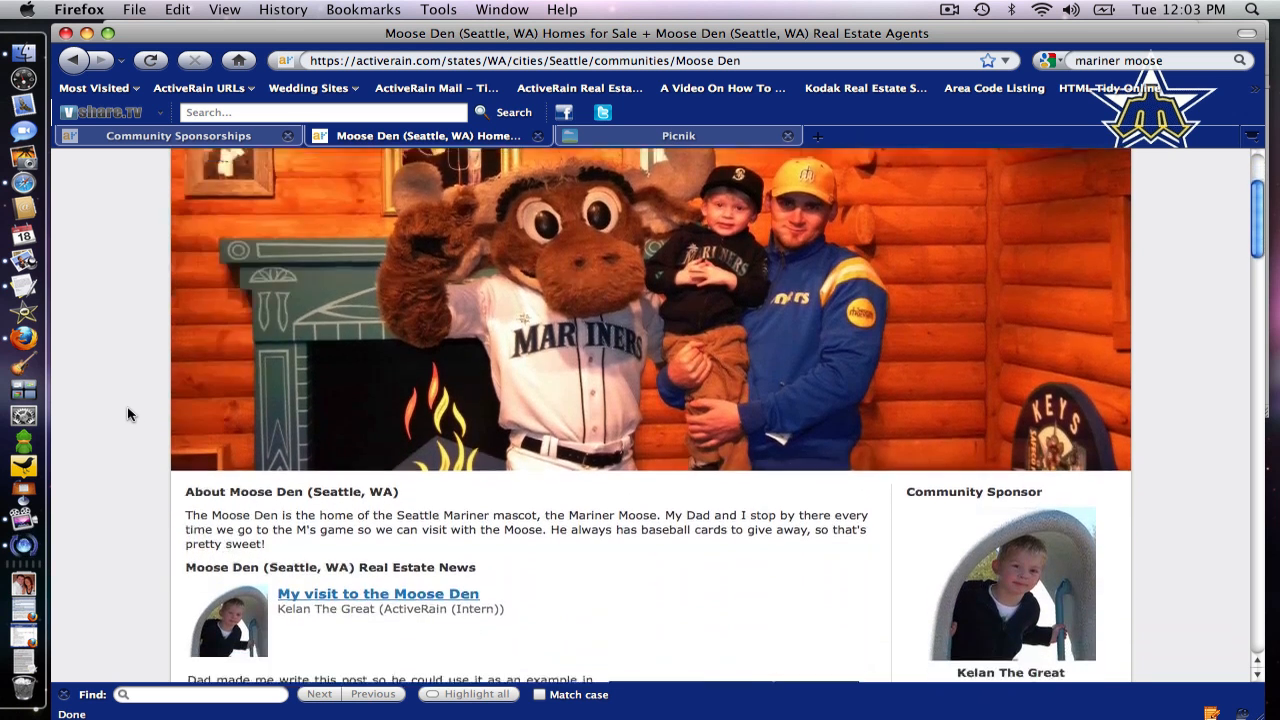
scroll("down", 3)
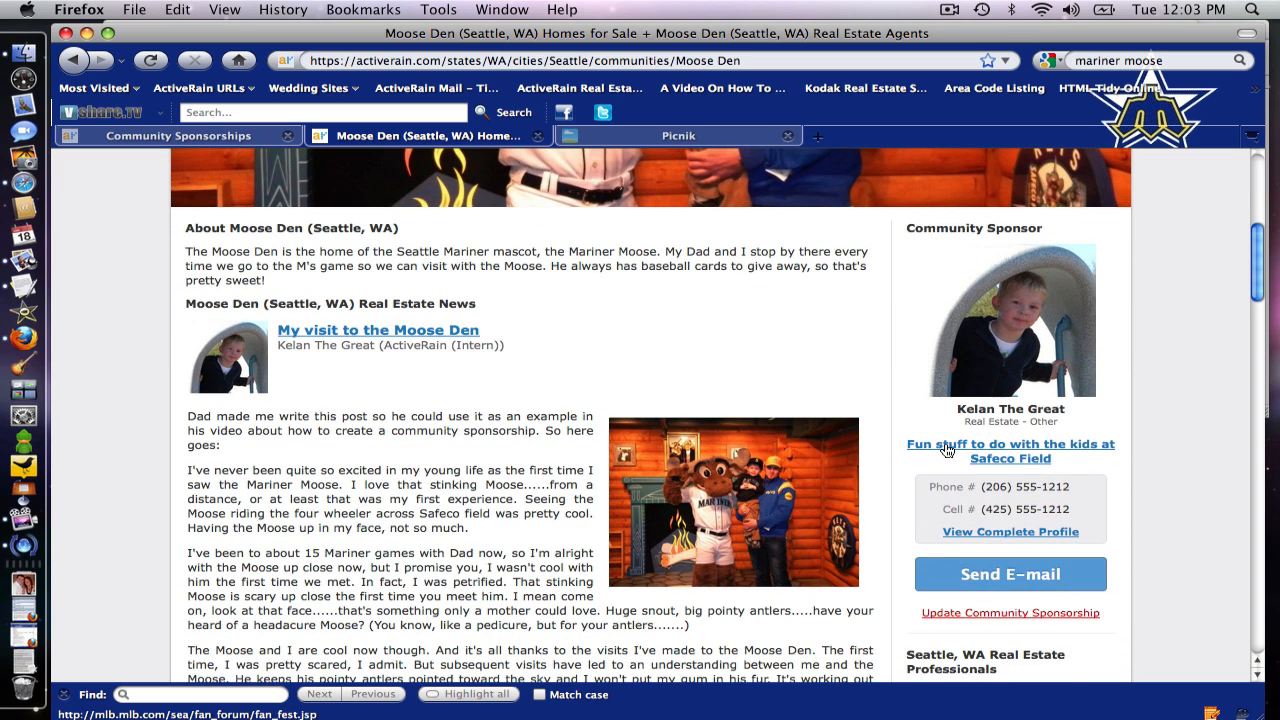
mouse_move(988, 451)
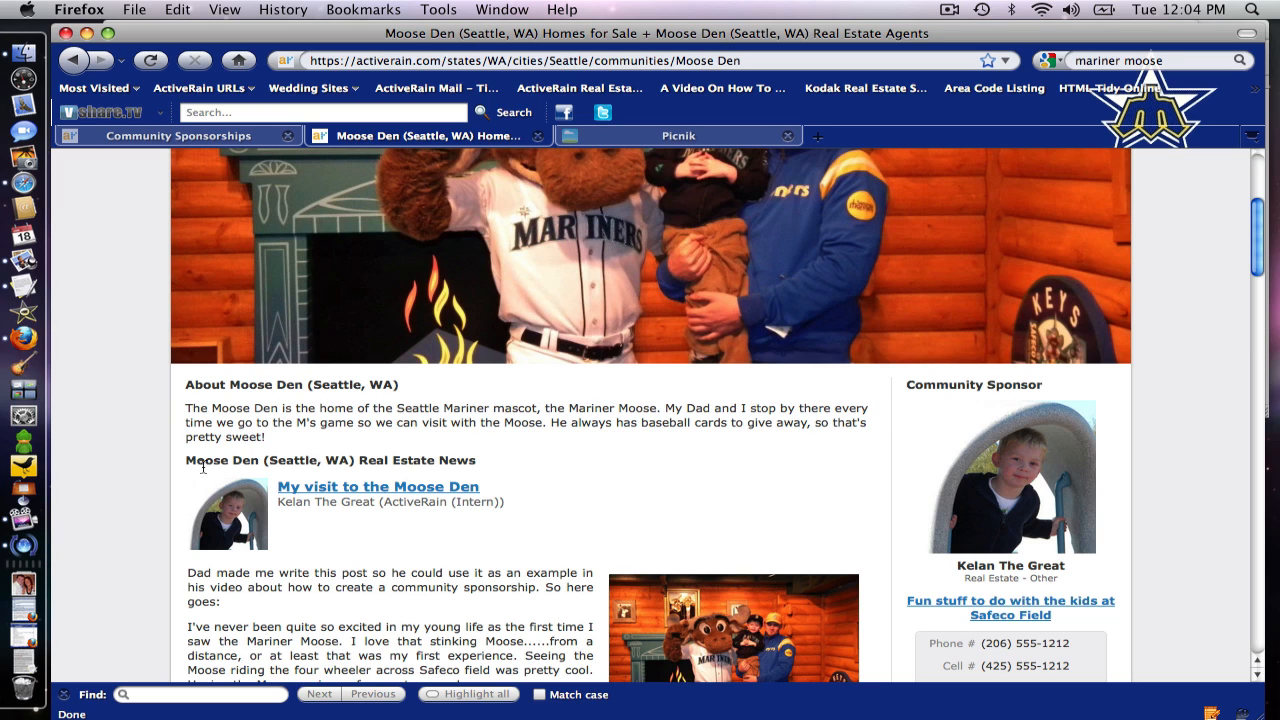
mouse_move(129, 411)
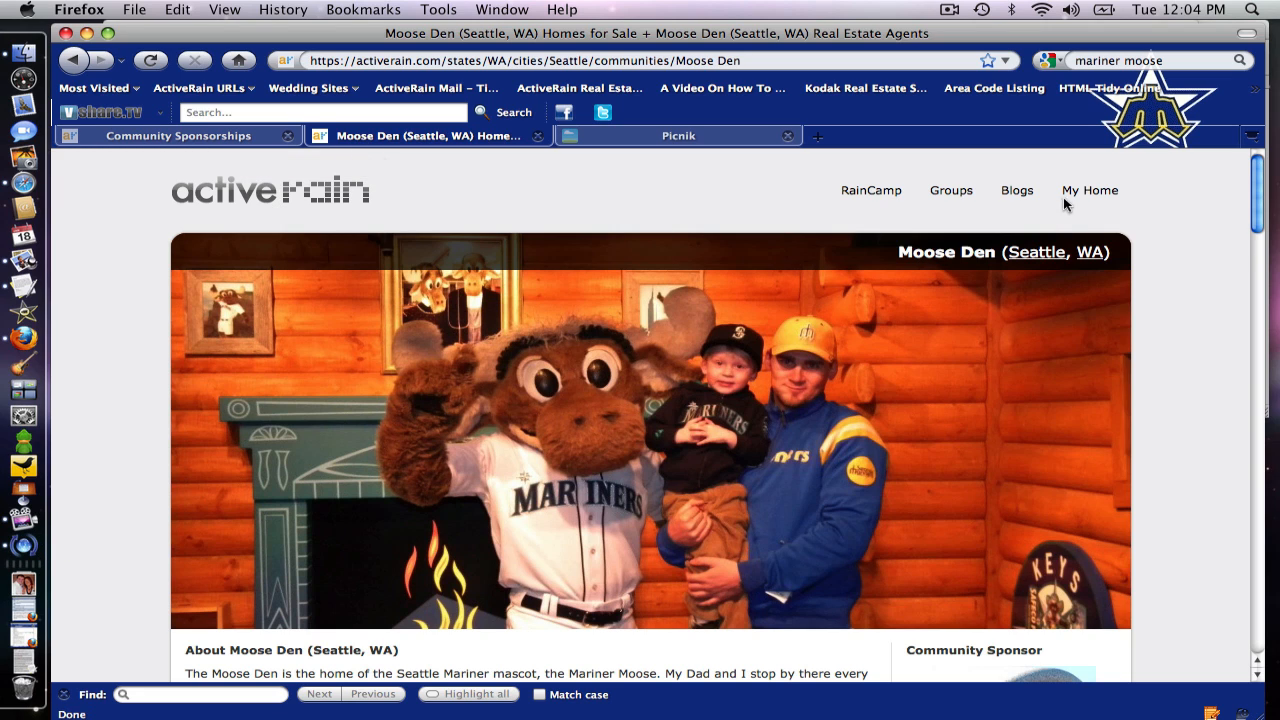
Go via My Home to the My Community Sponsorships list showing Moose Den as Reviewed.
left_click(1090, 190)
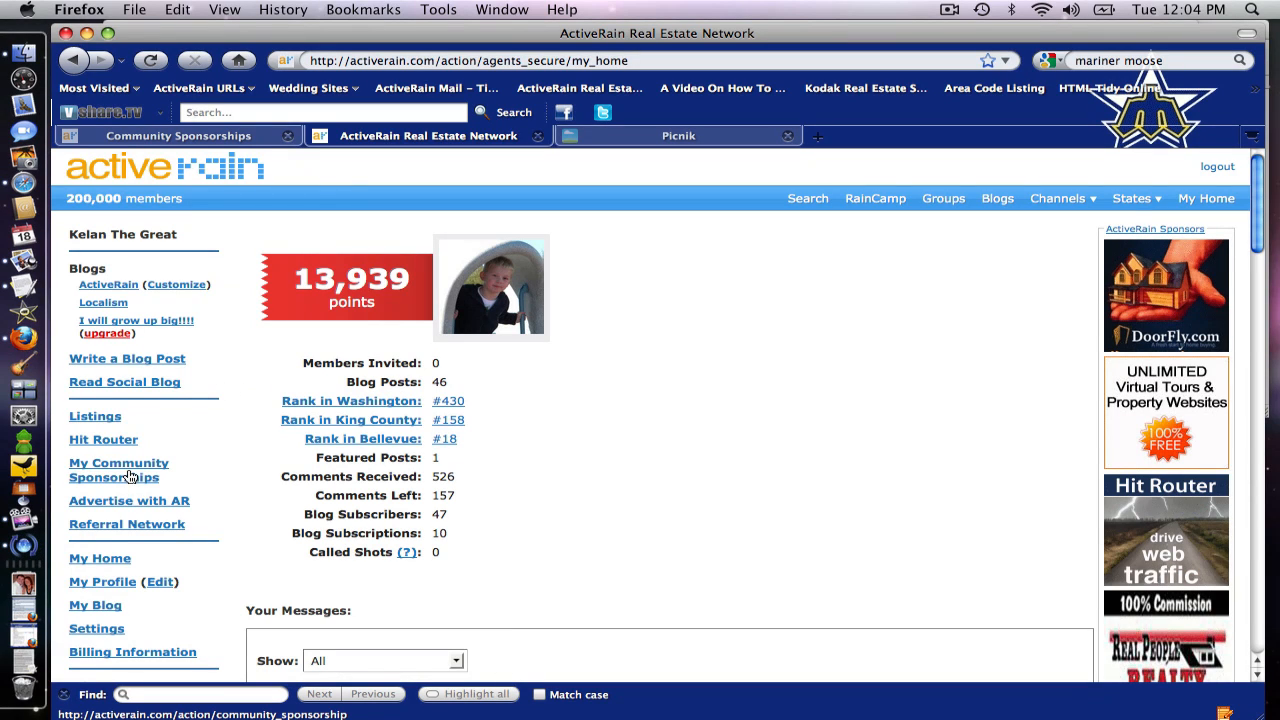
left_click(118, 469)
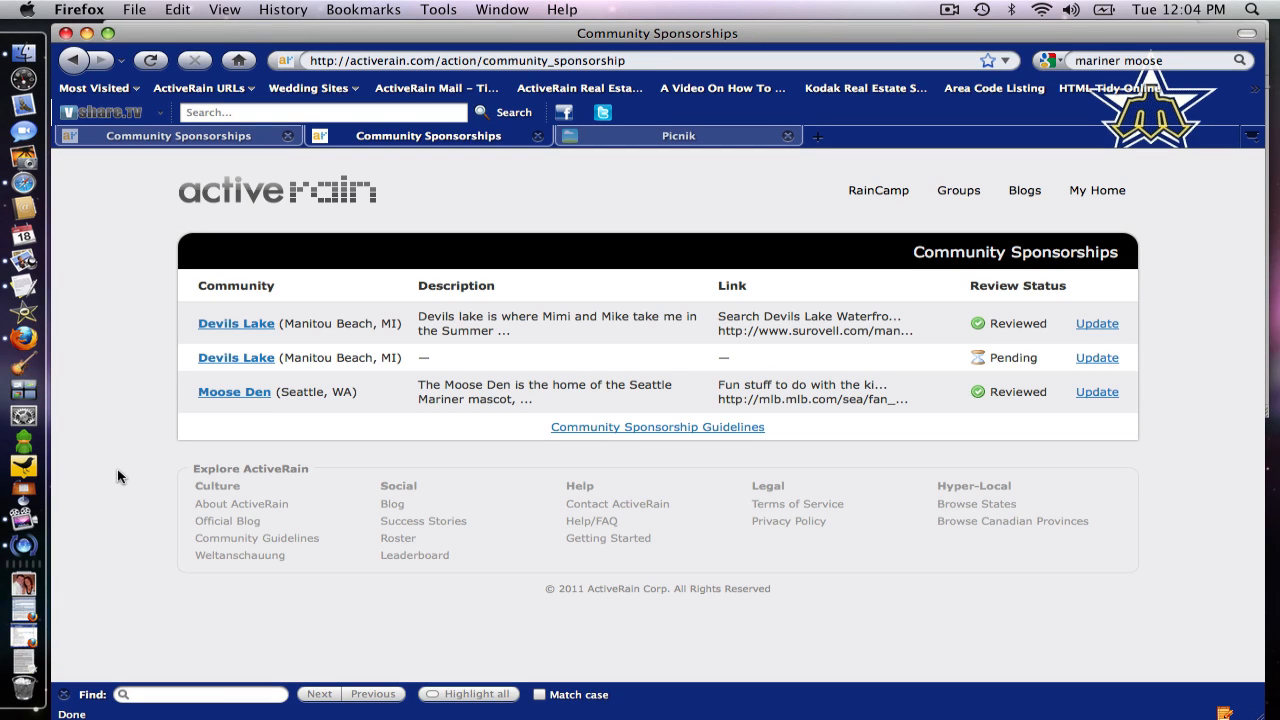